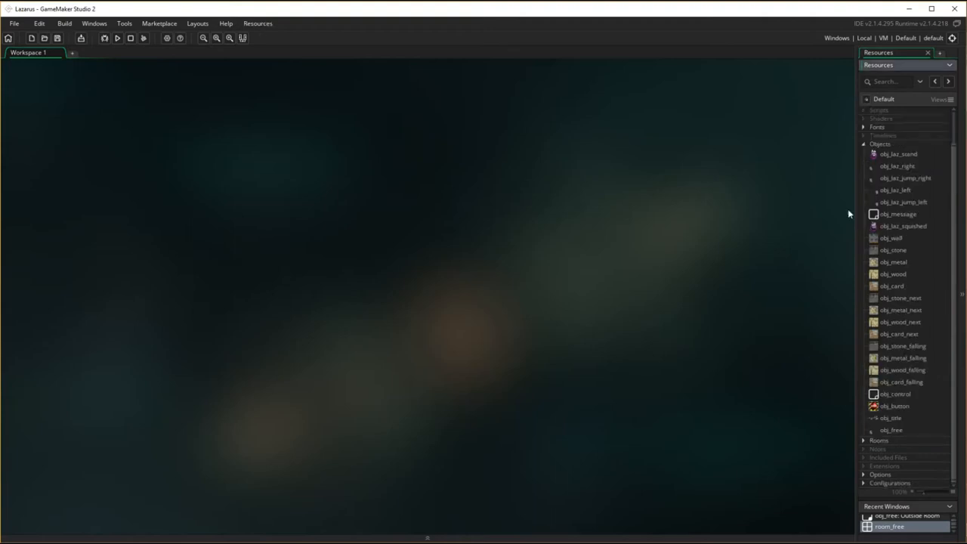
Collapse the Objects group in the Resources tree
{"action": "left_click", "coordinate": [864, 144]}
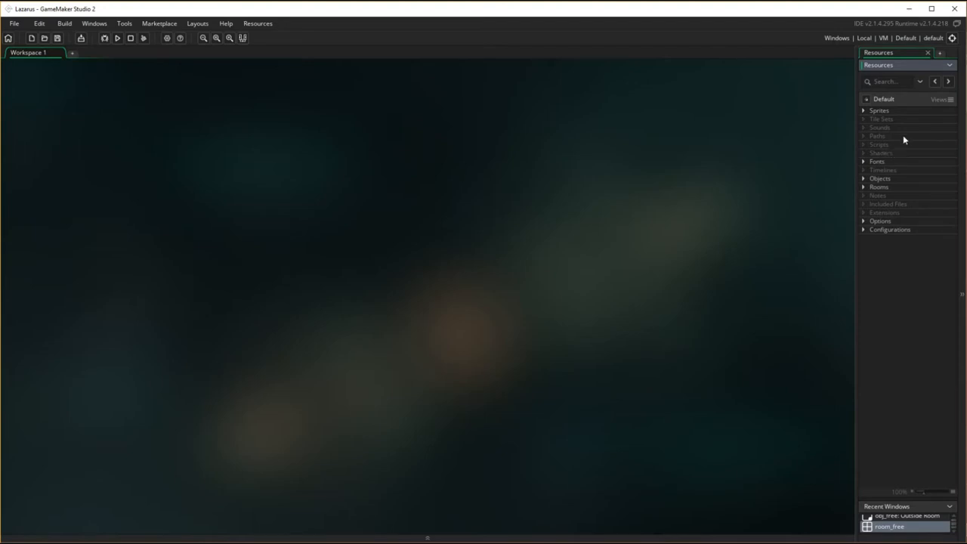
{"action": "mouse_move", "coordinate": [892, 248]}
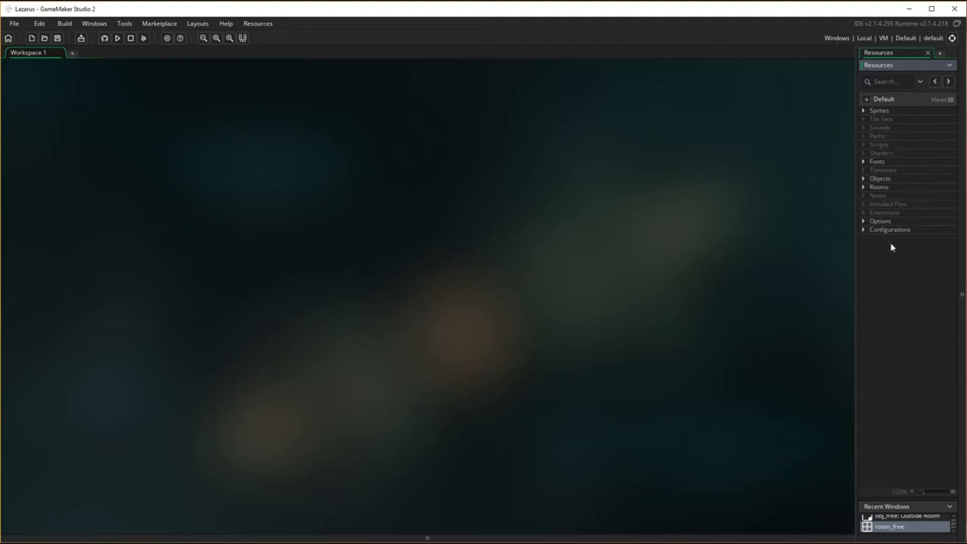
Create a new sound resource and load Music.mp3 into it
{"action": "right_click", "coordinate": [879, 127]}
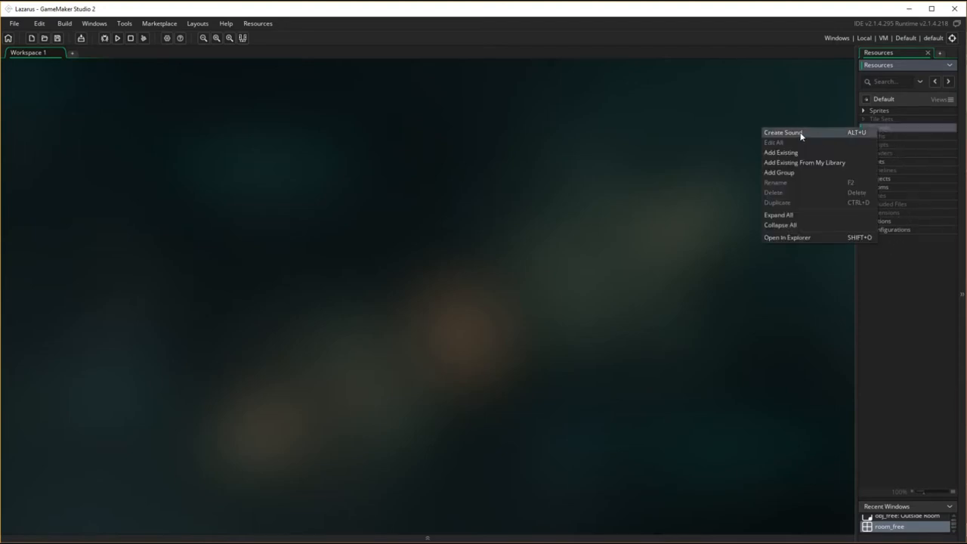
{"action": "left_click", "coordinate": [782, 132]}
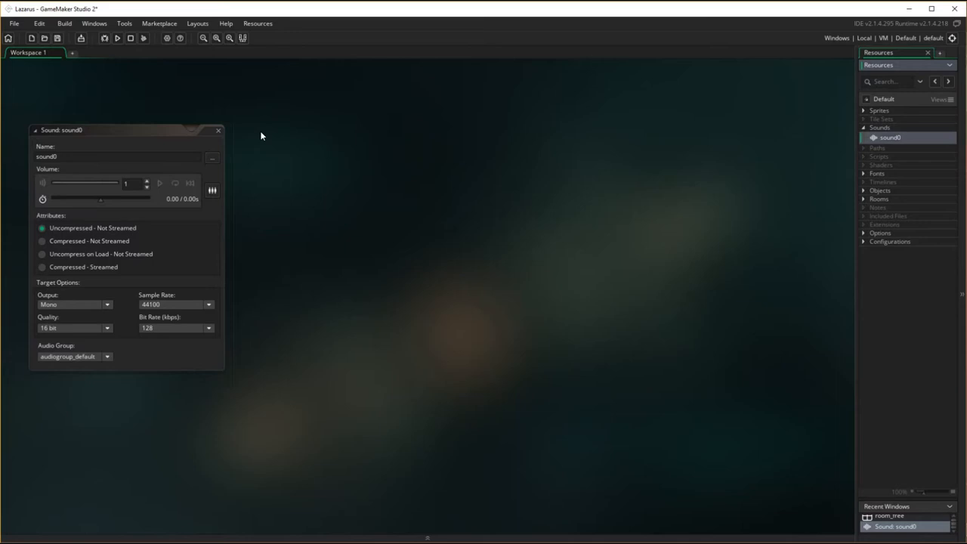
{"action": "mouse_move", "coordinate": [283, 136]}
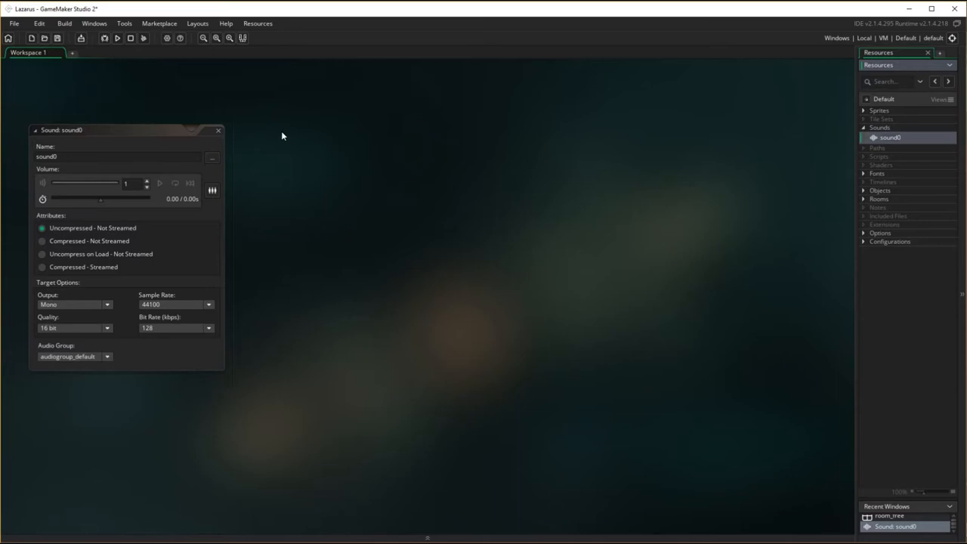
{"action": "mouse_move", "coordinate": [75, 143]}
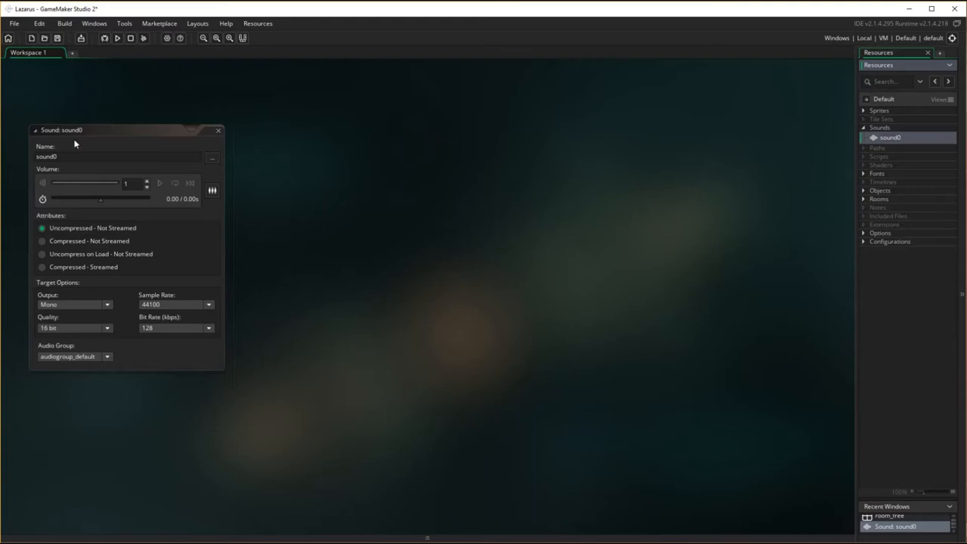
{"action": "left_click", "coordinate": [96, 156]}
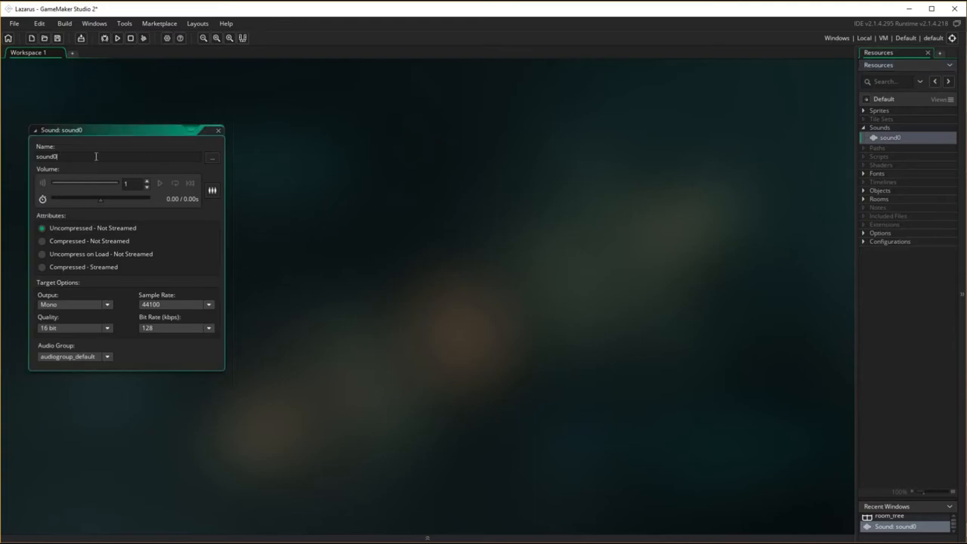
{"action": "mouse_move", "coordinate": [212, 158]}
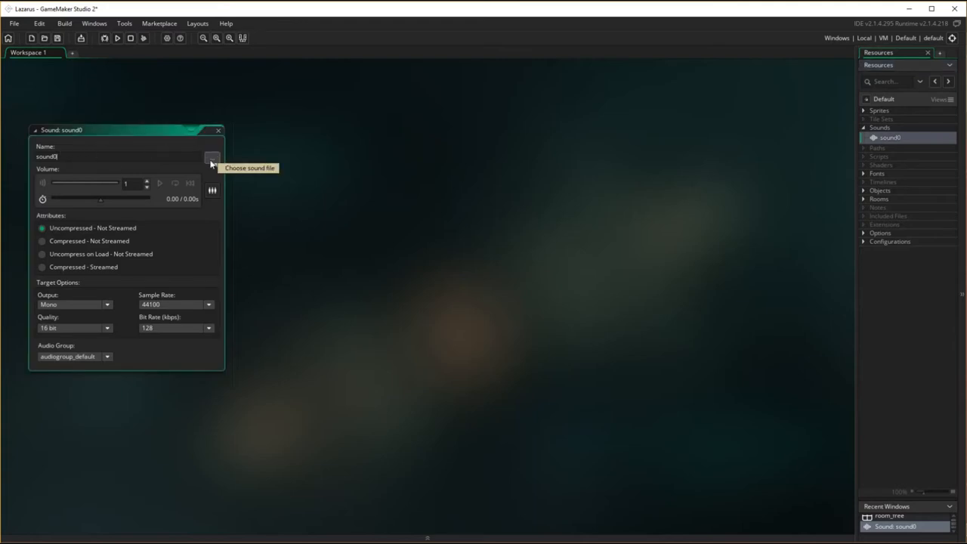
{"action": "left_click", "coordinate": [212, 156]}
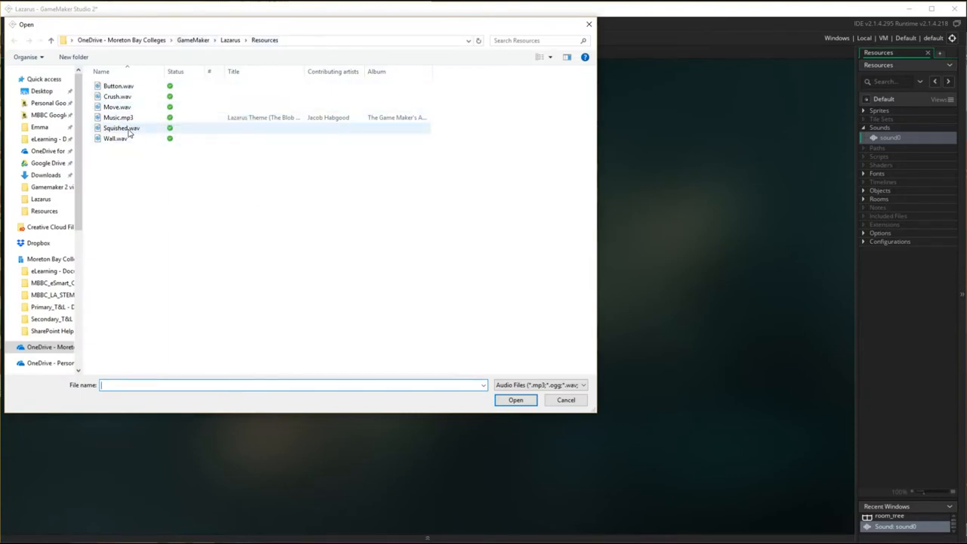
{"action": "left_click", "coordinate": [117, 117]}
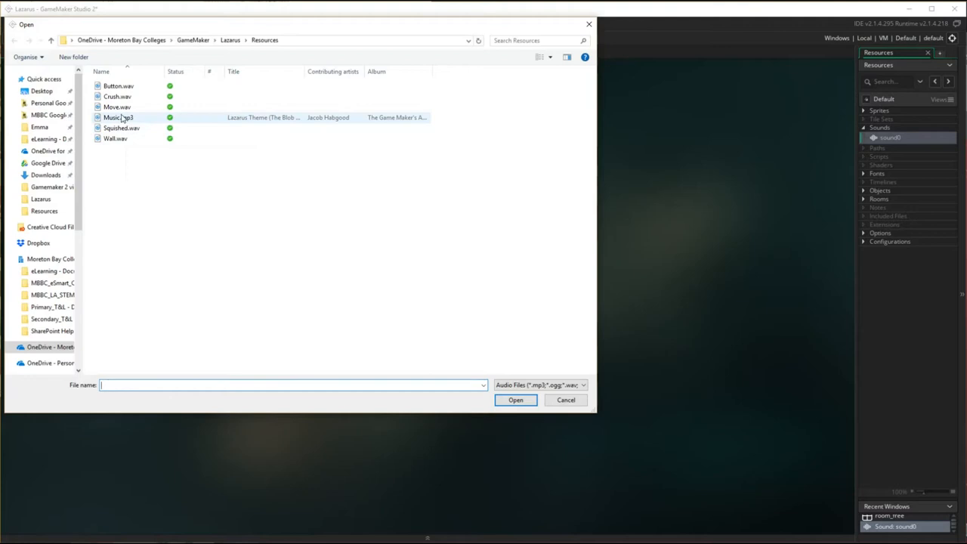
{"action": "left_click", "coordinate": [118, 117]}
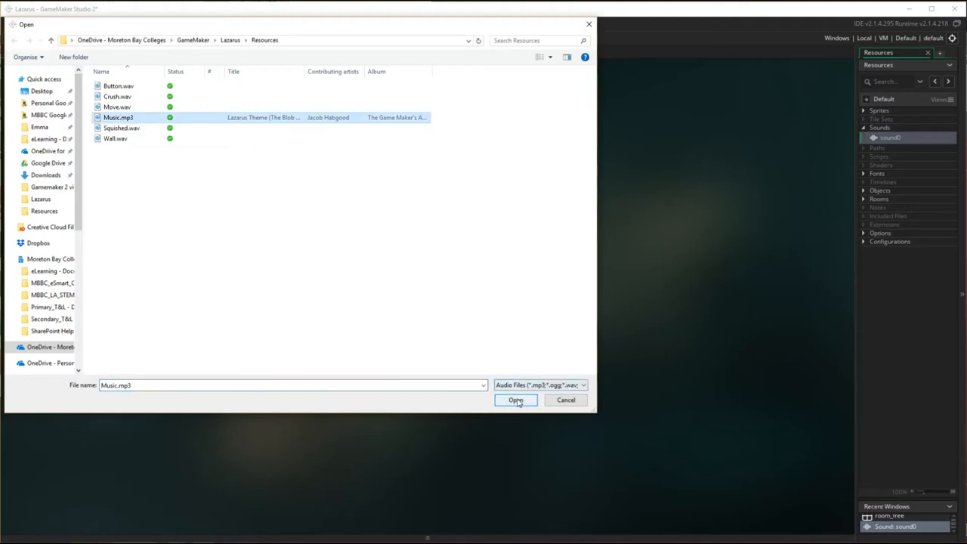
{"action": "left_click", "coordinate": [516, 400]}
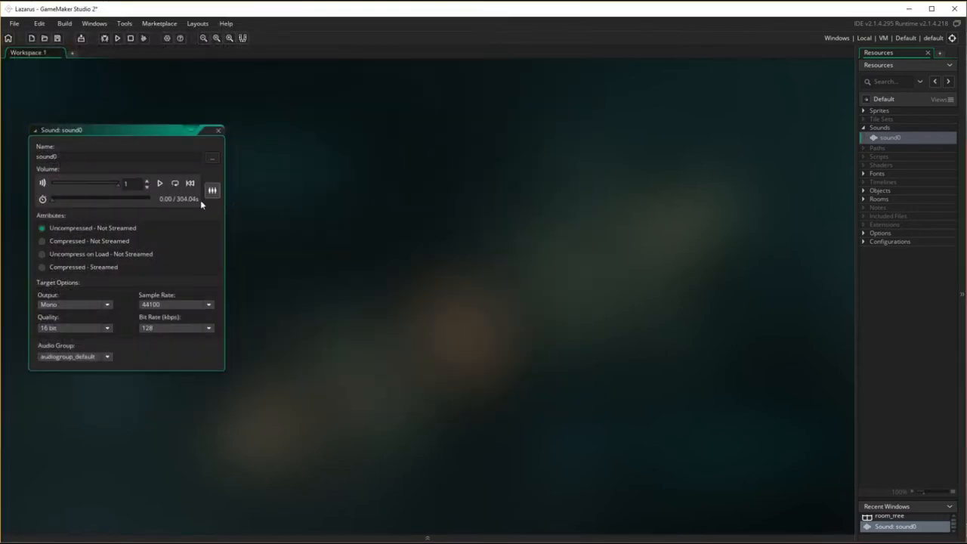
Preview the Music.mp3 track, then reopen and dismiss the file chooser
{"action": "left_click", "coordinate": [159, 182]}
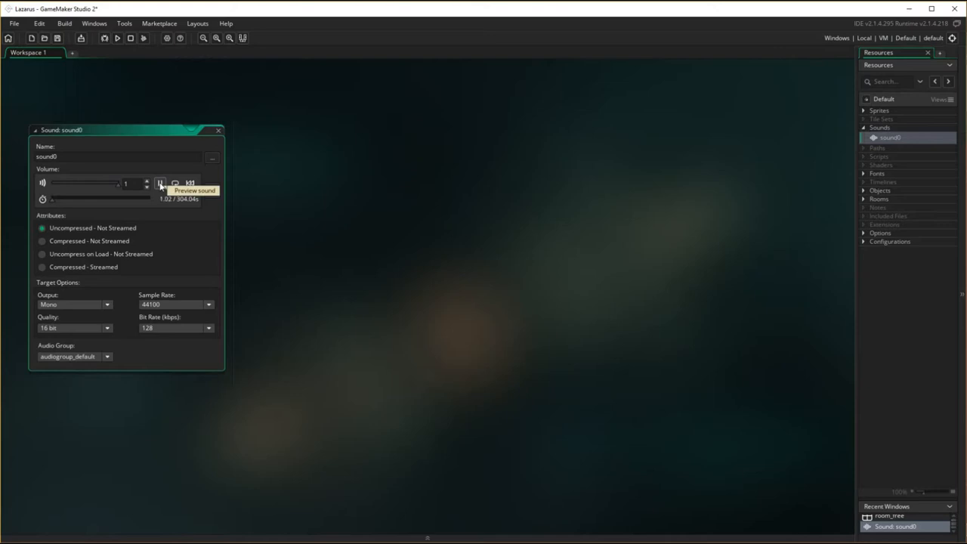
{"action": "left_click", "coordinate": [159, 183]}
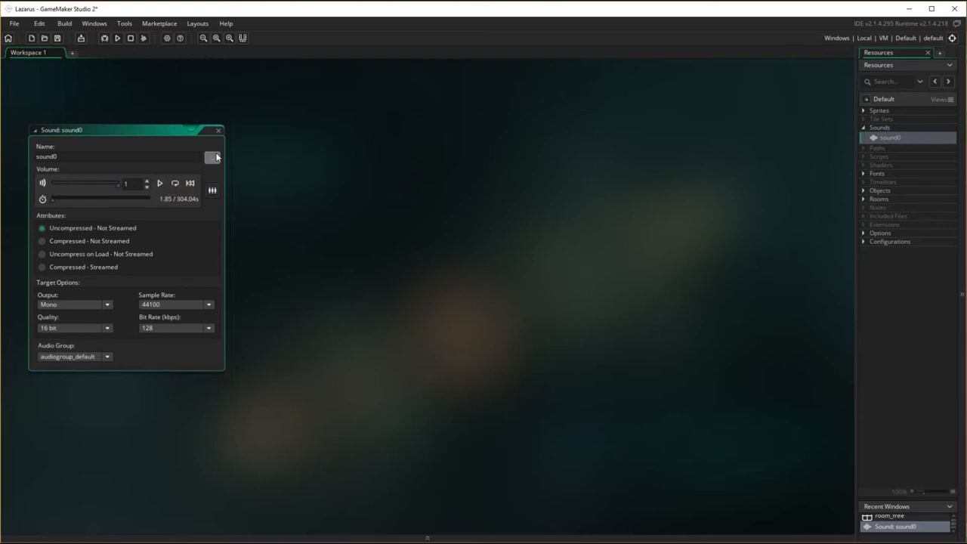
{"action": "left_click", "coordinate": [216, 157]}
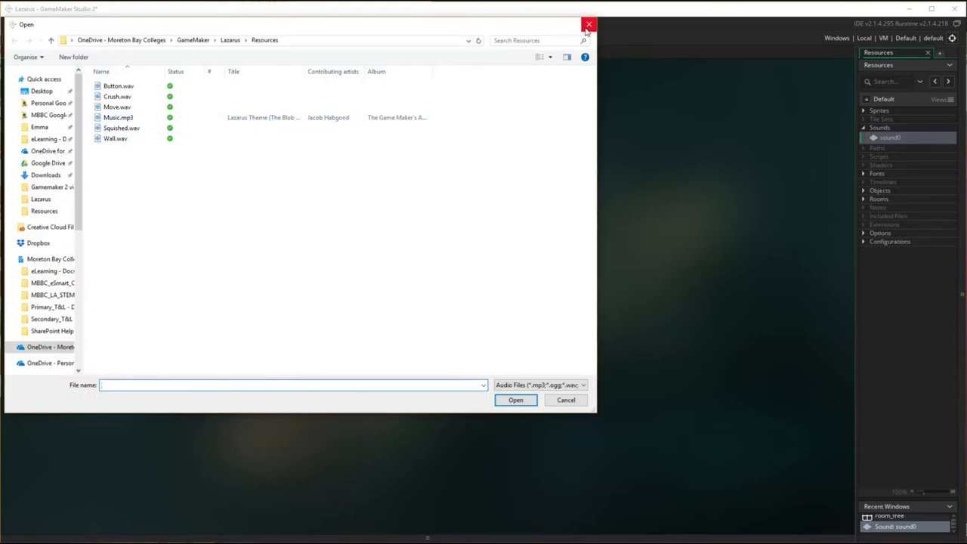
{"action": "left_click", "coordinate": [588, 24]}
{"action": "type", "text": "snd_background"}
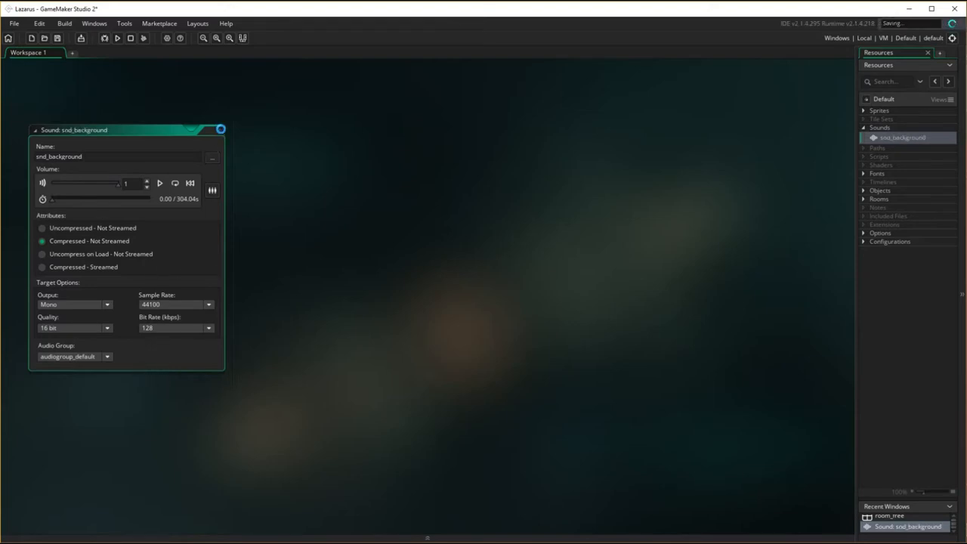
Create another sound resource and load Move.wav into it
{"action": "right_click", "coordinate": [879, 127]}
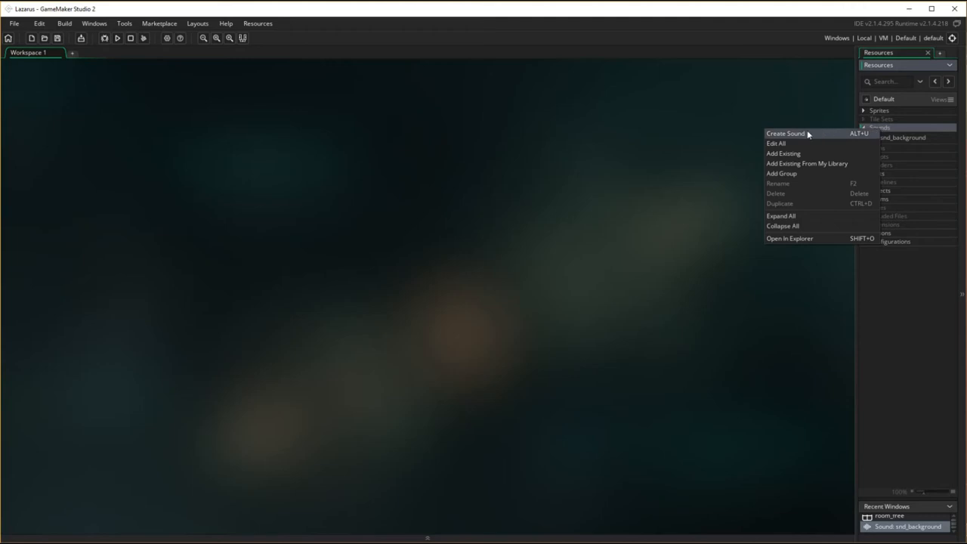
{"action": "left_click", "coordinate": [785, 133]}
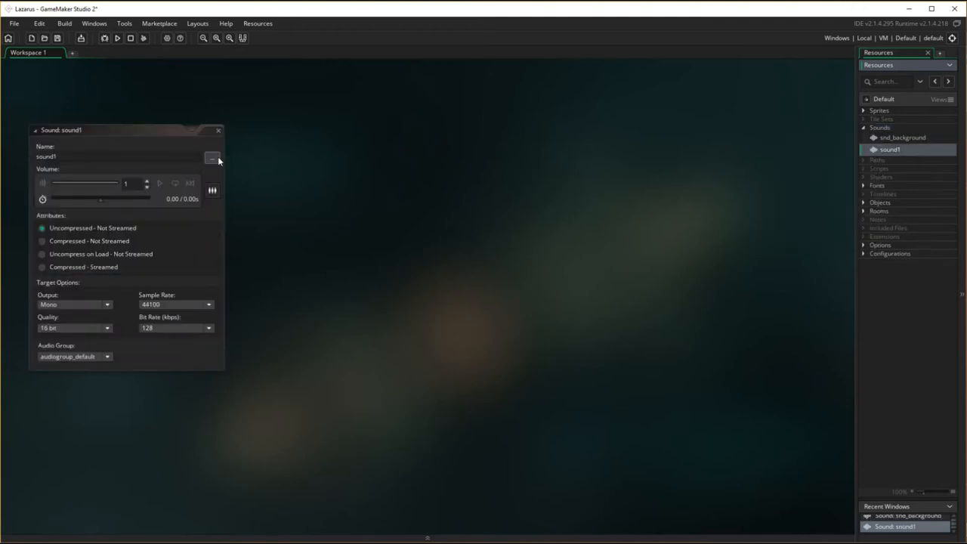
{"action": "left_click", "coordinate": [213, 158]}
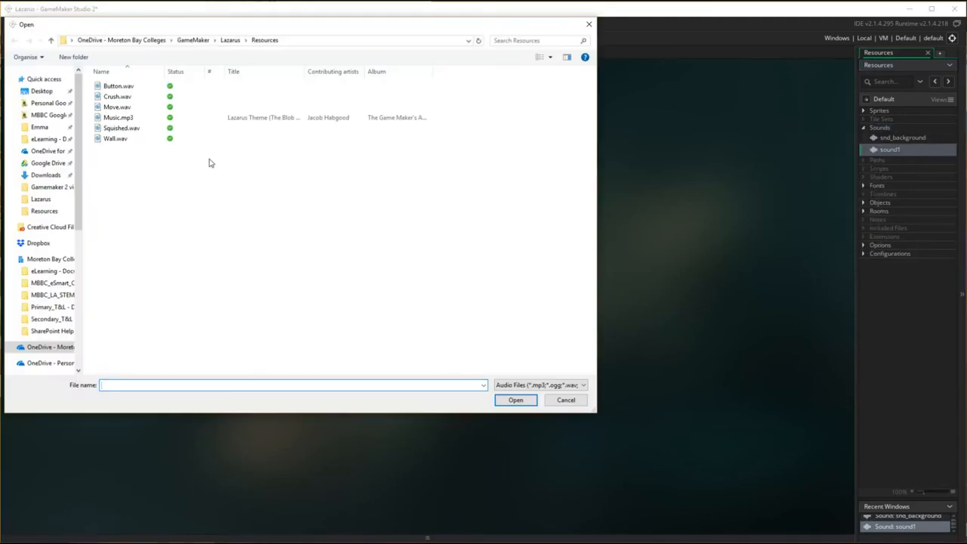
{"action": "left_click", "coordinate": [118, 117]}
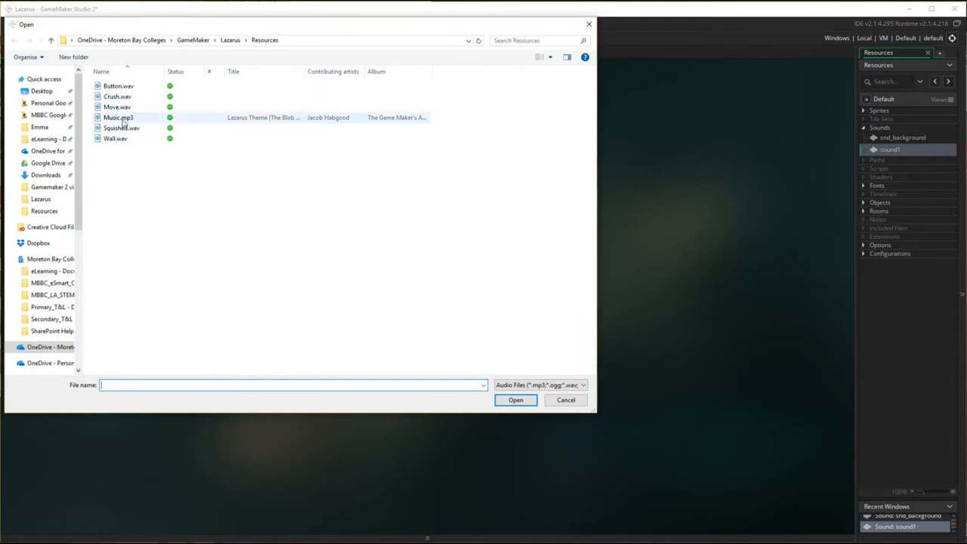
{"action": "left_click", "coordinate": [117, 107]}
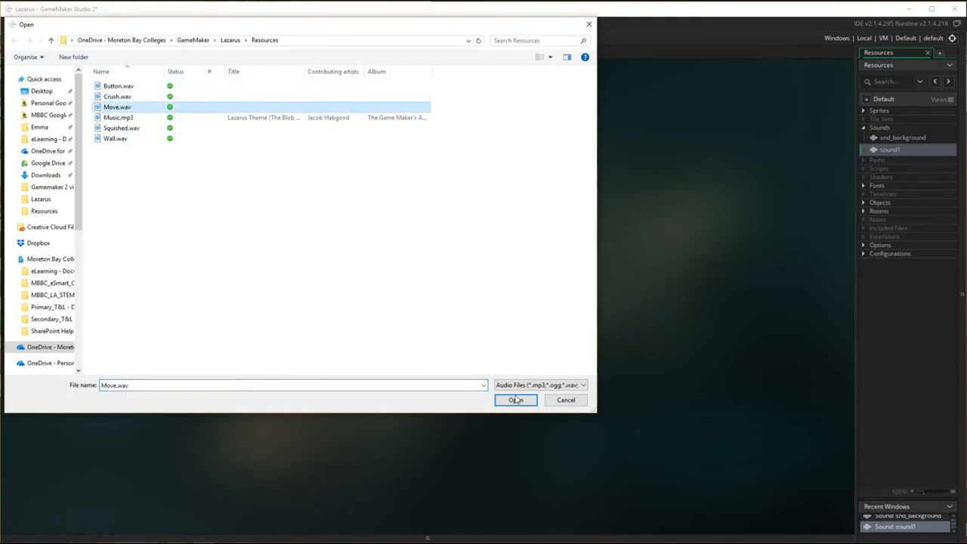
{"action": "left_click", "coordinate": [516, 400]}
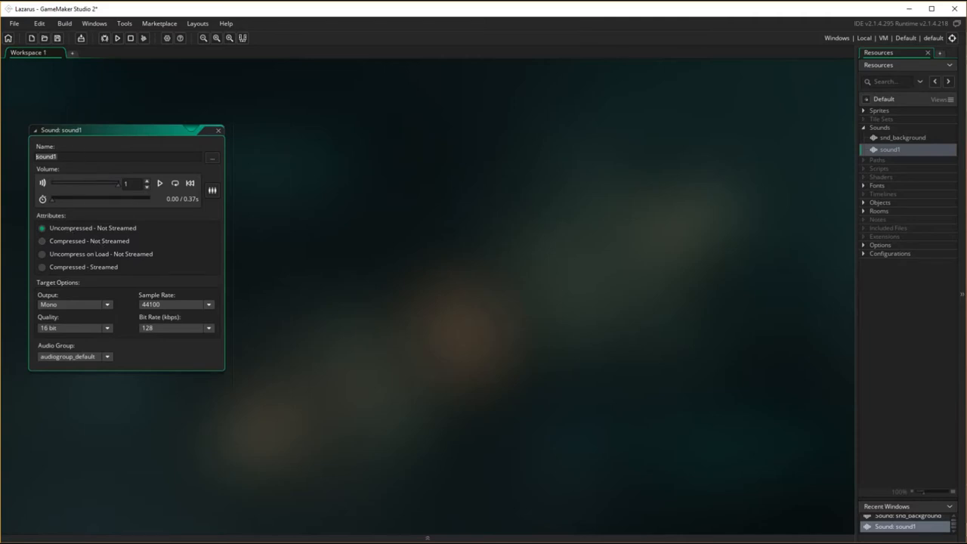
Name the sound snd_move, close its editor, and reopen snd_background
{"action": "type", "text": "snd_move"}
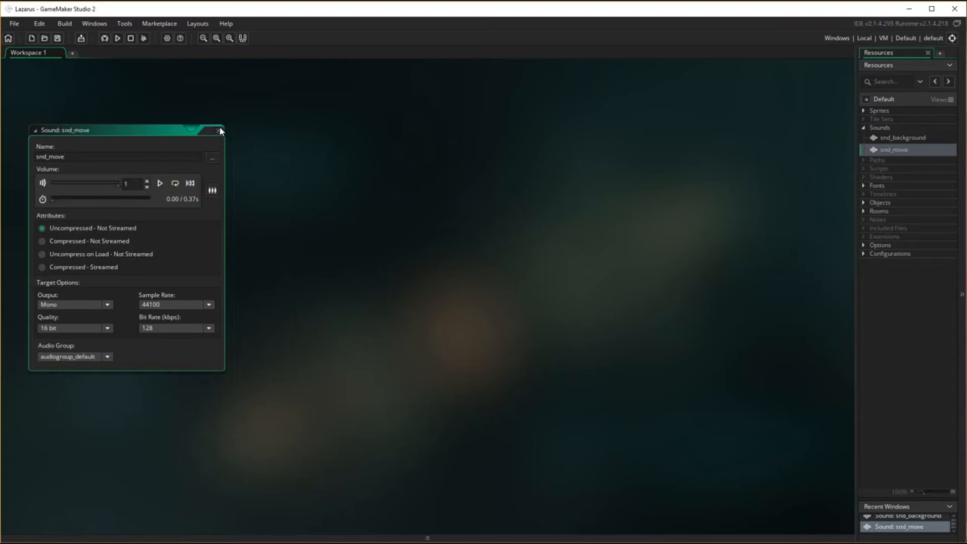
{"action": "left_click", "coordinate": [219, 130]}
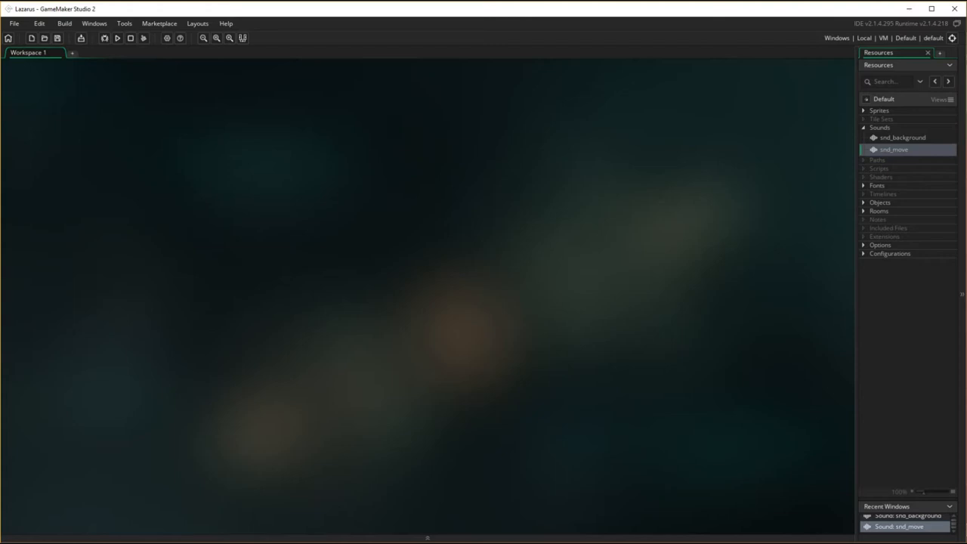
{"action": "left_click", "coordinate": [903, 137]}
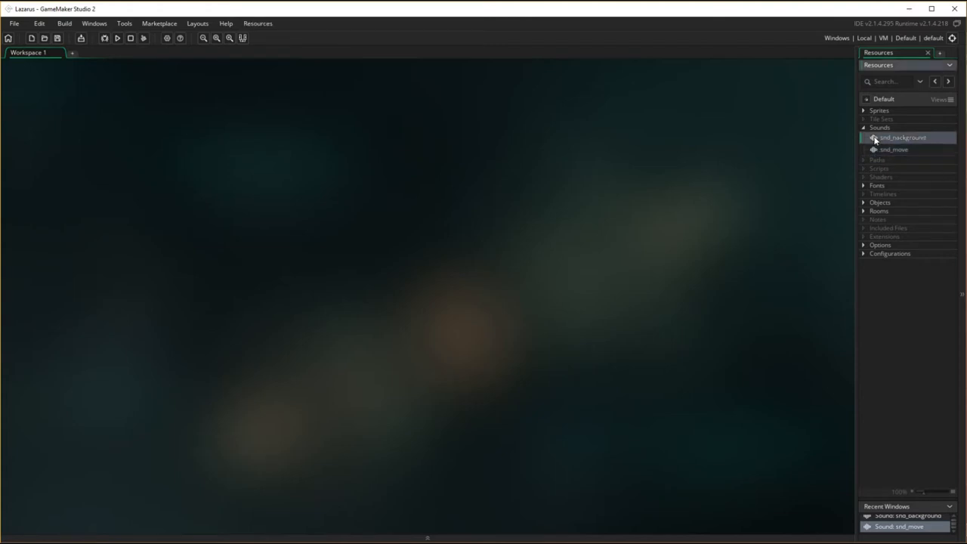
{"action": "double_click", "coordinate": [902, 137]}
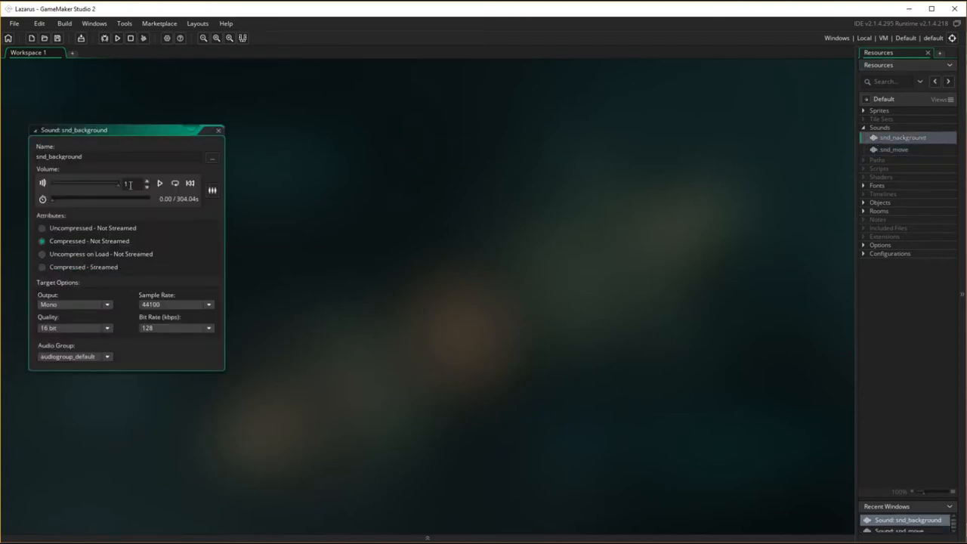
Create a new sound named snd_squished and load Squished.wav into it
{"action": "right_click", "coordinate": [879, 127]}
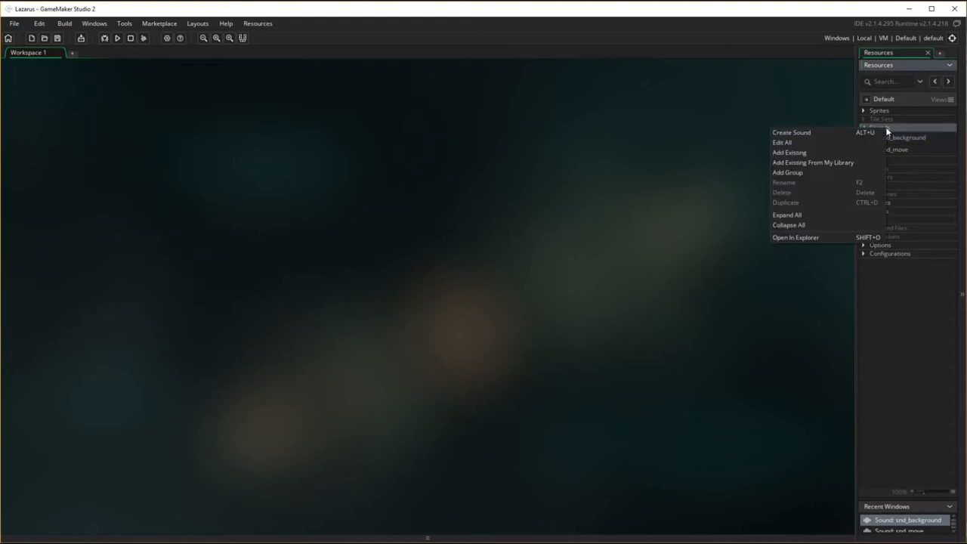
{"action": "left_click", "coordinate": [791, 132]}
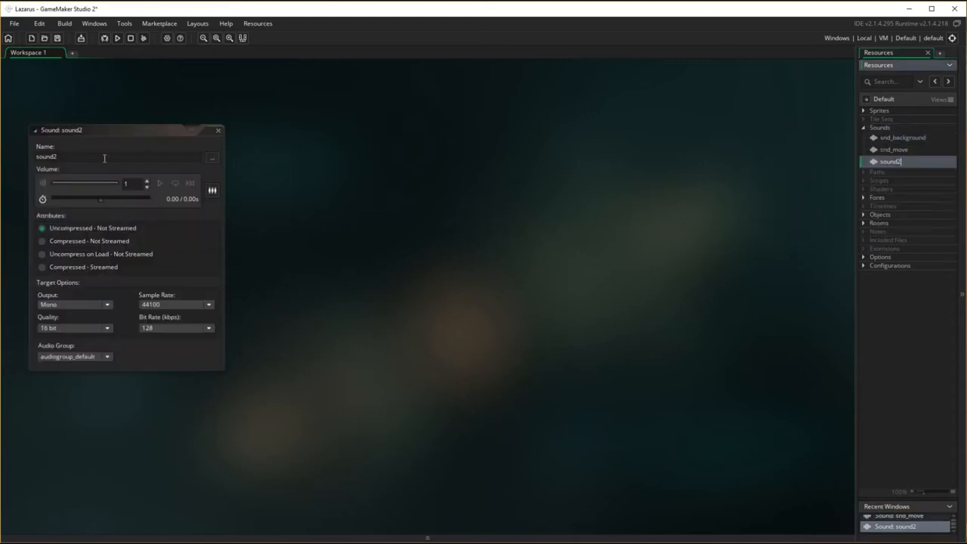
{"action": "type", "text": "snd_s"}
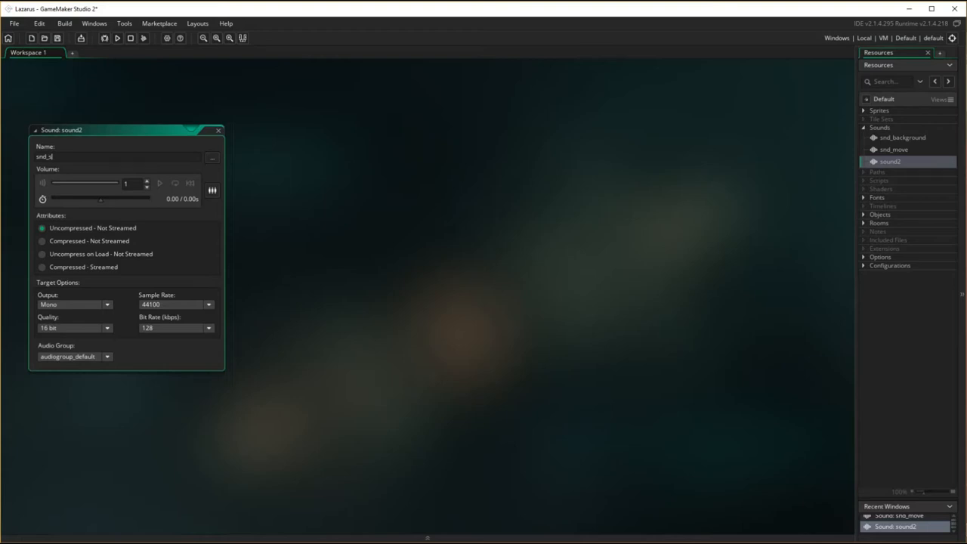
{"action": "type", "text": "quished"}
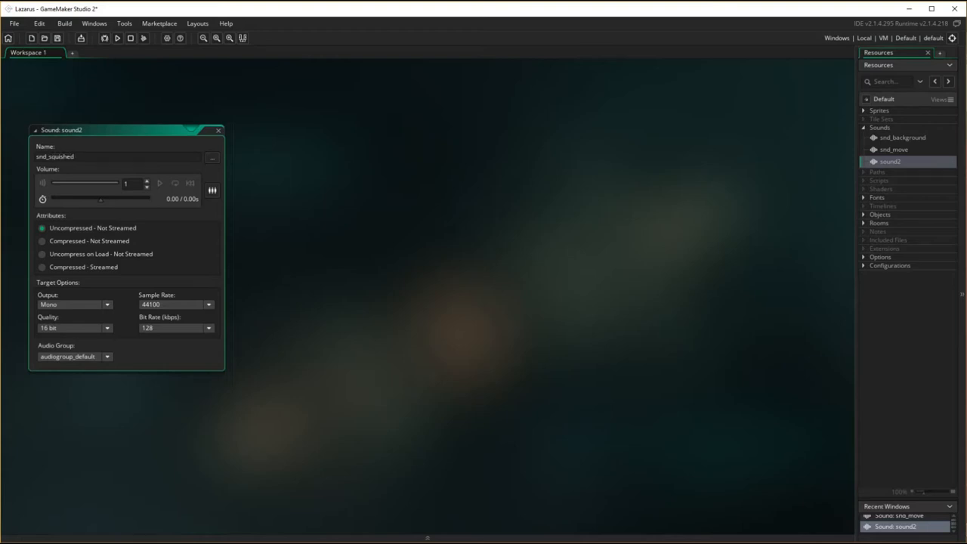
{"action": "left_click", "coordinate": [212, 156]}
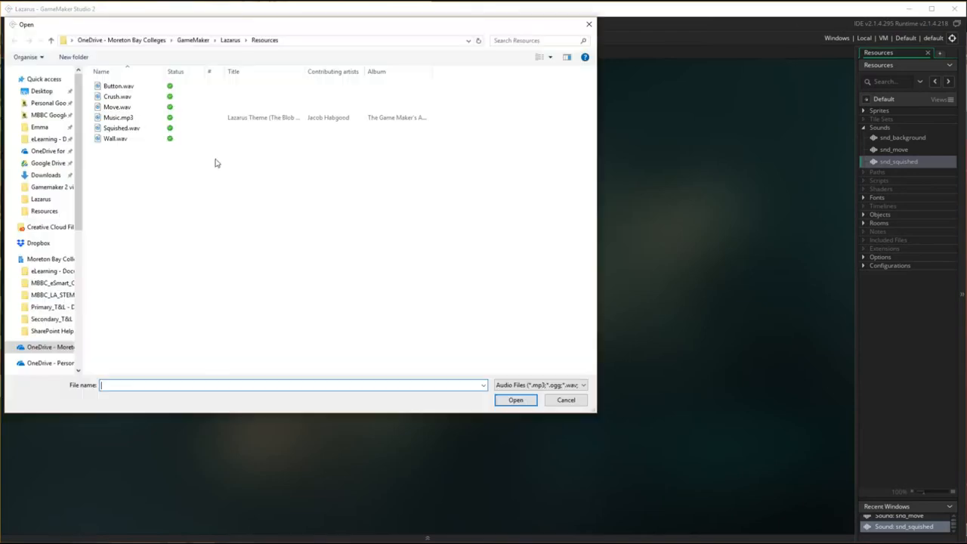
{"action": "left_click", "coordinate": [122, 128]}
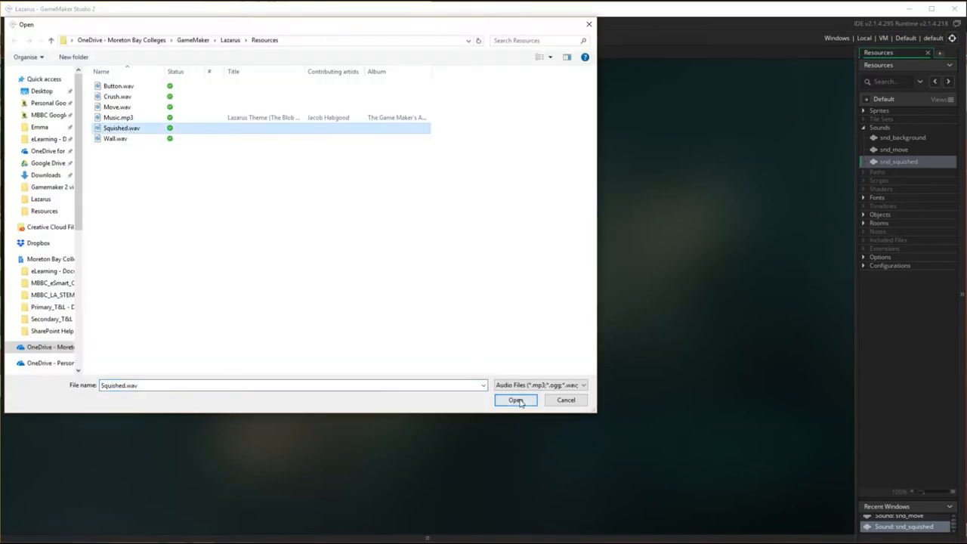
{"action": "left_click", "coordinate": [516, 399]}
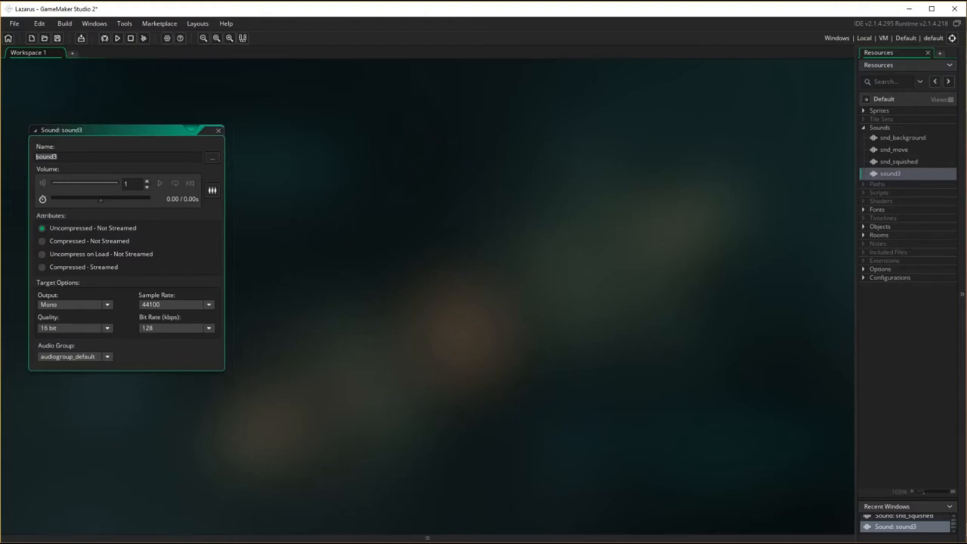
Name the new sound snd_crushed, load Crush.wav, and close its editor
{"action": "type", "text": "snd_crushed"}
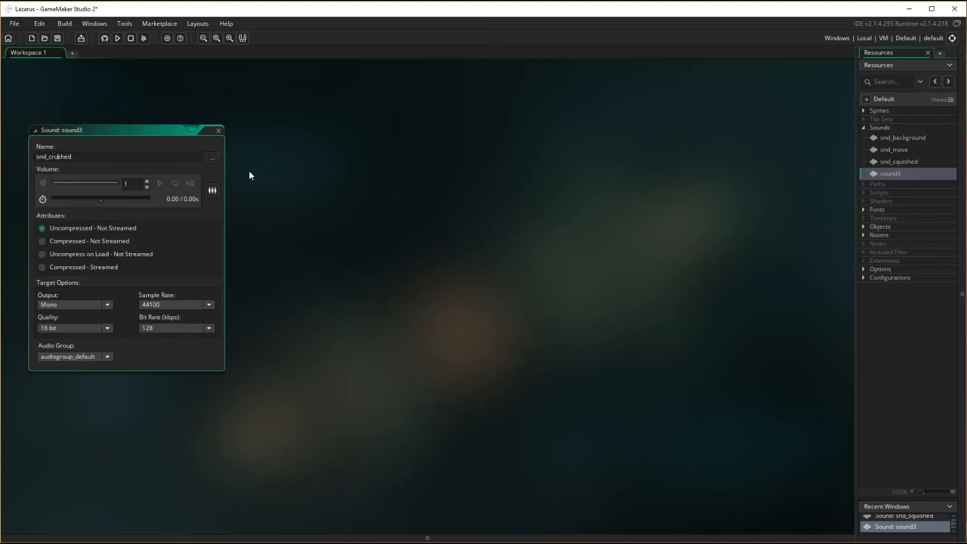
{"action": "left_click", "coordinate": [213, 158]}
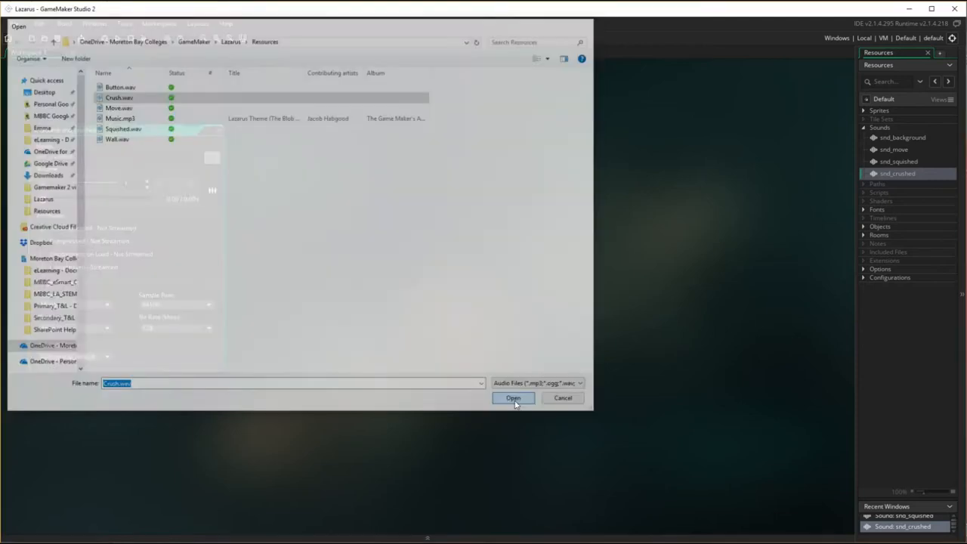
{"action": "left_click", "coordinate": [513, 398]}
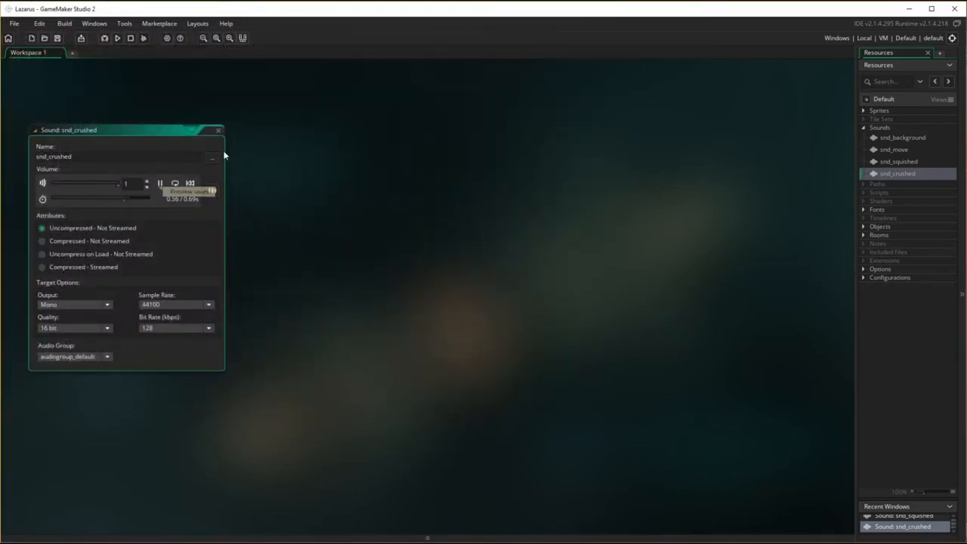
{"action": "left_click", "coordinate": [219, 130]}
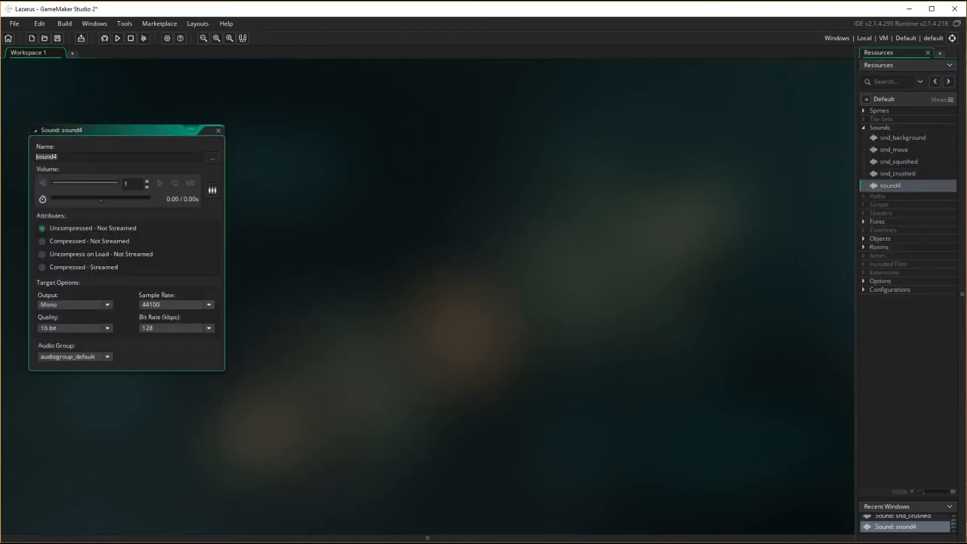
Name the sound snd_wall, load Wall.wav, and close its editor
{"action": "type", "text": "snd_wall"}
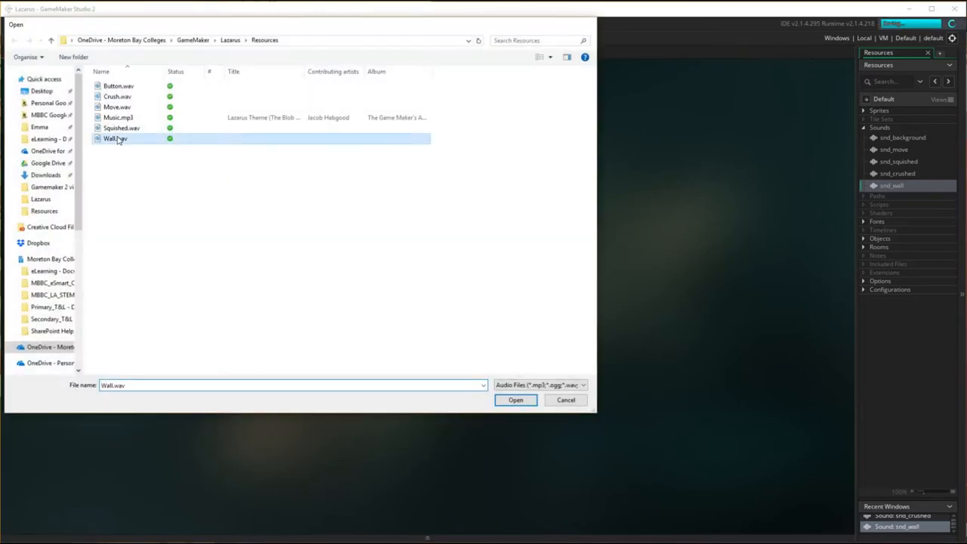
{"action": "left_click", "coordinate": [515, 399]}
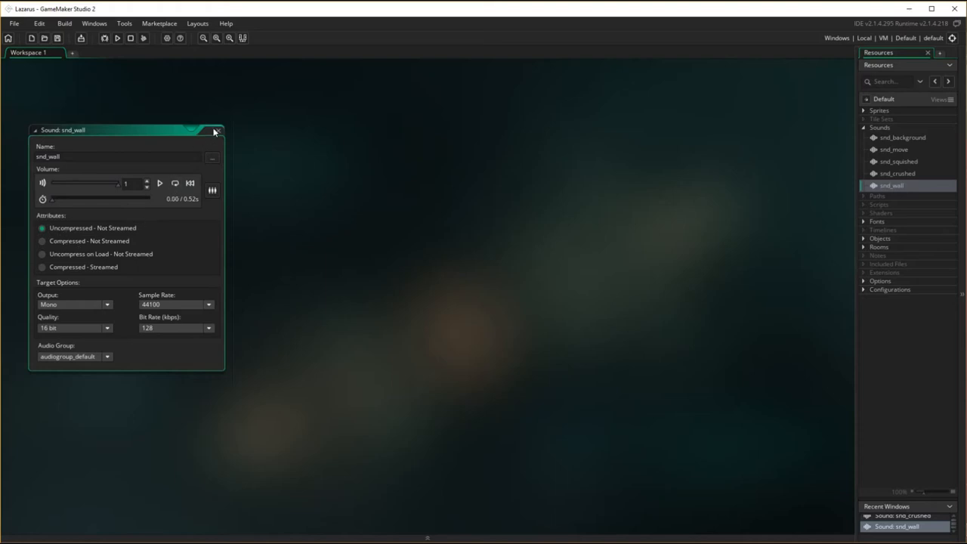
{"action": "left_click", "coordinate": [216, 129]}
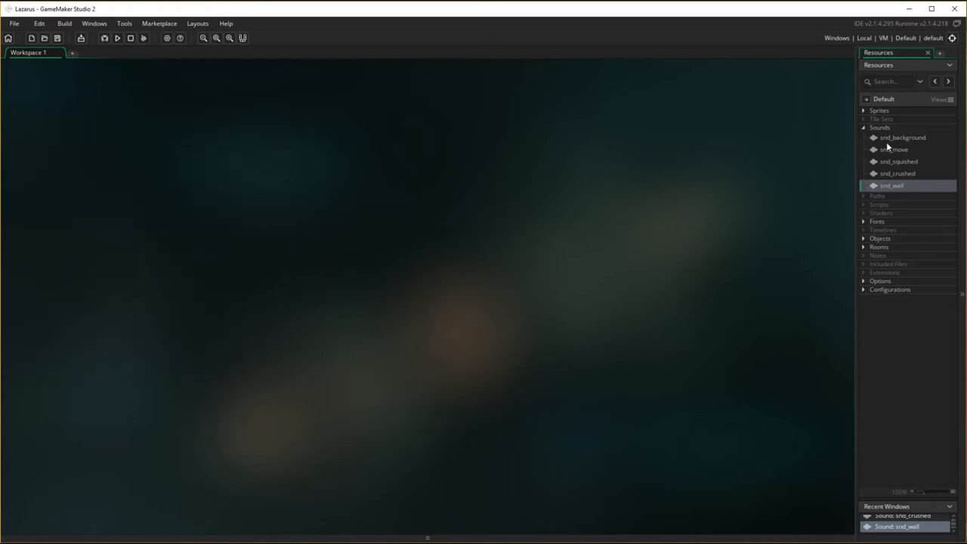
Create snd_button, load its 2.08-second clip, preview it, and close the editor
{"action": "right_click", "coordinate": [879, 127]}
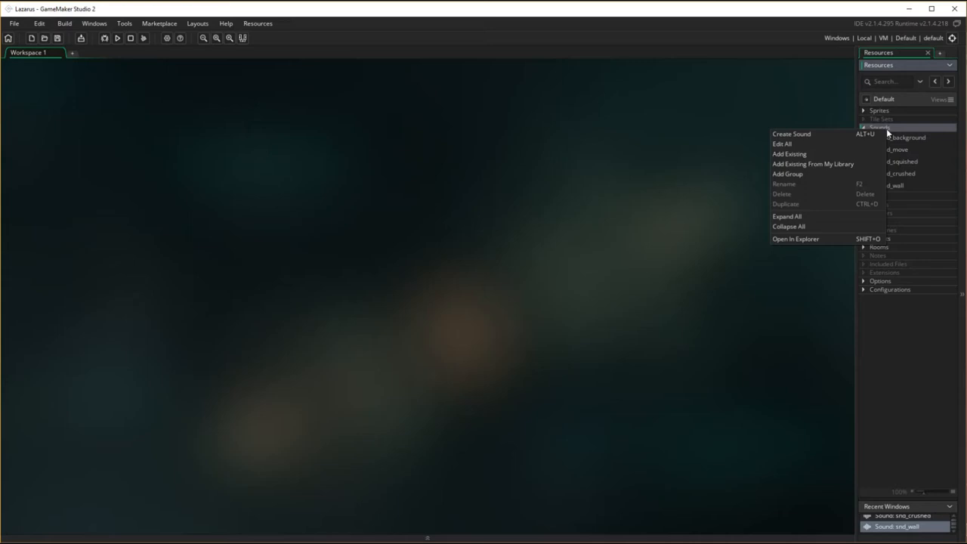
{"action": "left_click", "coordinate": [791, 133]}
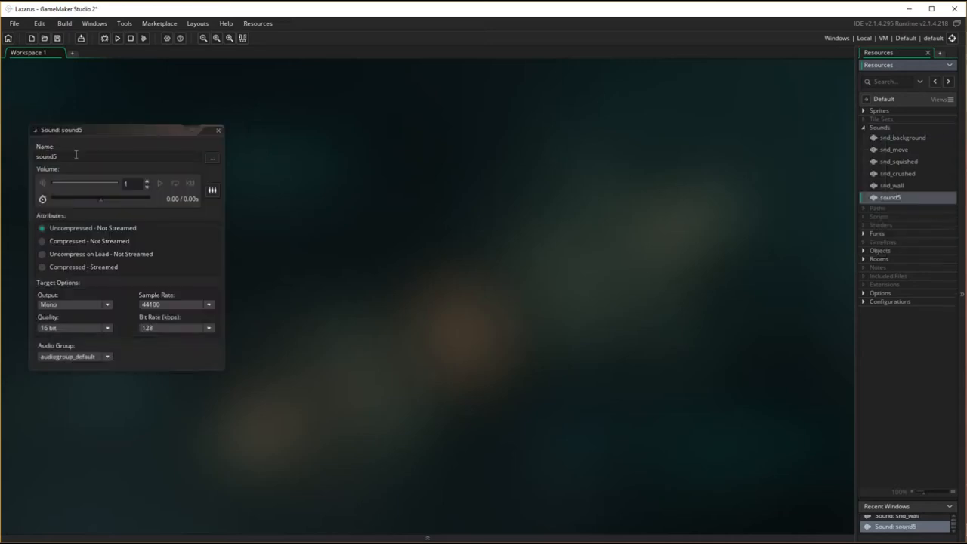
{"action": "type", "text": "snd"}
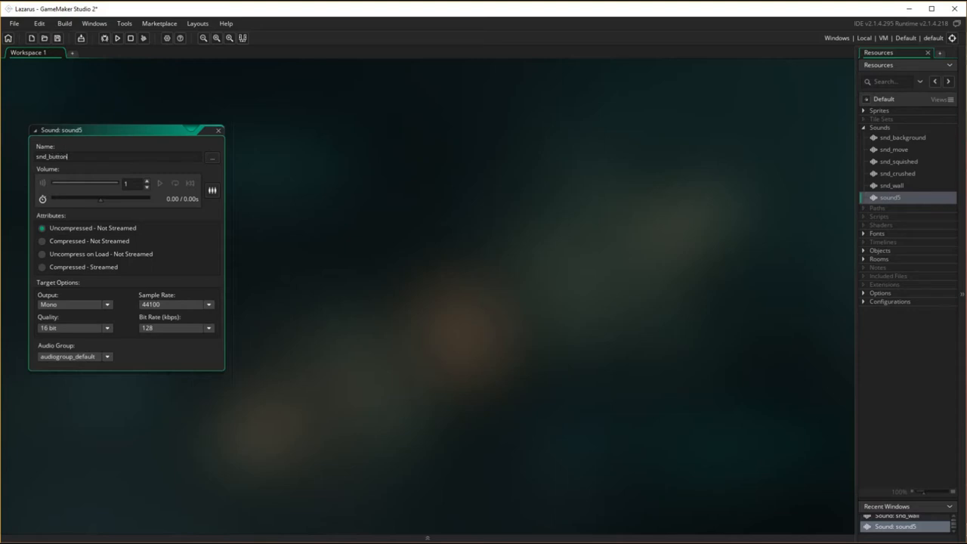
{"action": "mouse_move", "coordinate": [213, 158]}
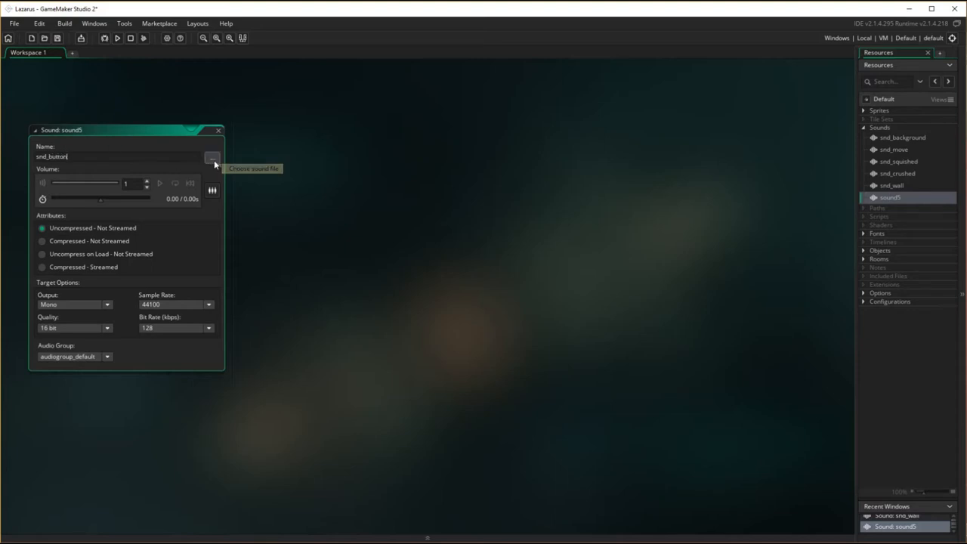
{"action": "left_click", "coordinate": [212, 158]}
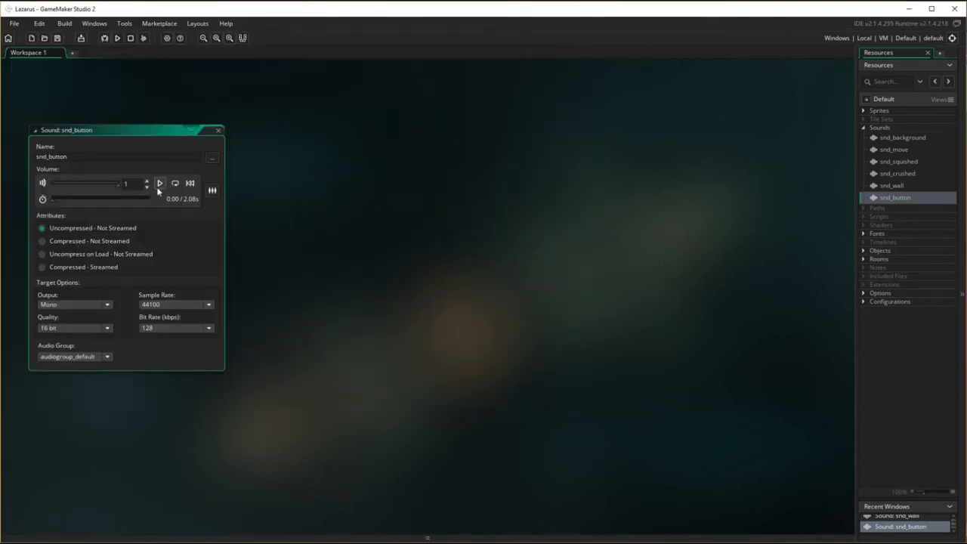
{"action": "left_click", "coordinate": [159, 183]}
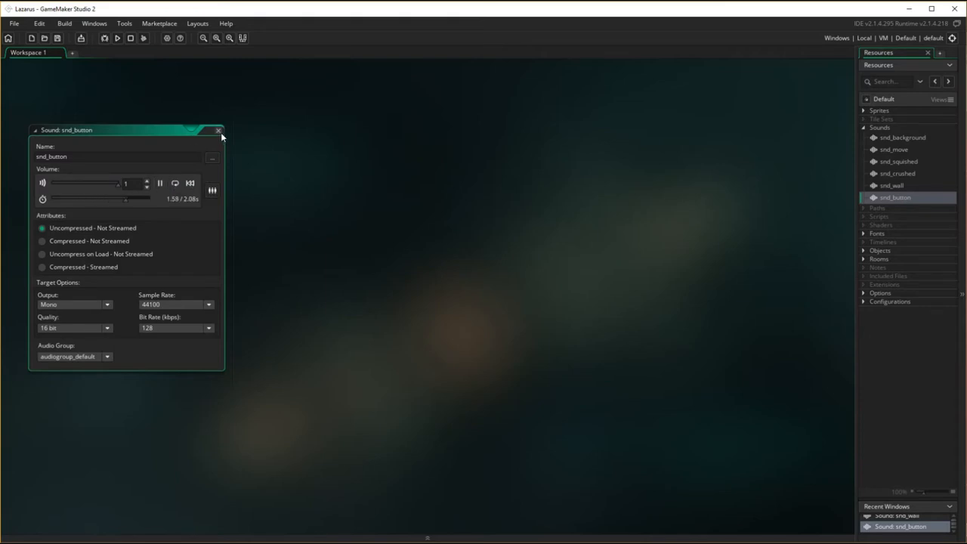
{"action": "left_click", "coordinate": [218, 130]}
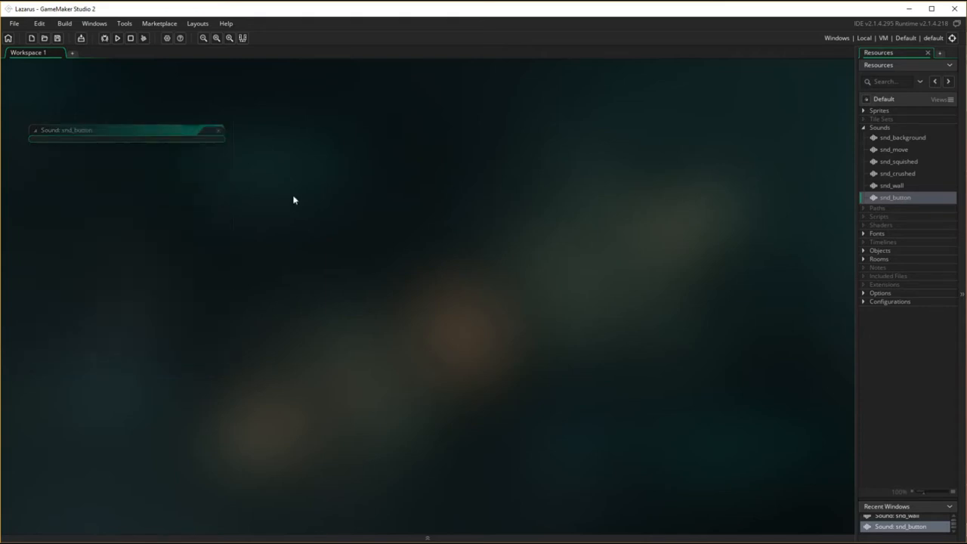
Add a Play Audio action to obj_control's Create event, then delete it
{"action": "left_click", "coordinate": [218, 130]}
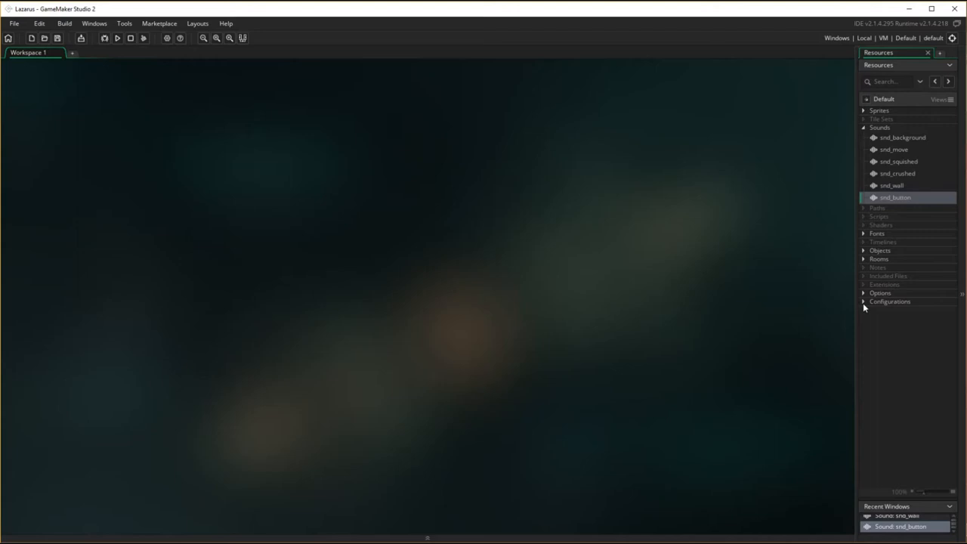
{"action": "mouse_move", "coordinate": [955, 281]}
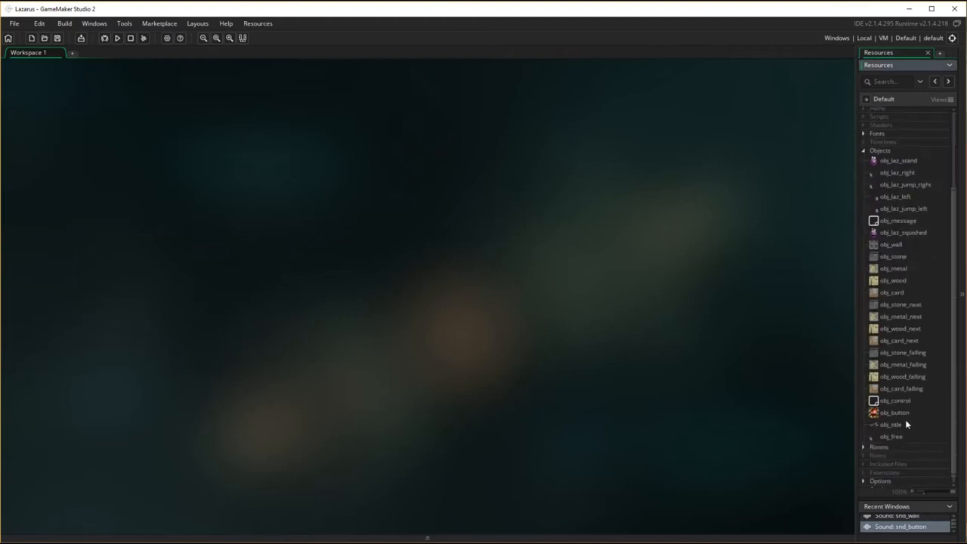
{"action": "double_click", "coordinate": [895, 393]}
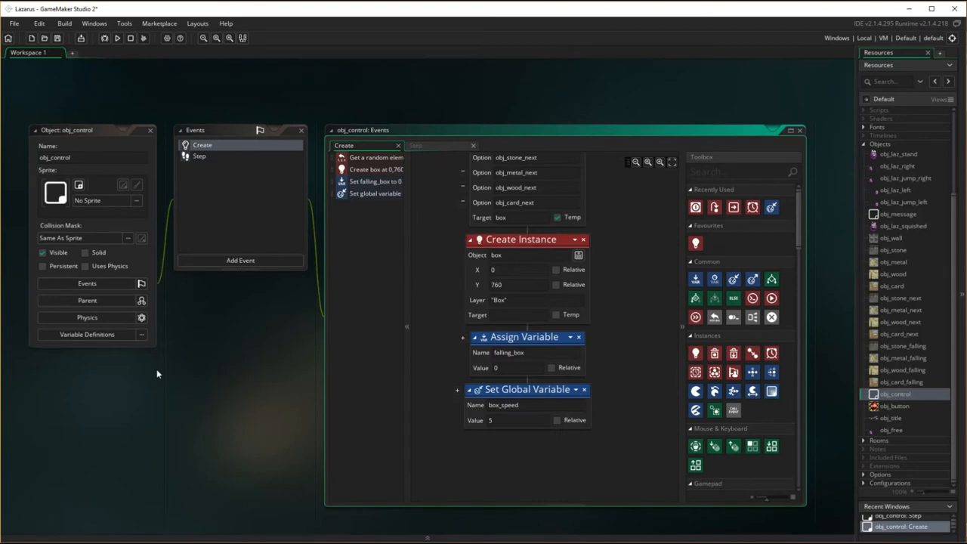
{"action": "mouse_move", "coordinate": [930, 204]}
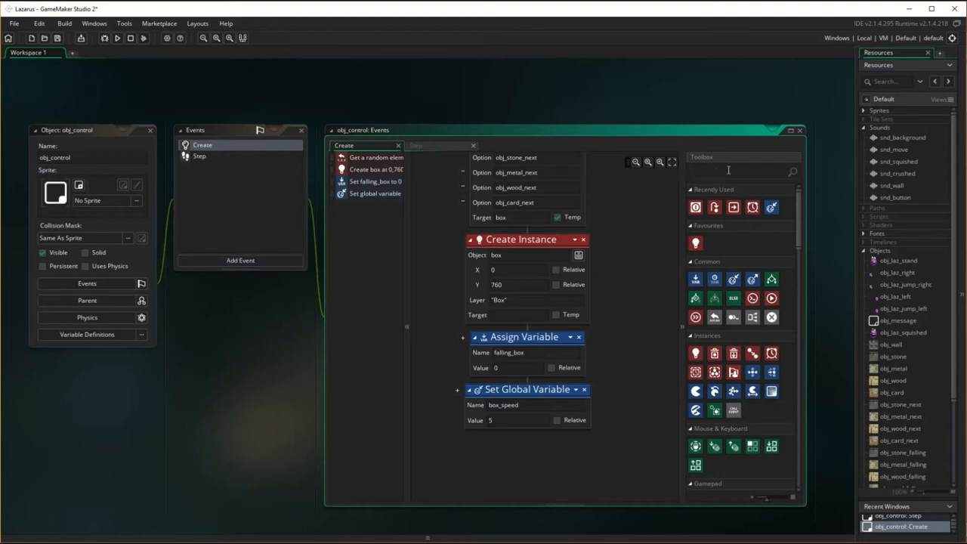
{"action": "type", "text": "sound"}
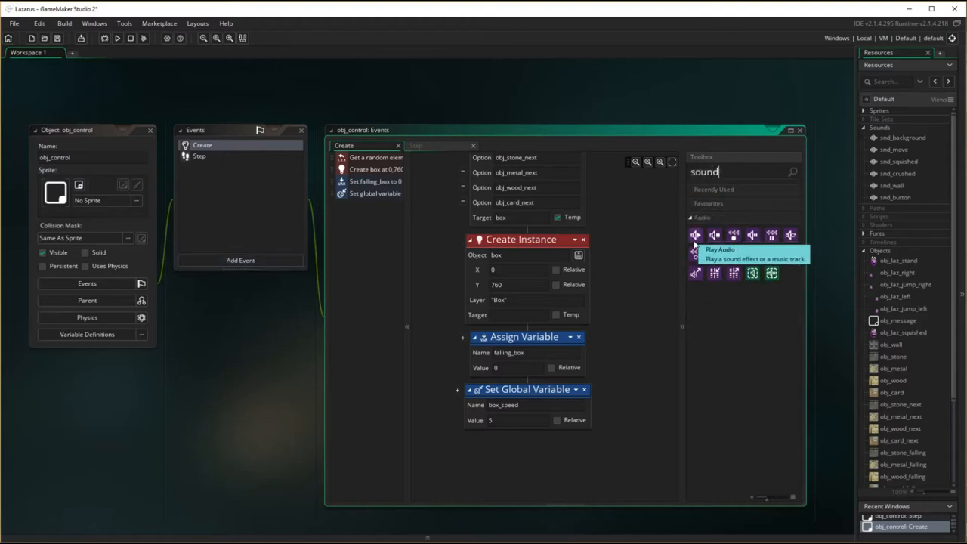
{"action": "left_click_drag", "start_coordinate": [695, 235], "coordinate": [642, 385]}
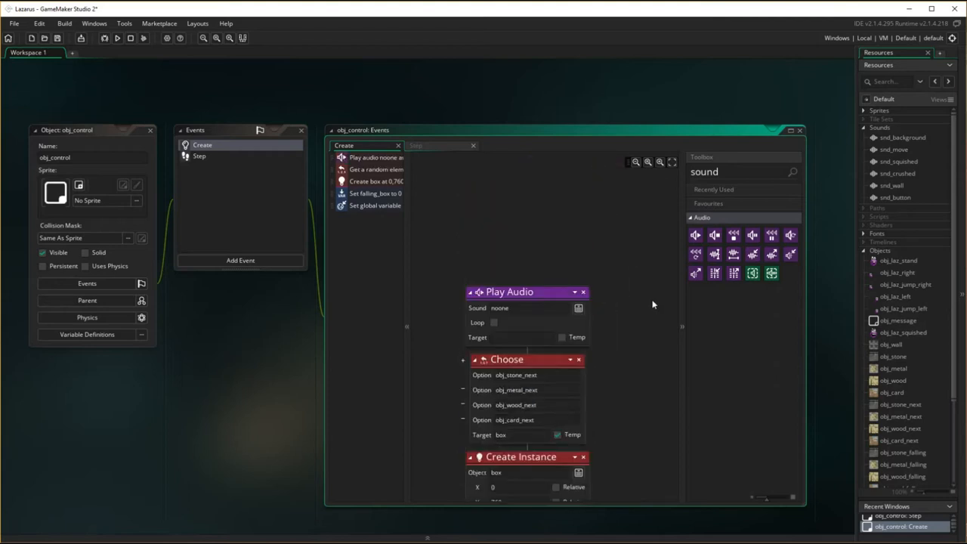
{"action": "mouse_move", "coordinate": [638, 289]}
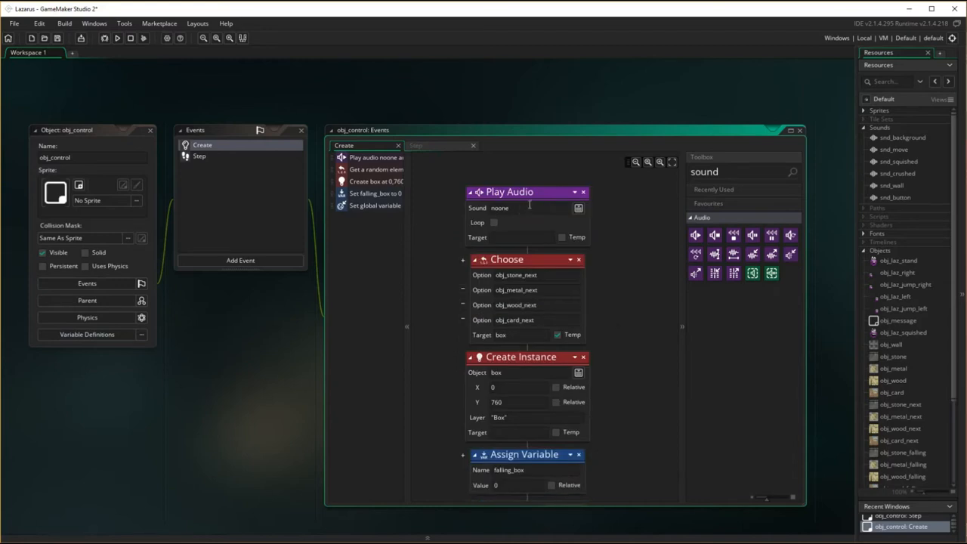
{"action": "left_click", "coordinate": [578, 208]}
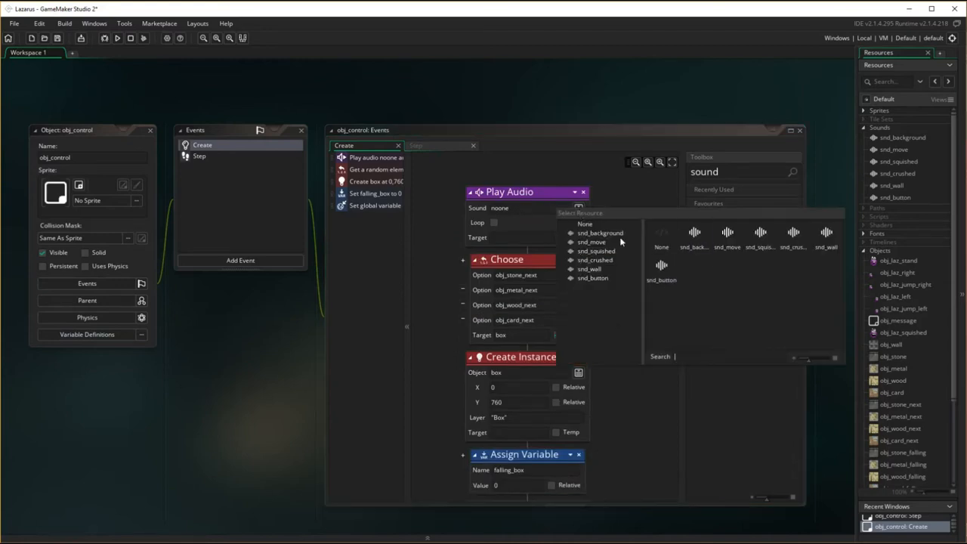
{"action": "mouse_move", "coordinate": [694, 324]}
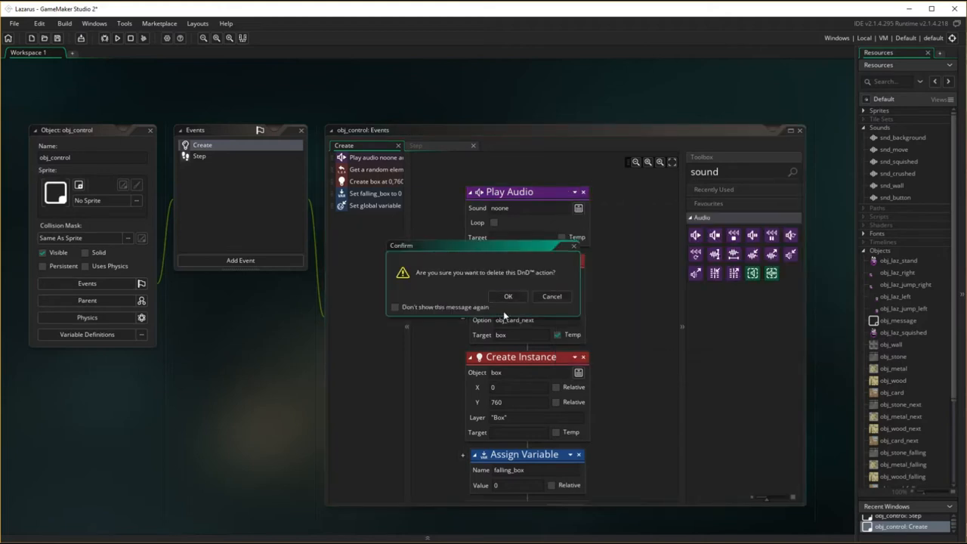
{"action": "left_click", "coordinate": [507, 296]}
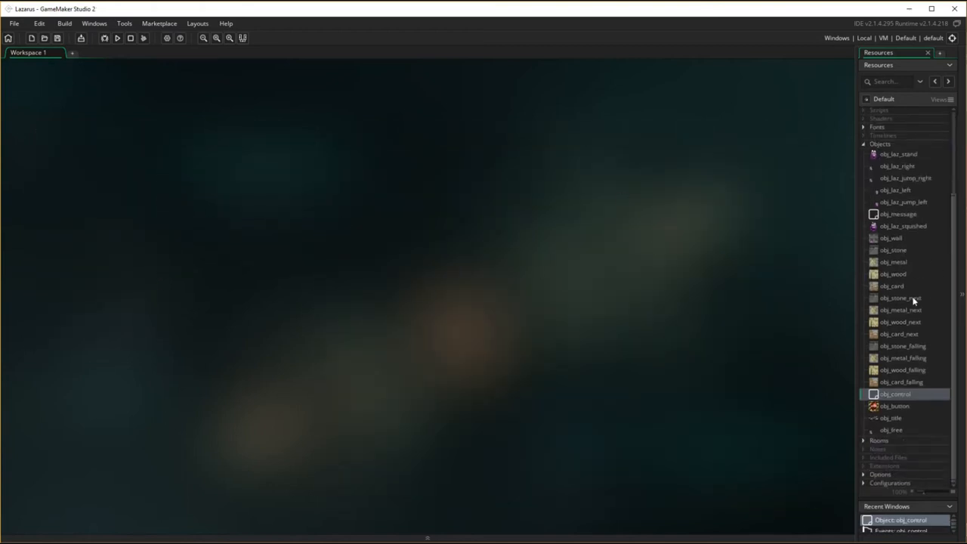
Open obj_title and pick the sound for its Create event's Play Audio
{"action": "left_click", "coordinate": [890, 418]}
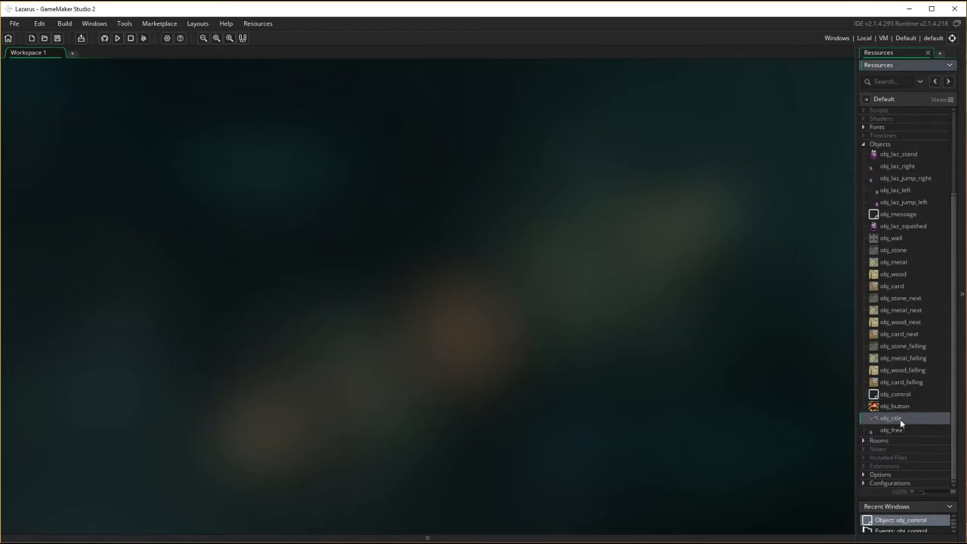
{"action": "double_click", "coordinate": [891, 418]}
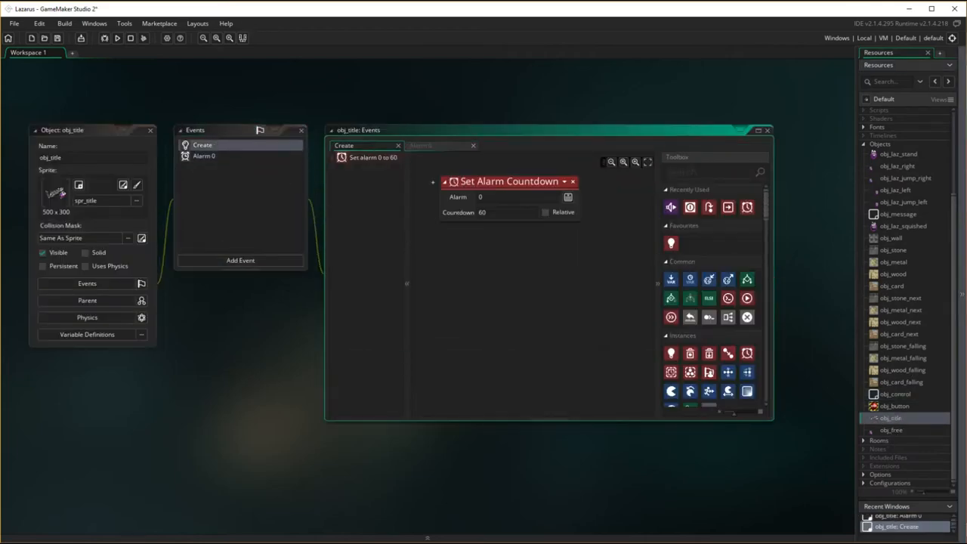
{"action": "mouse_move", "coordinate": [671, 207]}
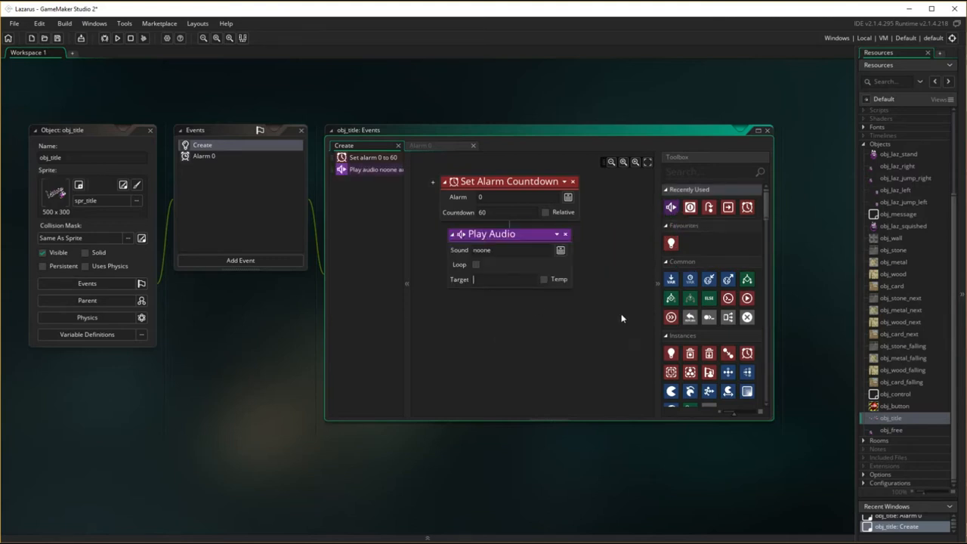
{"action": "left_click", "coordinate": [560, 250]}
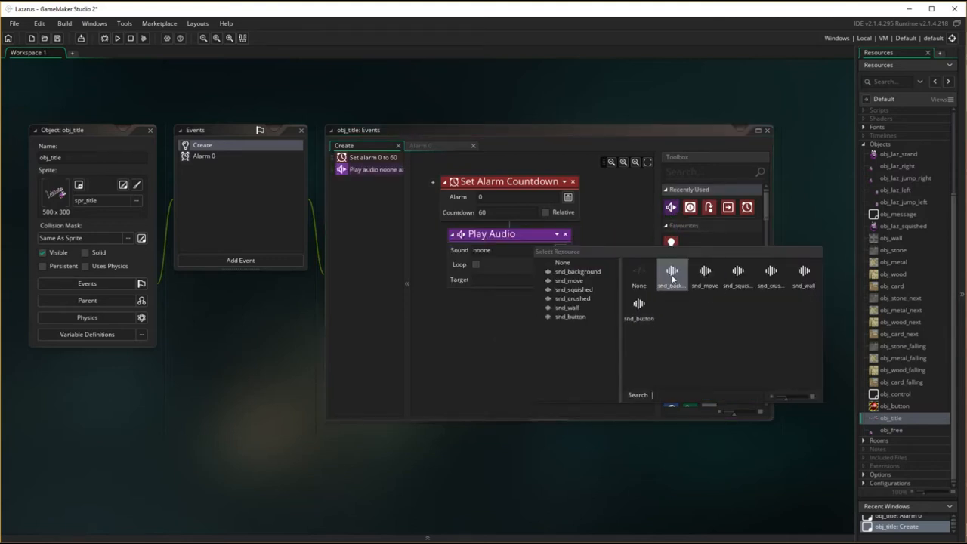
{"action": "left_click", "coordinate": [577, 272]}
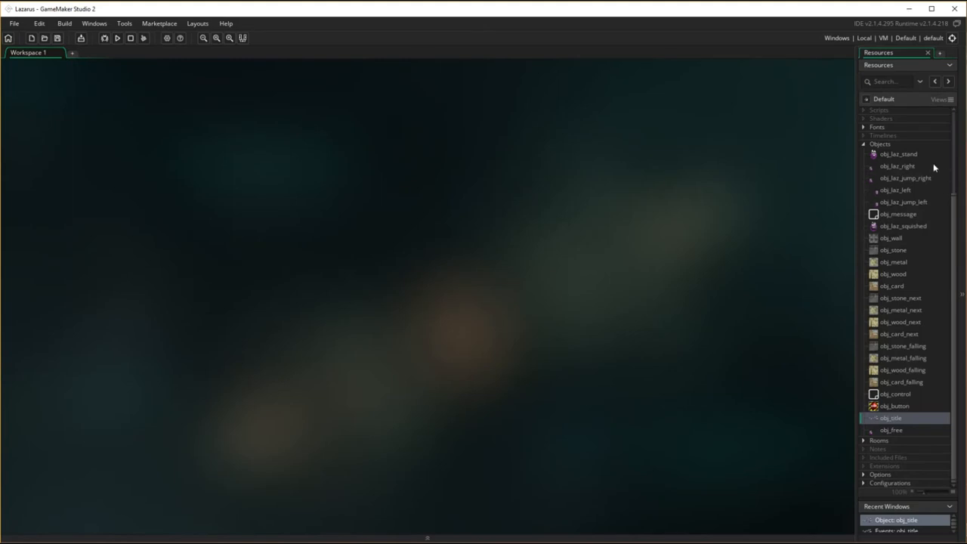
Give obj_laz_right a Create event with Play Audio and choose its sound
{"action": "double_click", "coordinate": [897, 166]}
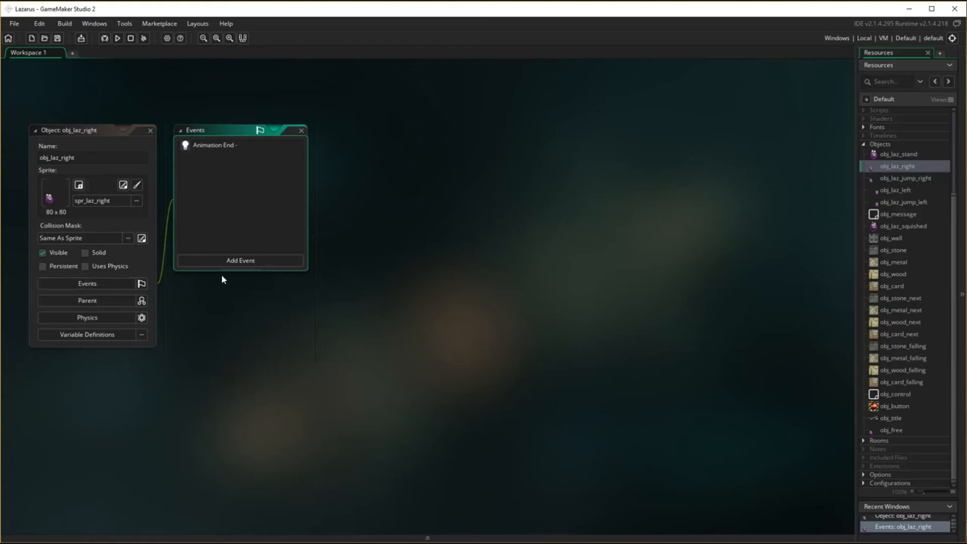
{"action": "mouse_move", "coordinate": [258, 268]}
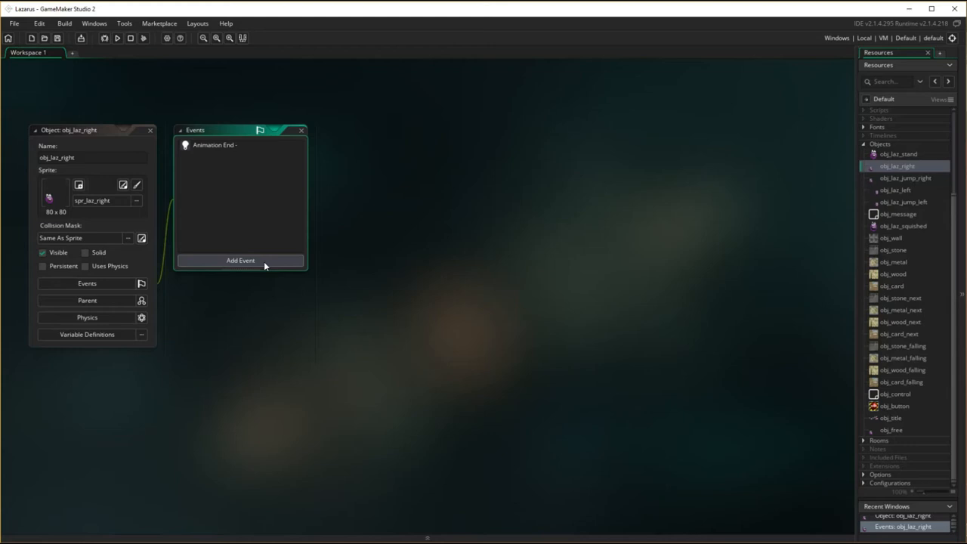
{"action": "left_click", "coordinate": [240, 260]}
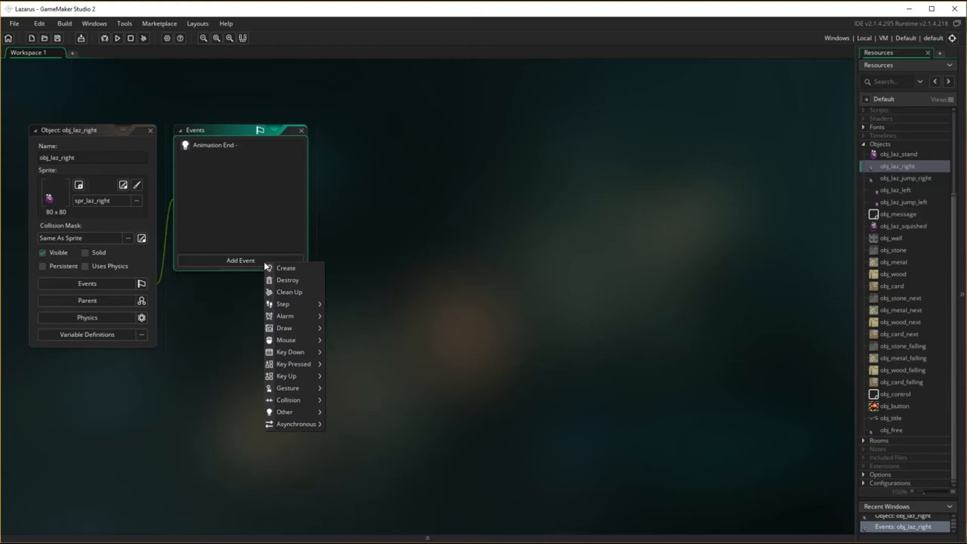
{"action": "left_click", "coordinate": [286, 267]}
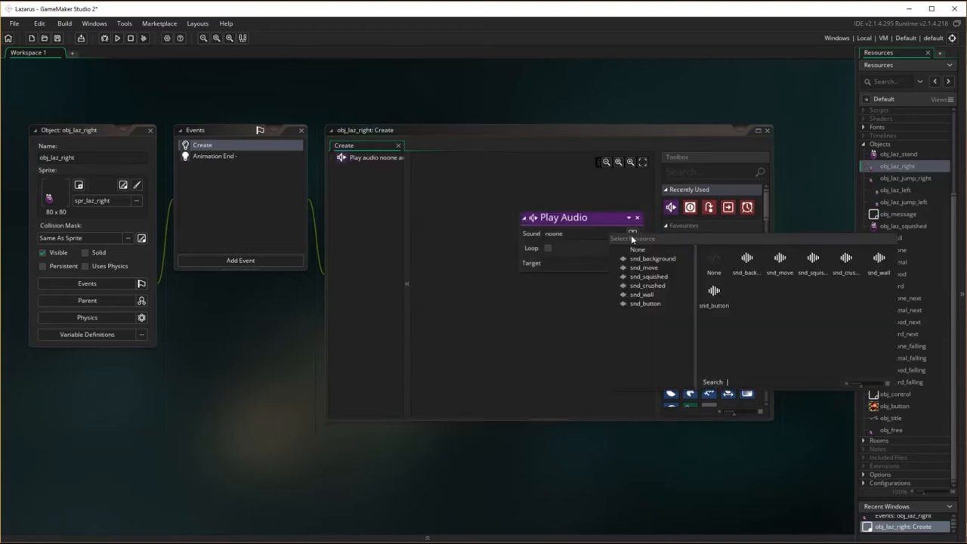
{"action": "left_click", "coordinate": [643, 267]}
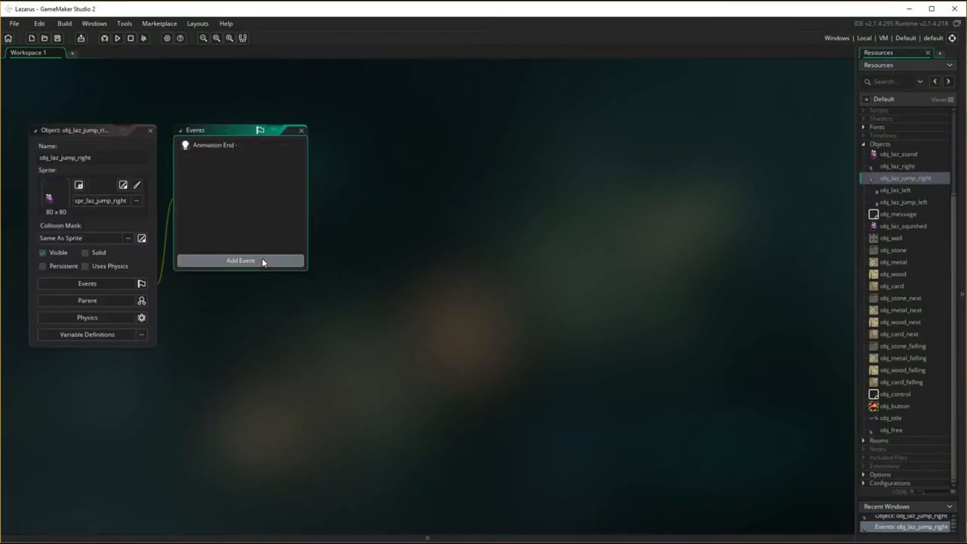
Add a Create event with Play Audio to obj_laz_jump_right and open obj_laz_left
{"action": "left_click", "coordinate": [240, 260]}
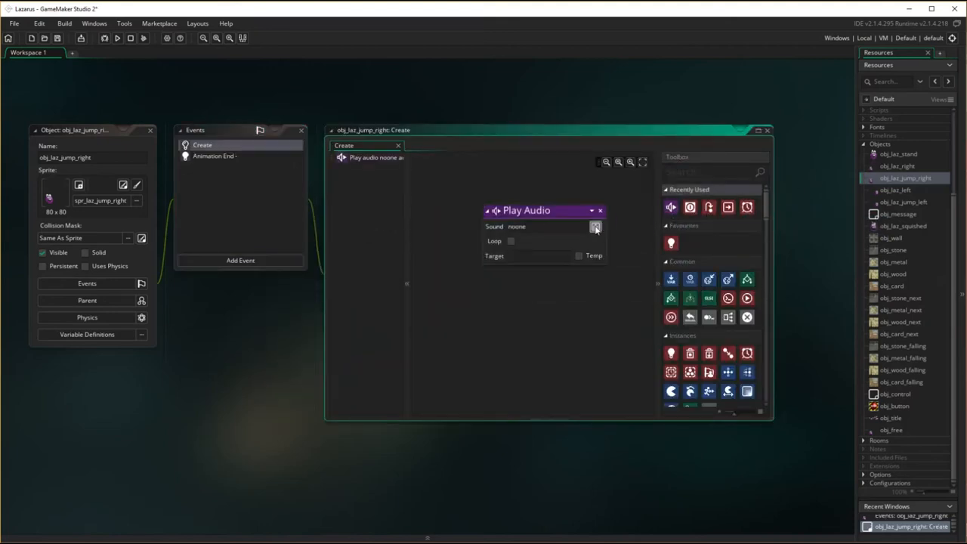
{"action": "left_click", "coordinate": [595, 227]}
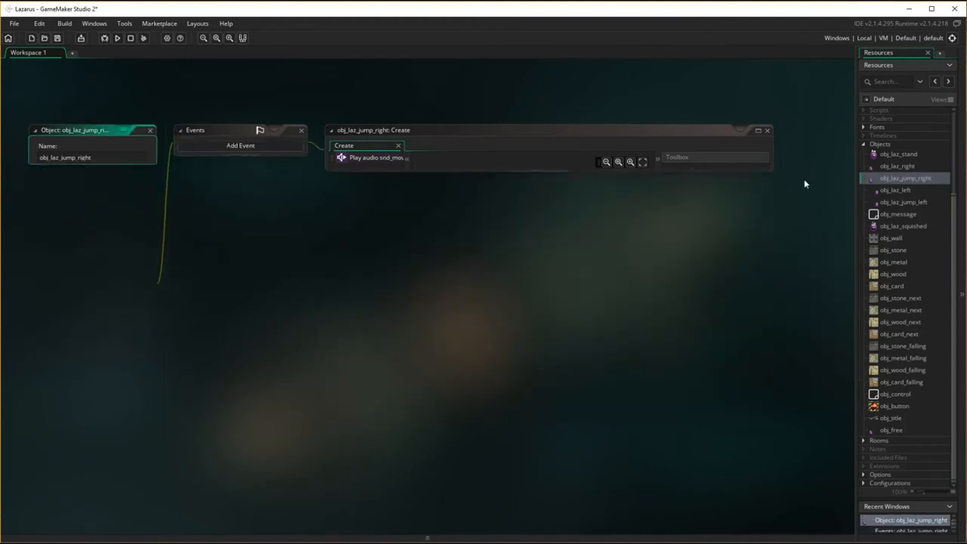
{"action": "left_click", "coordinate": [895, 189]}
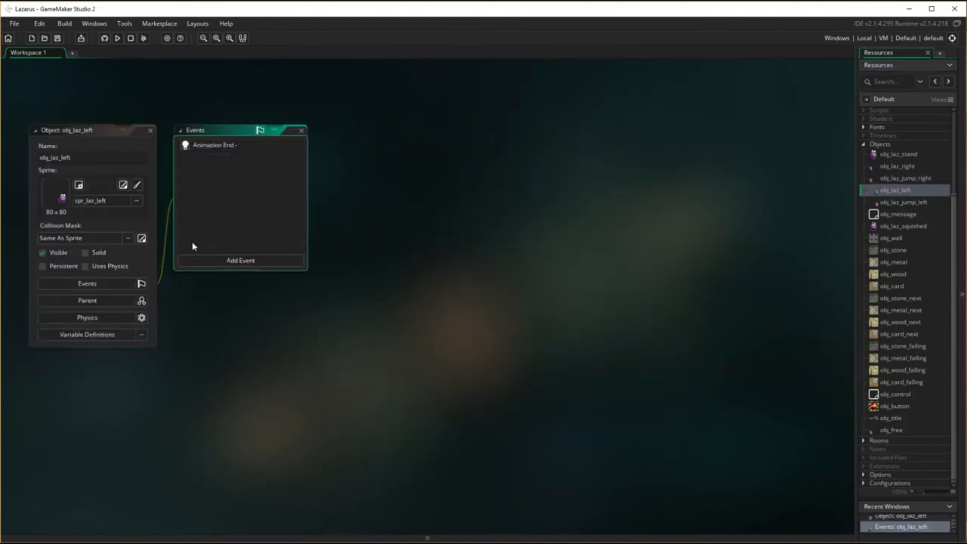
Give obj_laz_left a Create event with a Play Audio action playing snd_move
{"action": "left_click", "coordinate": [240, 260]}
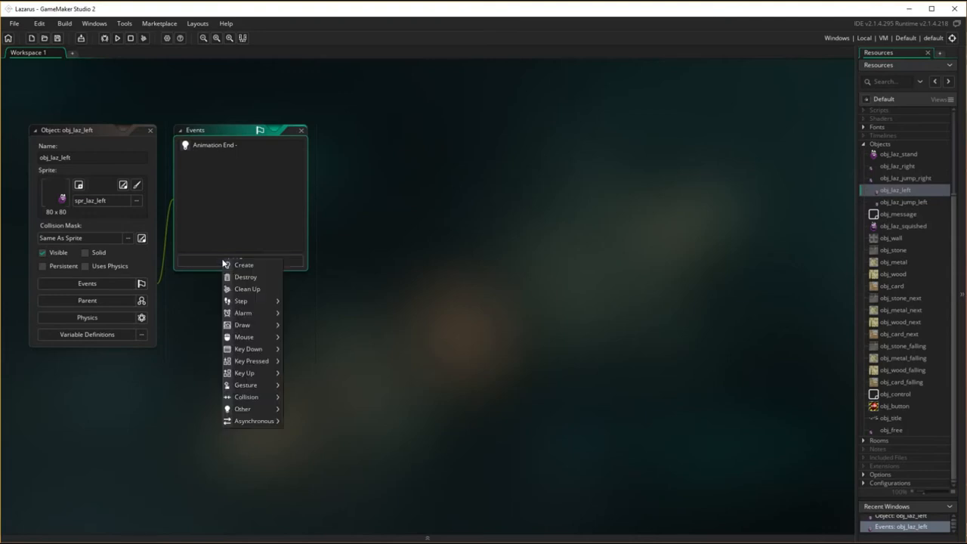
{"action": "left_click", "coordinate": [244, 265]}
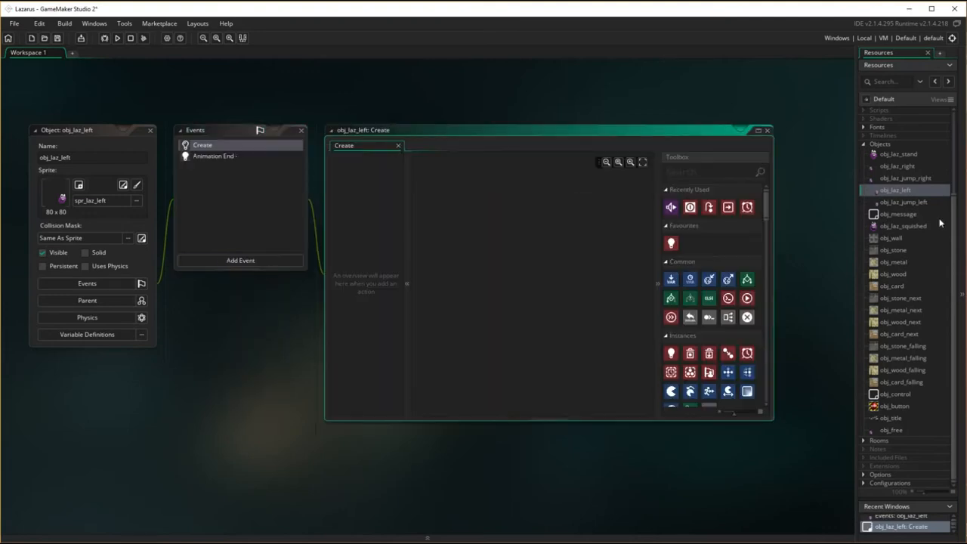
{"action": "left_click", "coordinate": [671, 207]}
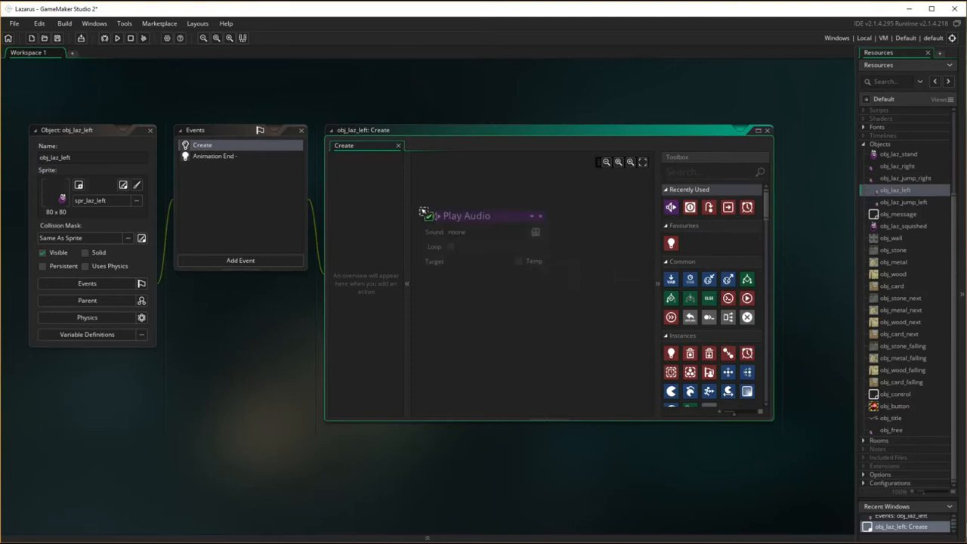
{"action": "left_click", "coordinate": [536, 232]}
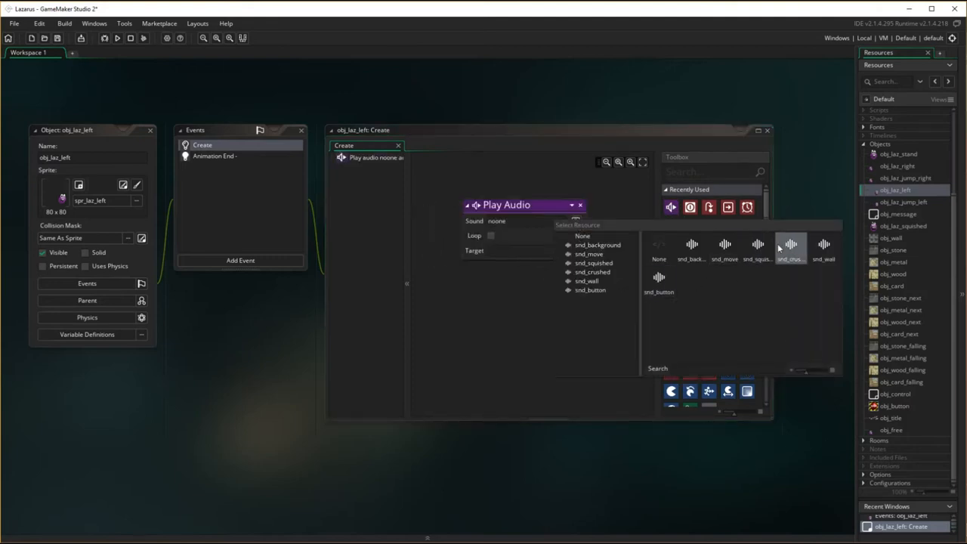
{"action": "left_click", "coordinate": [725, 249]}
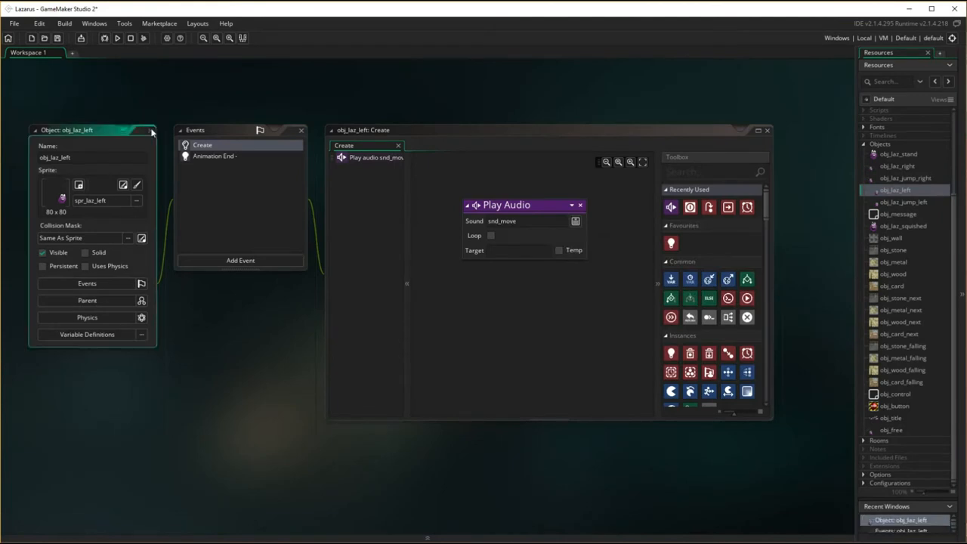
Close obj_laz_left and add the same snd_move Create event to obj_laz_jump_left
{"action": "left_click", "coordinate": [903, 201]}
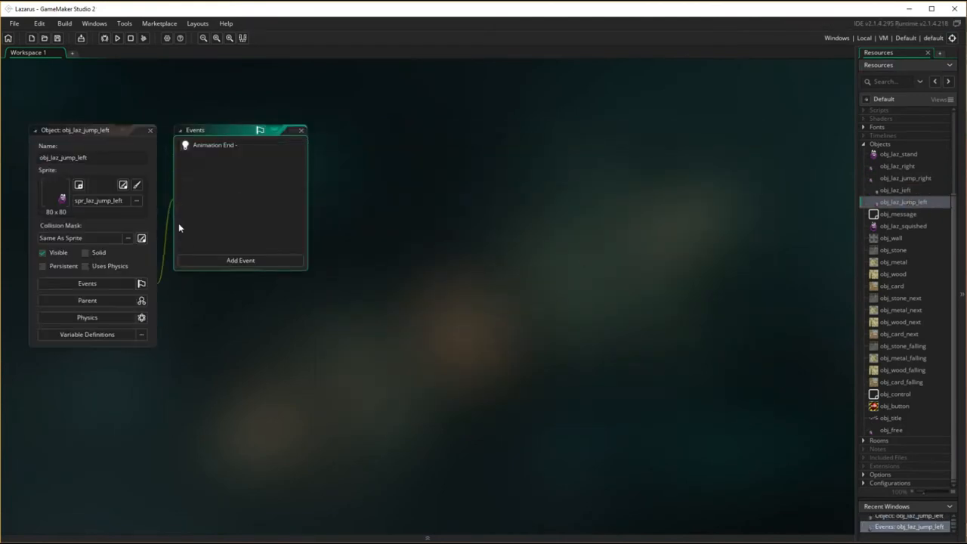
{"action": "left_click", "coordinate": [240, 260]}
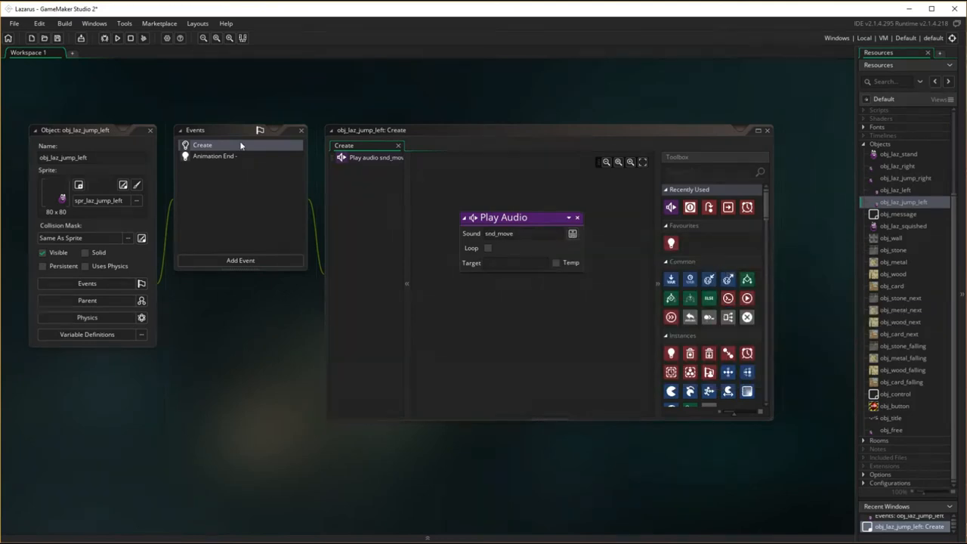
{"action": "left_click", "coordinate": [90, 130]}
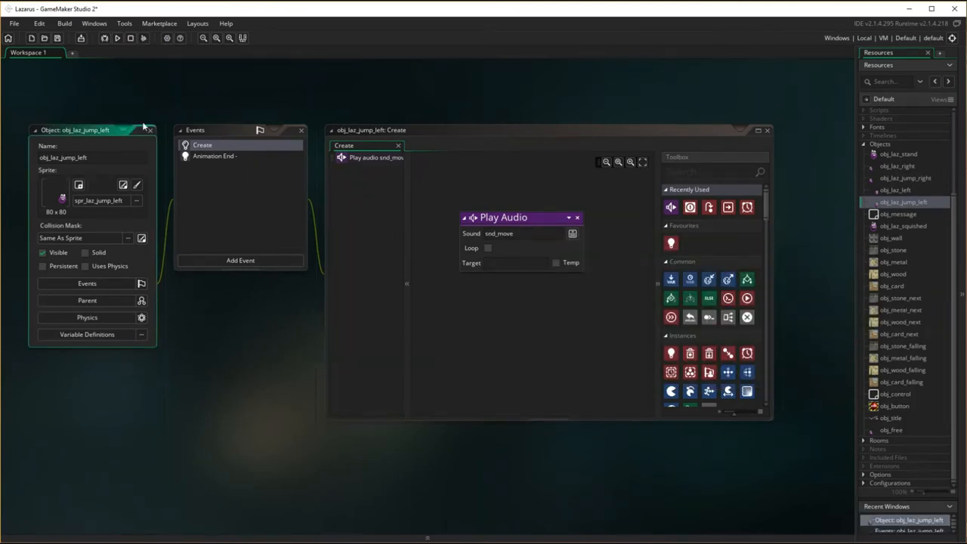
Close obj_laz_jump_left, test-run the Lazarus game, then close its window
{"action": "left_click", "coordinate": [116, 38]}
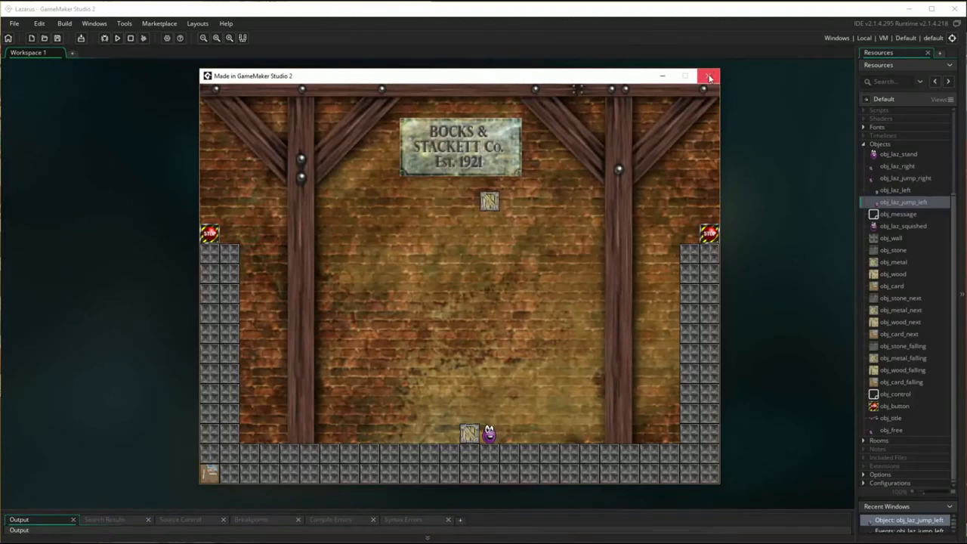
{"action": "left_click", "coordinate": [709, 75]}
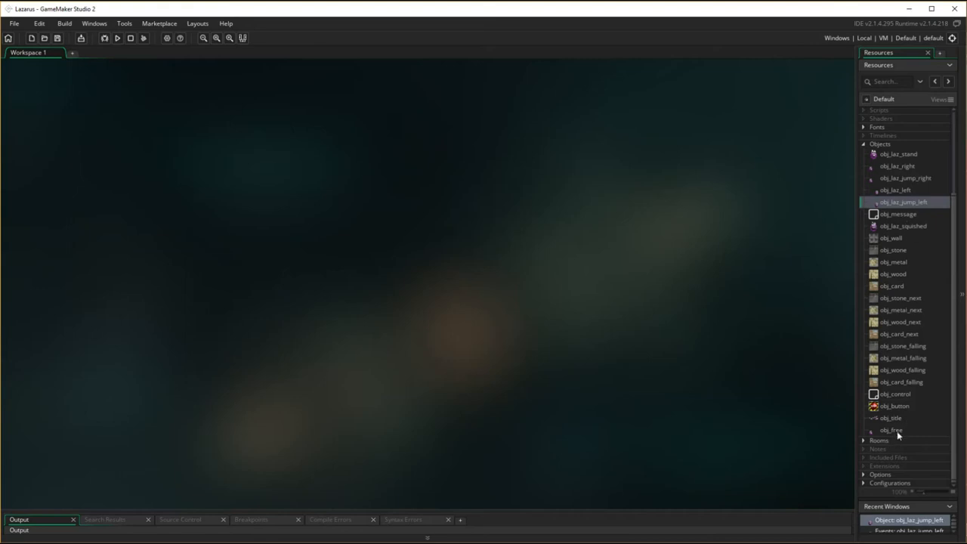
Open obj_free, add a Create event playing snd_move, and close the editor
{"action": "left_click", "coordinate": [891, 430]}
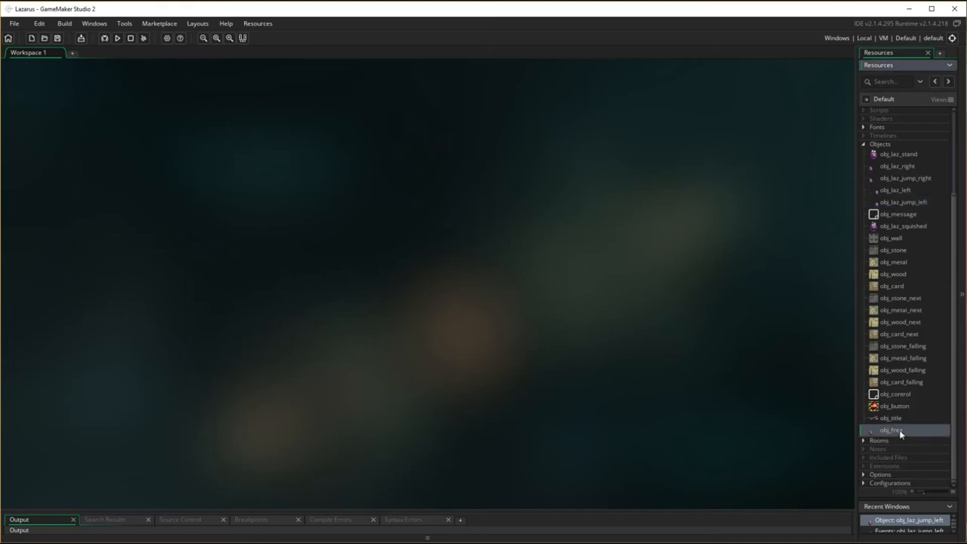
{"action": "double_click", "coordinate": [891, 430]}
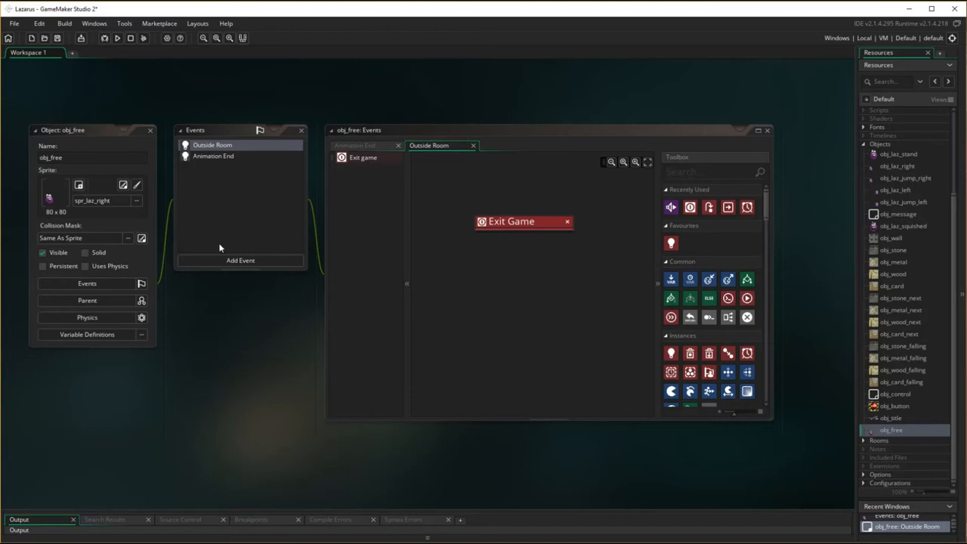
{"action": "left_click", "coordinate": [213, 155]}
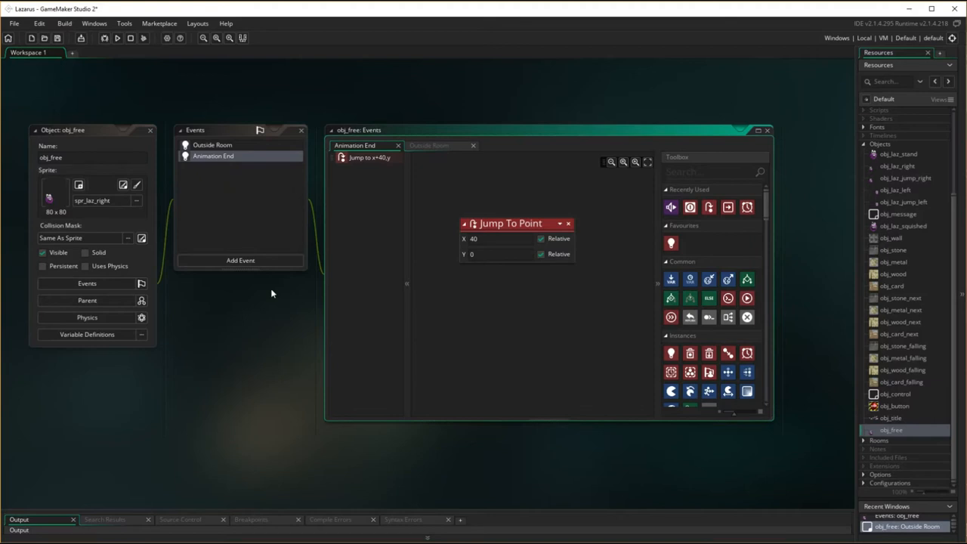
{"action": "mouse_move", "coordinate": [500, 373]}
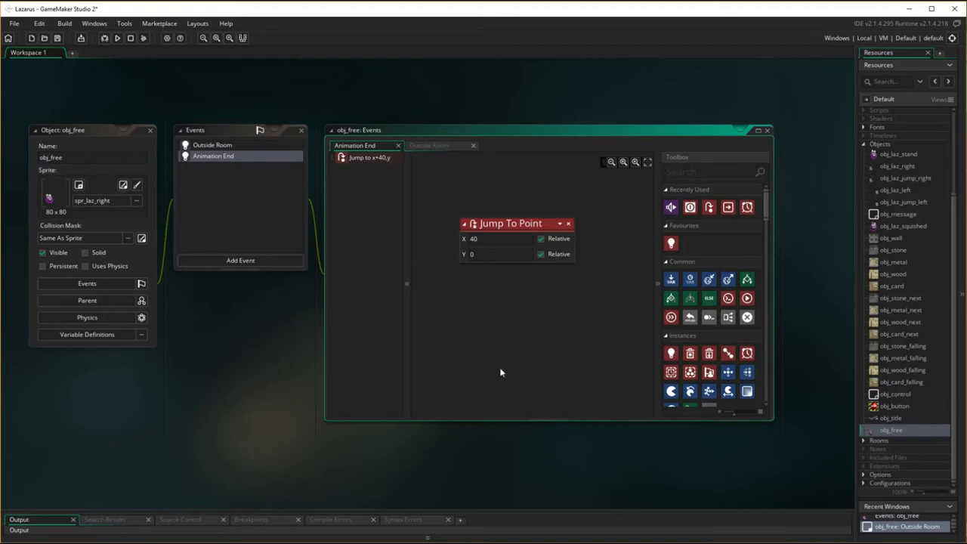
{"action": "mouse_move", "coordinate": [725, 287]}
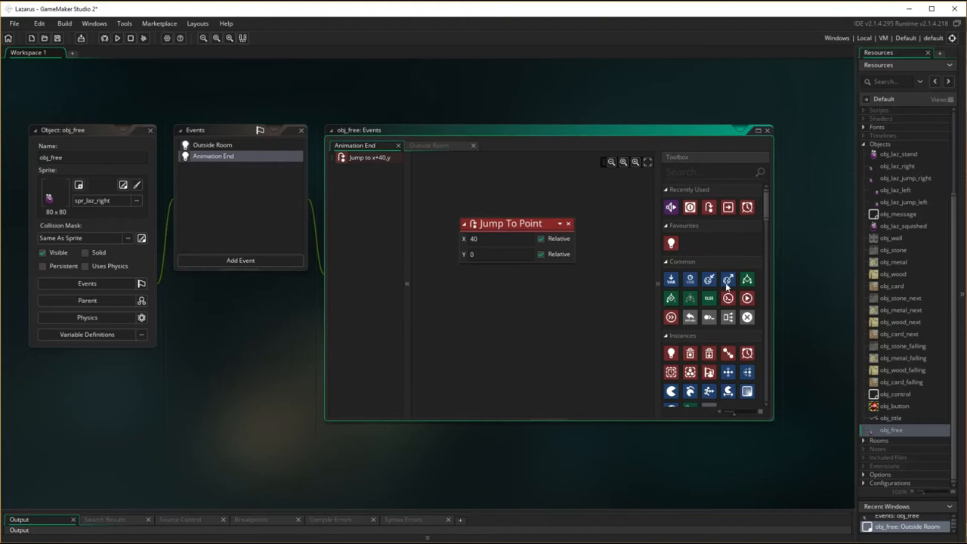
{"action": "left_click", "coordinate": [240, 260]}
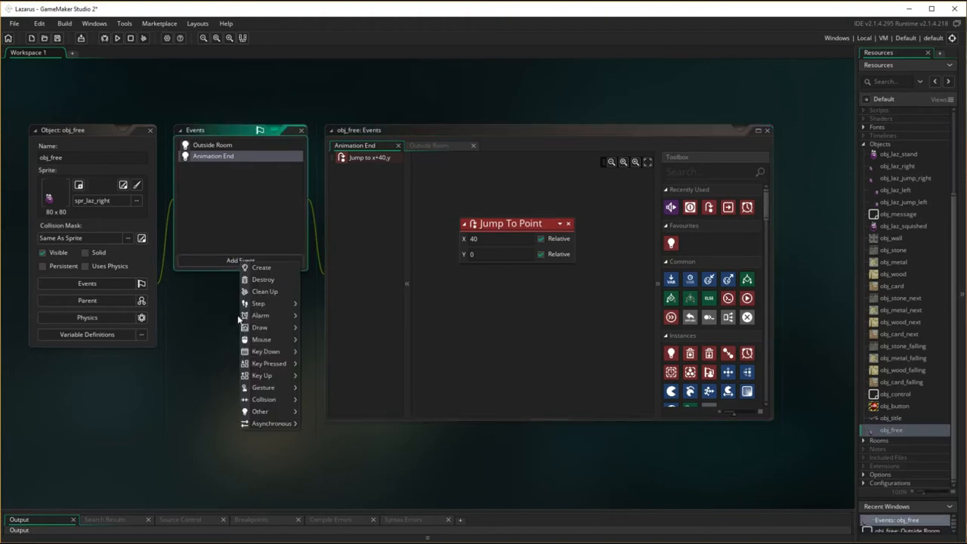
{"action": "left_click", "coordinate": [260, 267]}
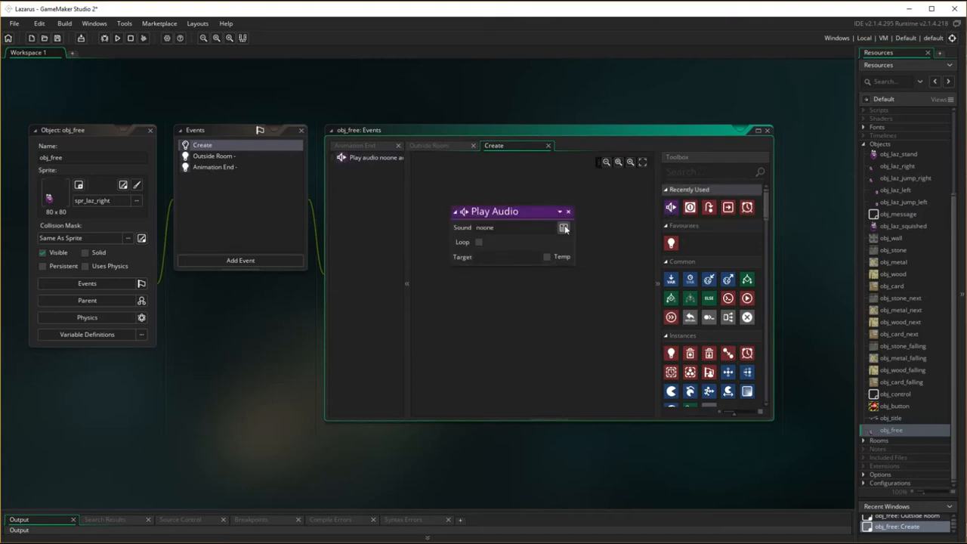
{"action": "left_click", "coordinate": [564, 227]}
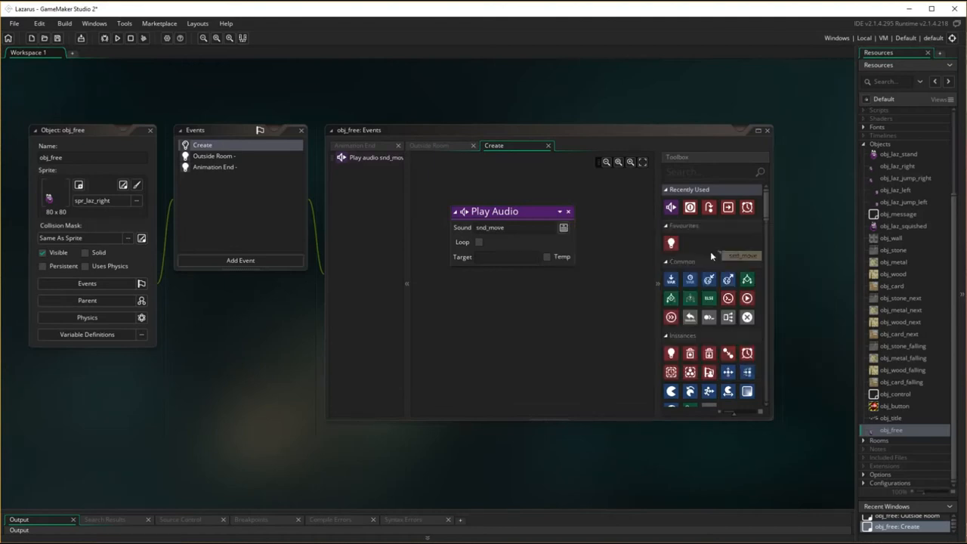
{"action": "left_click", "coordinate": [214, 167]}
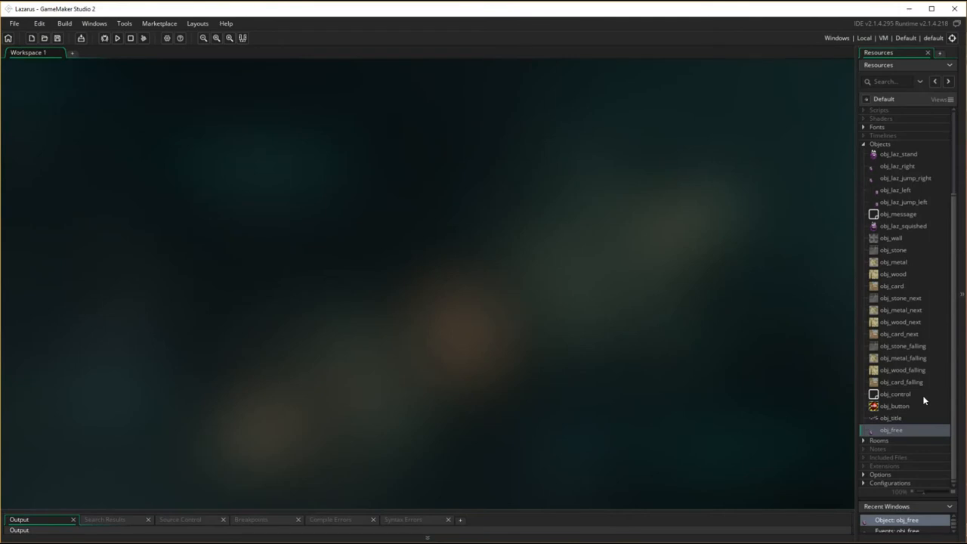
Drop room_free onto room_title and cancel the parent-room prompt so it sits first
{"action": "scroll", "scroll_direction": "down", "scroll_amount": 3}
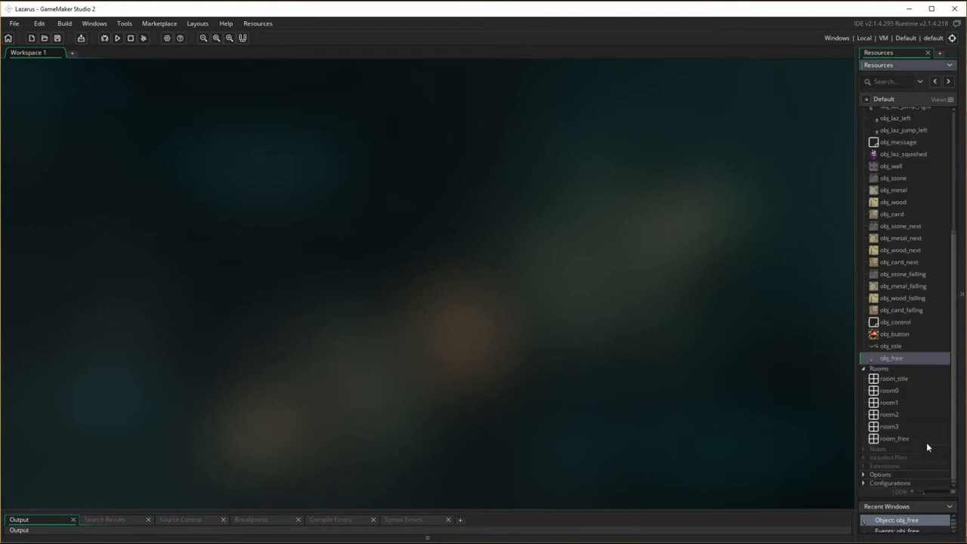
{"action": "left_click", "coordinate": [894, 438]}
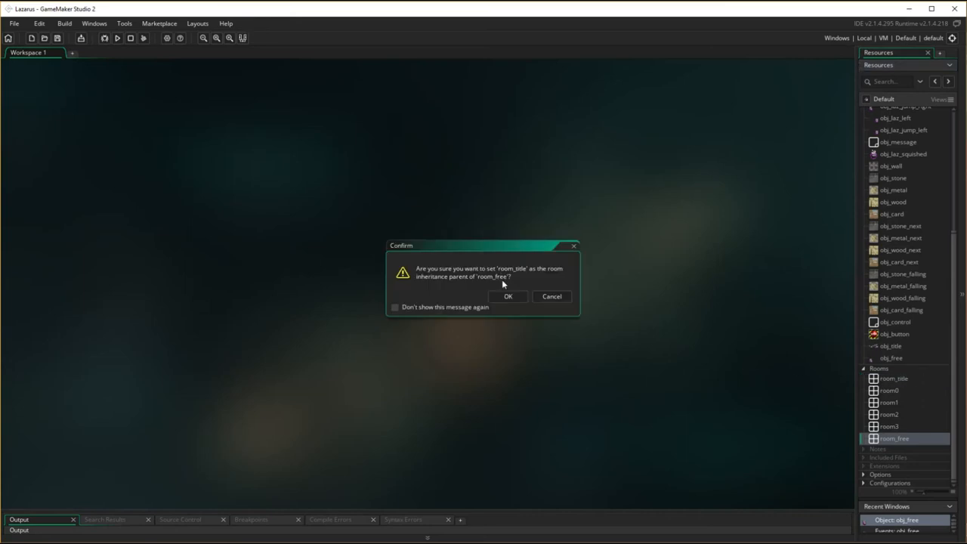
{"action": "left_click", "coordinate": [507, 296]}
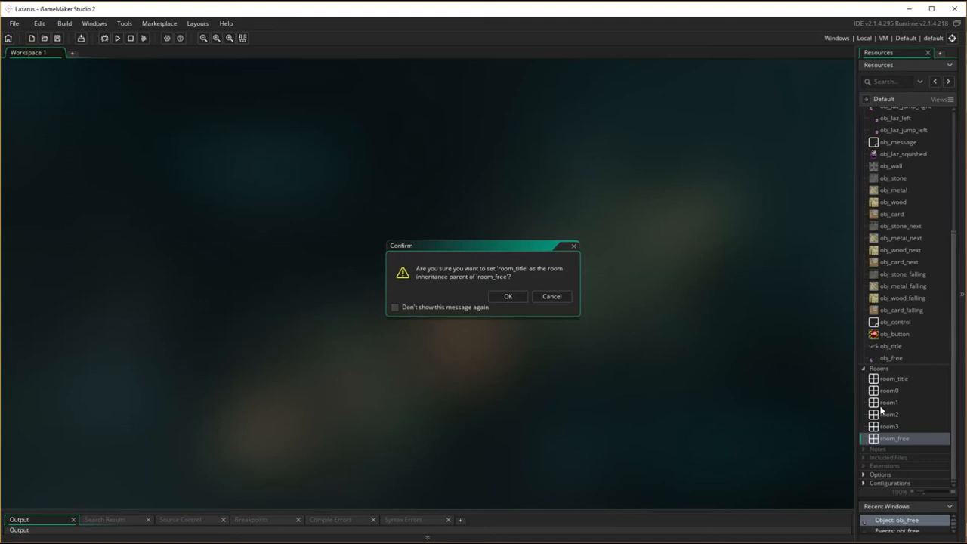
{"action": "mouse_move", "coordinate": [570, 323]}
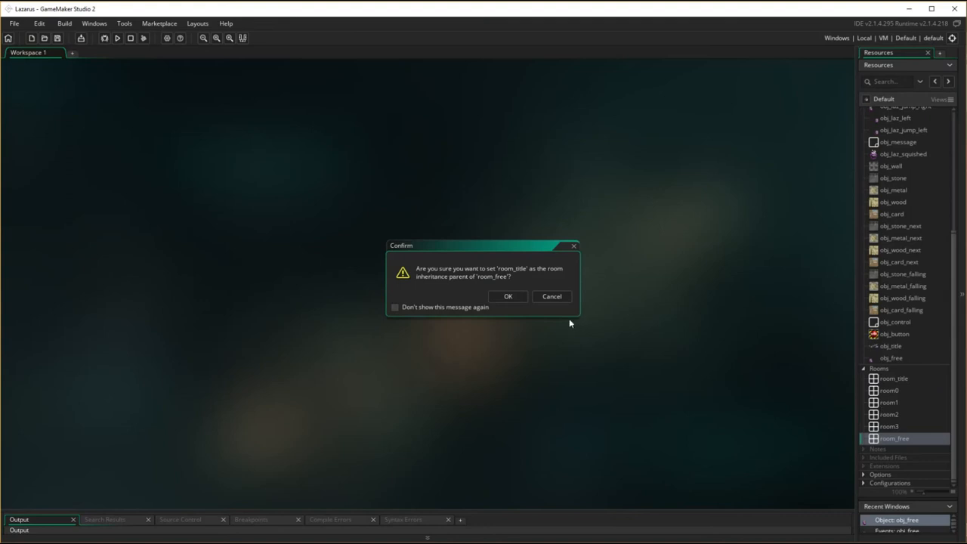
{"action": "left_click", "coordinate": [508, 296]}
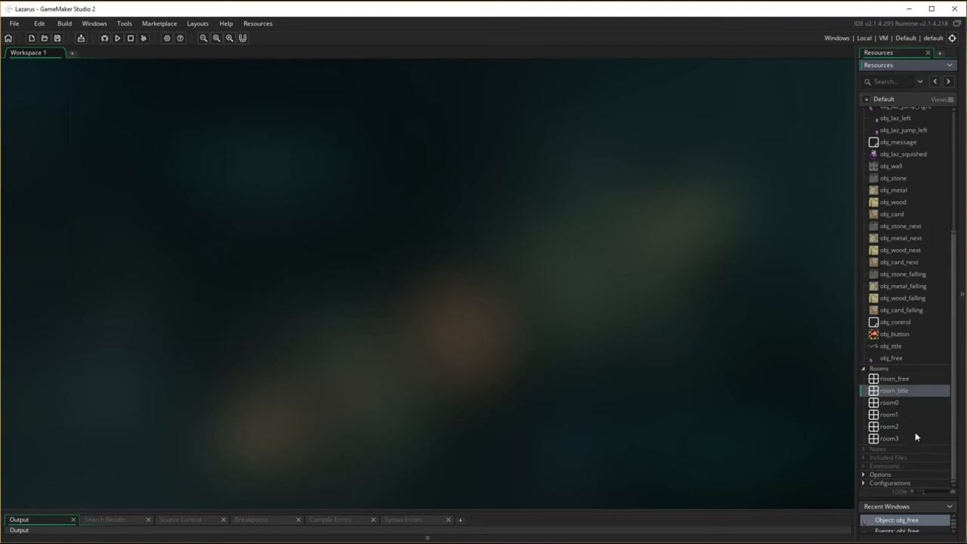
{"action": "left_click", "coordinate": [894, 379]}
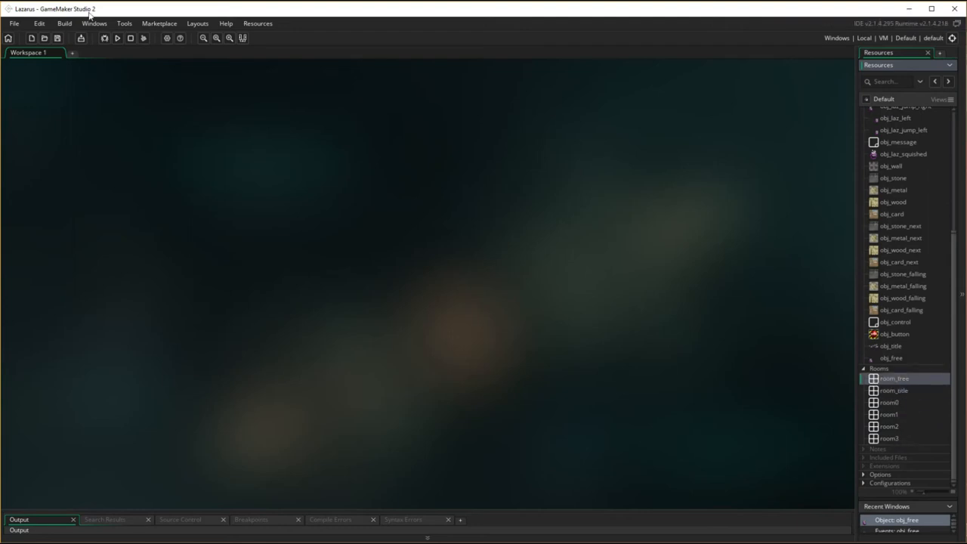
{"action": "left_click", "coordinate": [116, 38]}
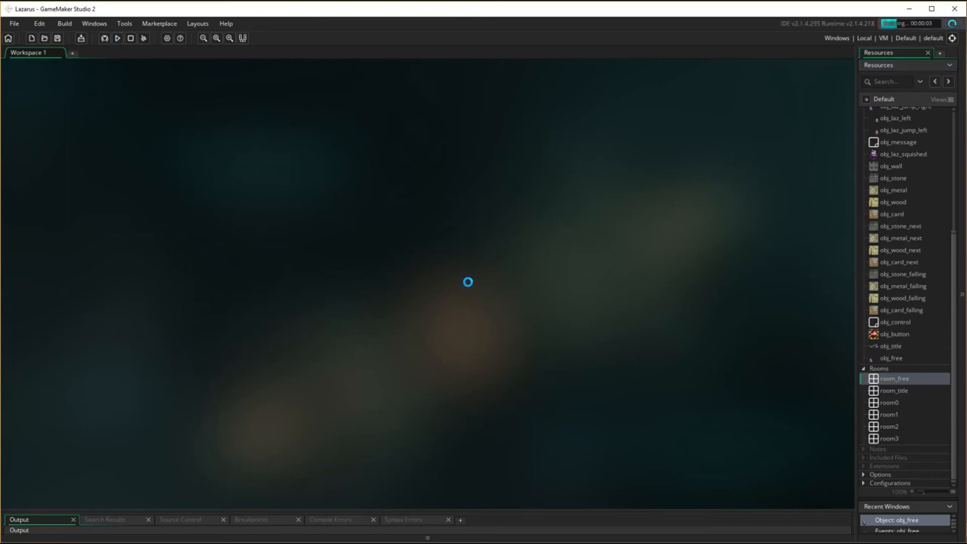
{"action": "left_click", "coordinate": [117, 37]}
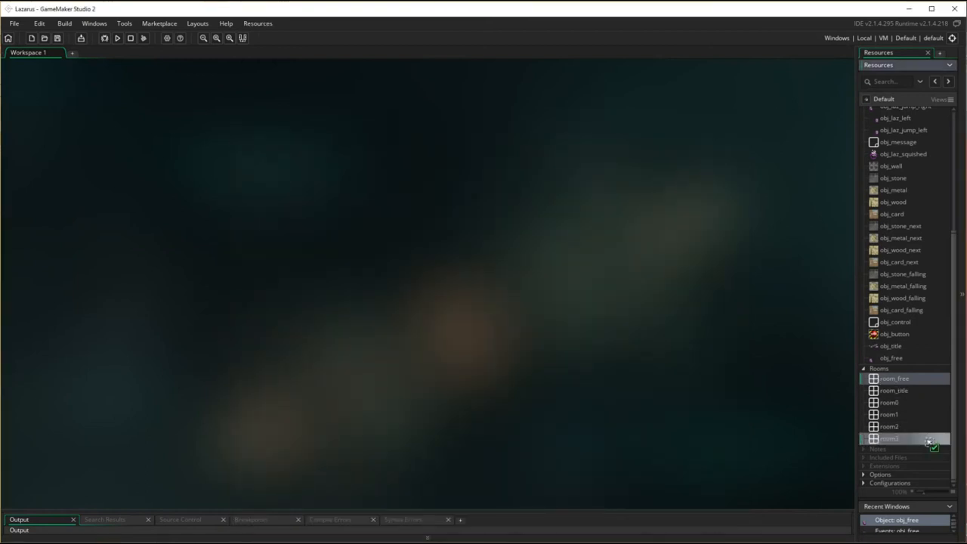
Drop room_free onto room3 and cancel the inheritance prompt so it sits last
{"action": "left_click", "coordinate": [933, 442]}
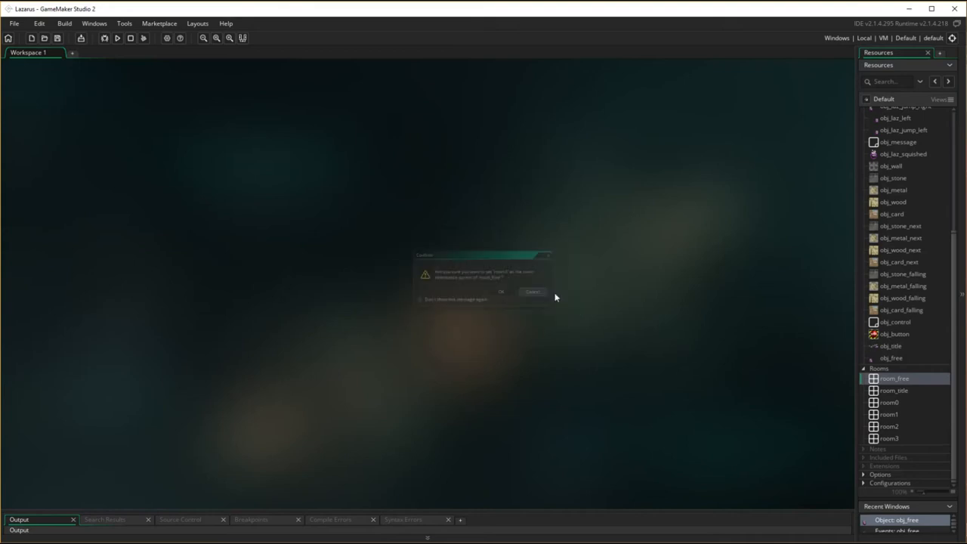
{"action": "left_click", "coordinate": [532, 291]}
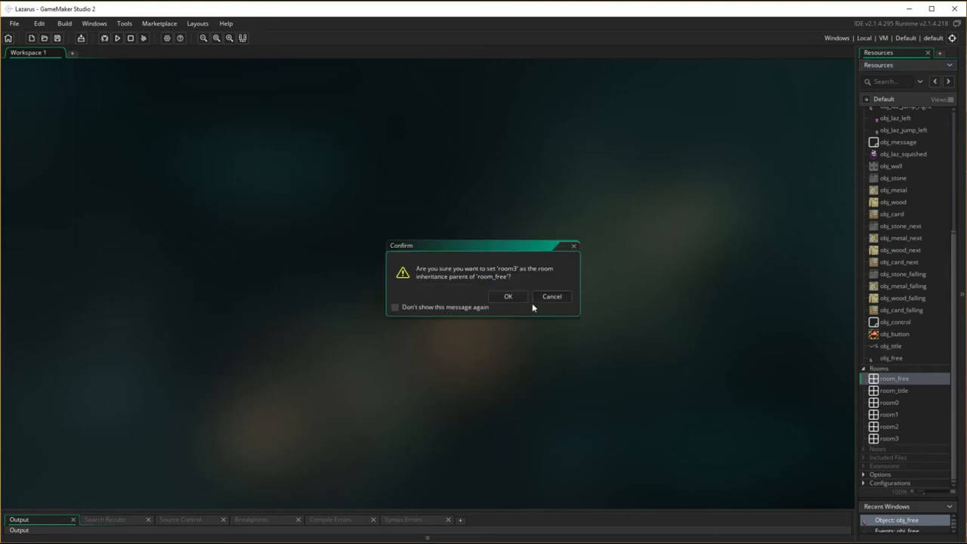
{"action": "mouse_move", "coordinate": [677, 344]}
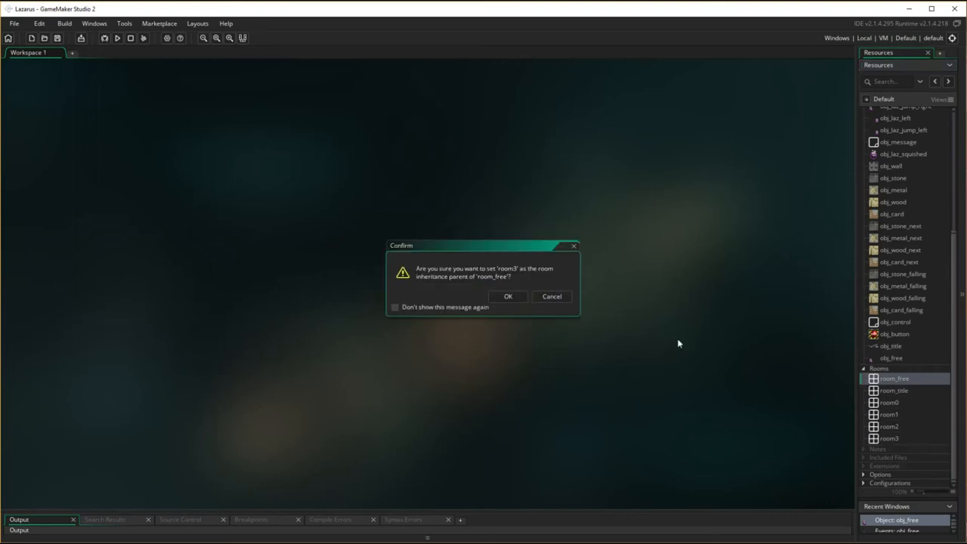
{"action": "left_click", "coordinate": [507, 296]}
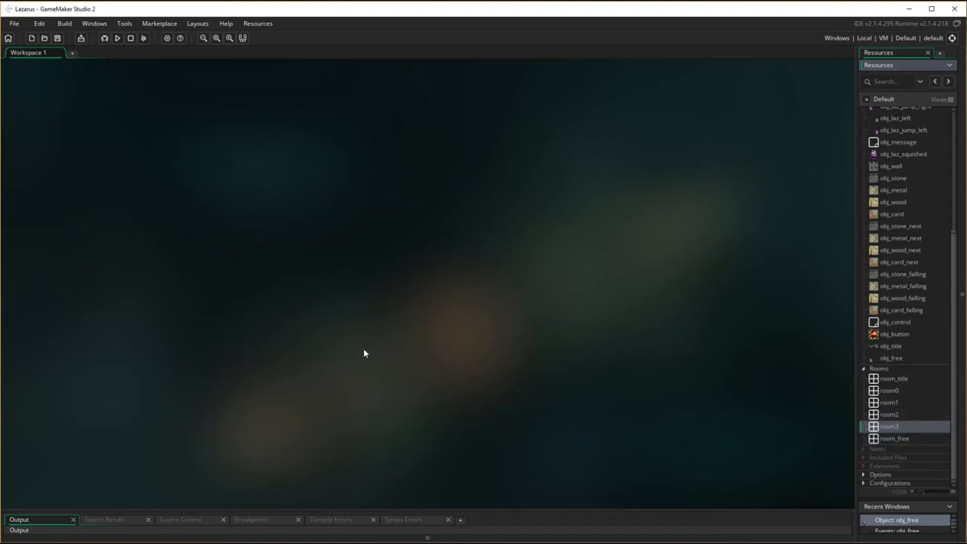
{"action": "mouse_move", "coordinate": [240, 255]}
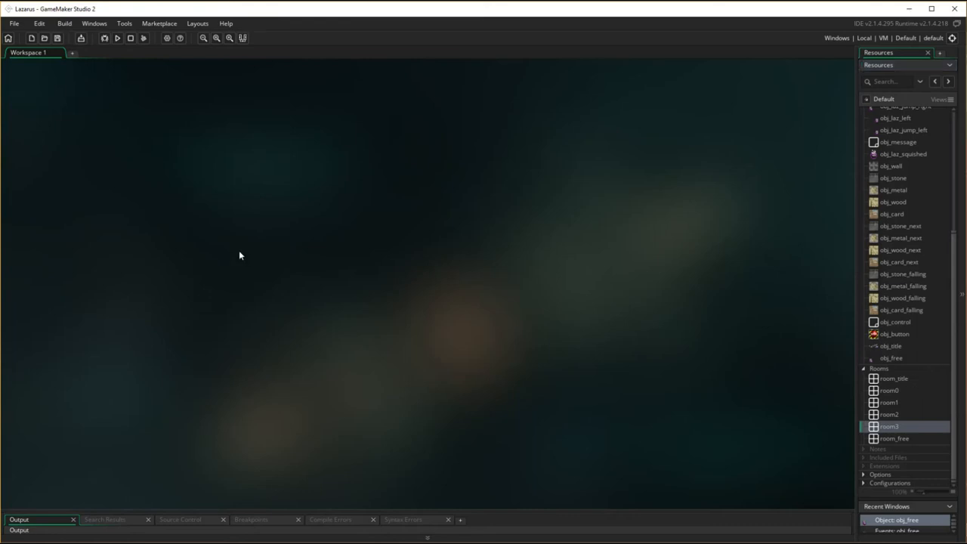
{"action": "mouse_move", "coordinate": [557, 297]}
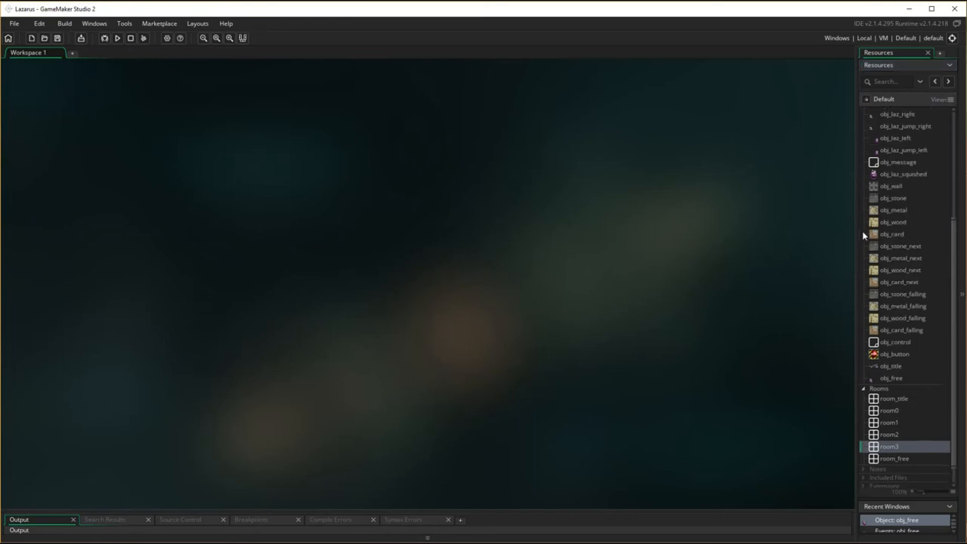
Open obj_laz_squished, add a Create event playing snd_squished, and close the editor
{"action": "double_click", "coordinate": [903, 174]}
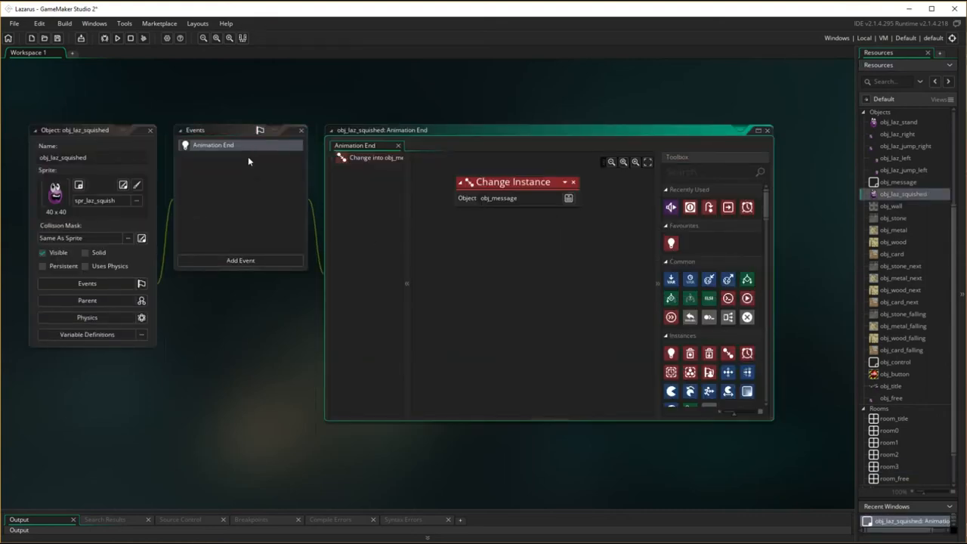
{"action": "mouse_move", "coordinate": [242, 419]}
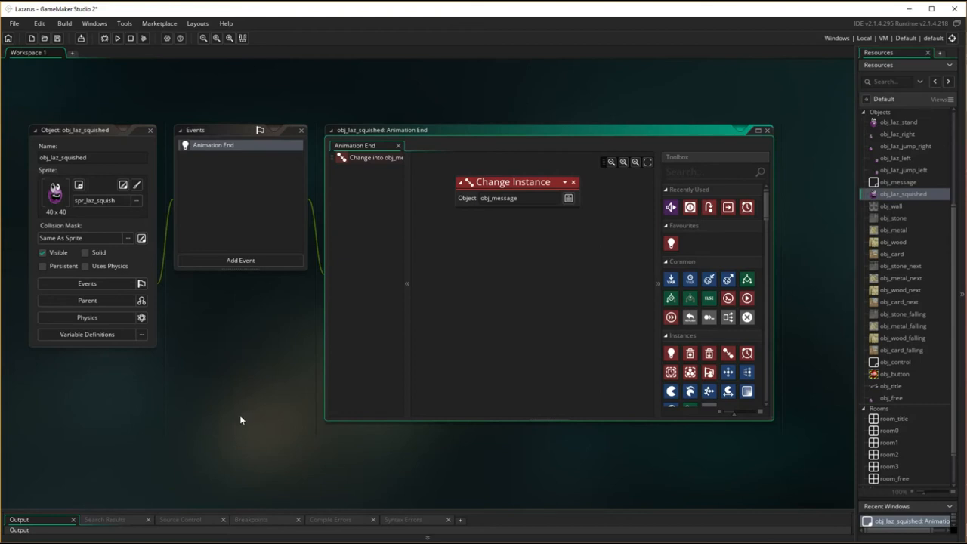
{"action": "left_click", "coordinate": [240, 260]}
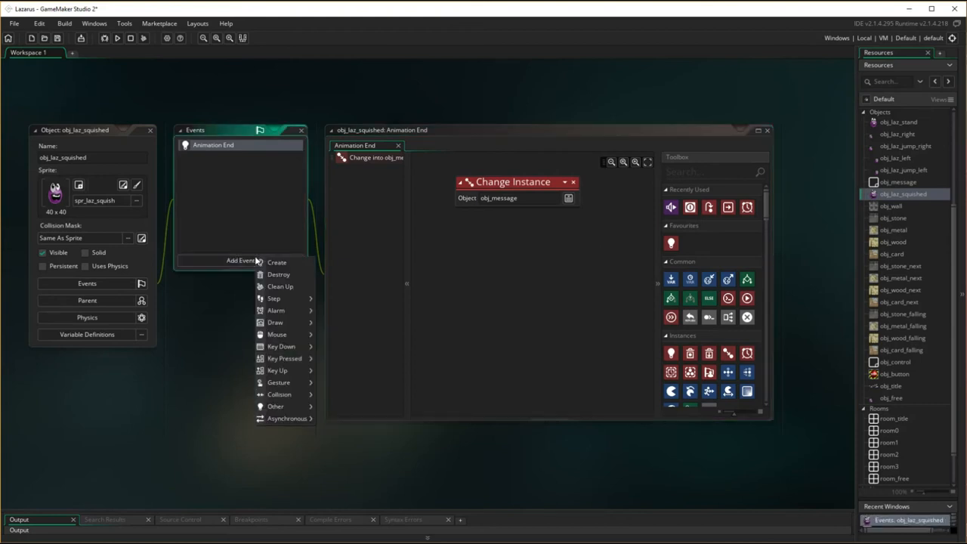
{"action": "left_click", "coordinate": [277, 262]}
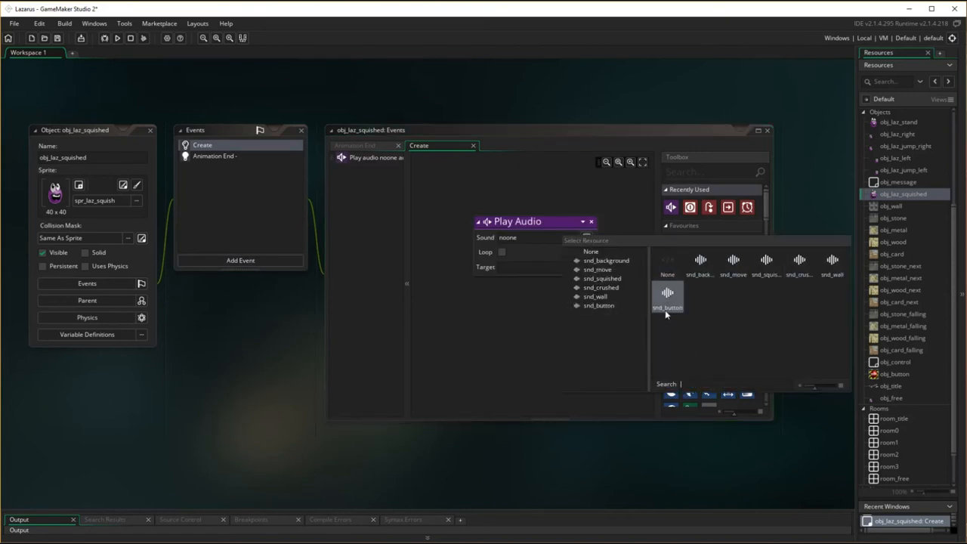
{"action": "left_click", "coordinate": [602, 278]}
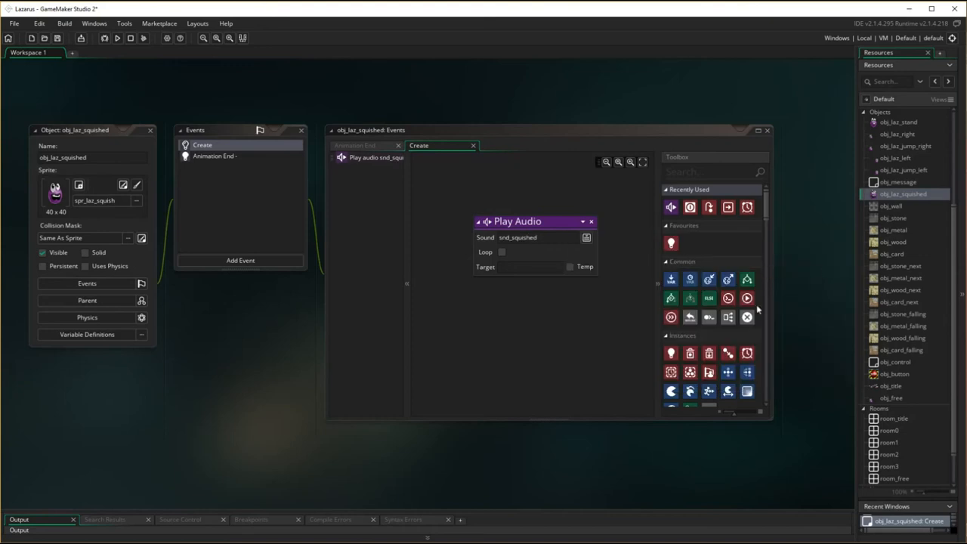
{"action": "left_click", "coordinate": [91, 130]}
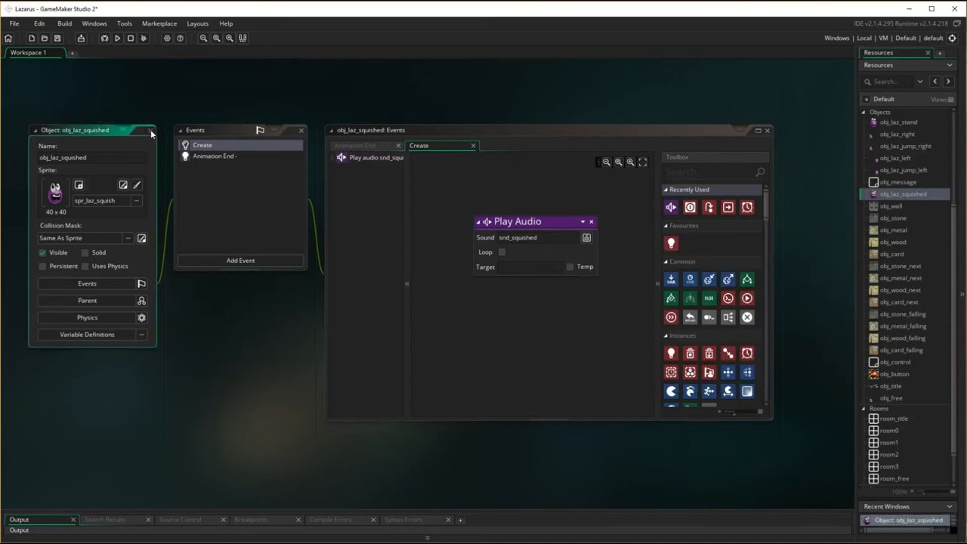
{"action": "left_click", "coordinate": [151, 130]}
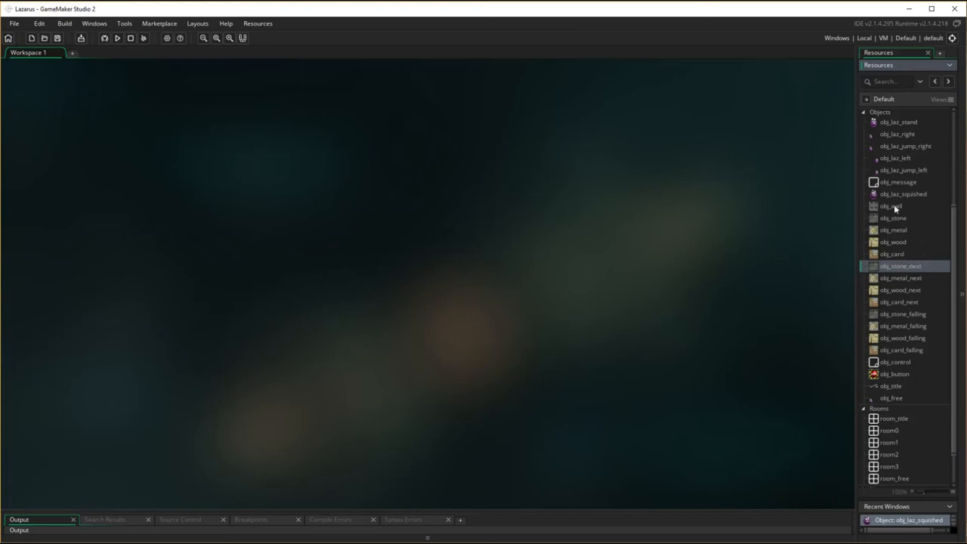
Open obj_stone_falling and add Play Audio snd_crushed to its obj_wood collision
{"action": "left_click", "coordinate": [903, 326]}
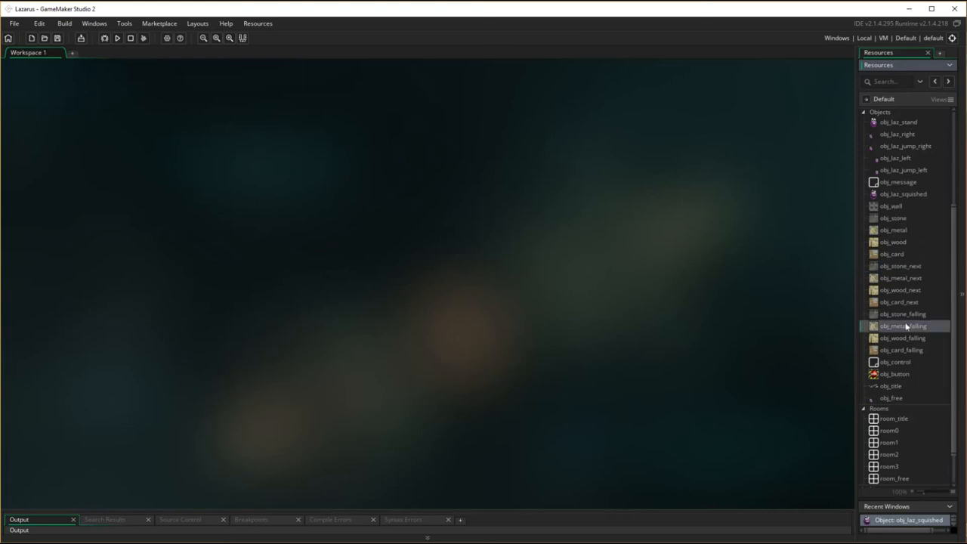
{"action": "double_click", "coordinate": [902, 314]}
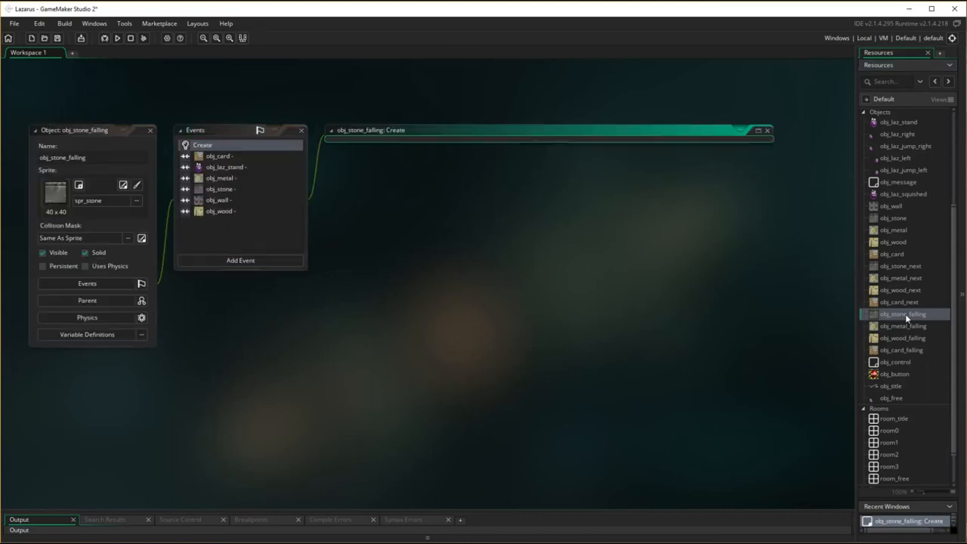
{"action": "double_click", "coordinate": [202, 145]}
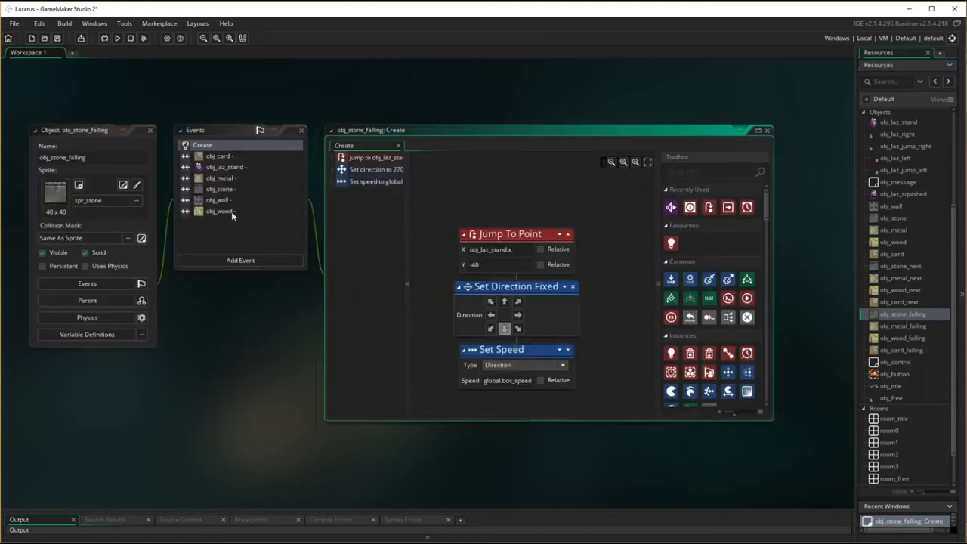
{"action": "left_click", "coordinate": [219, 211]}
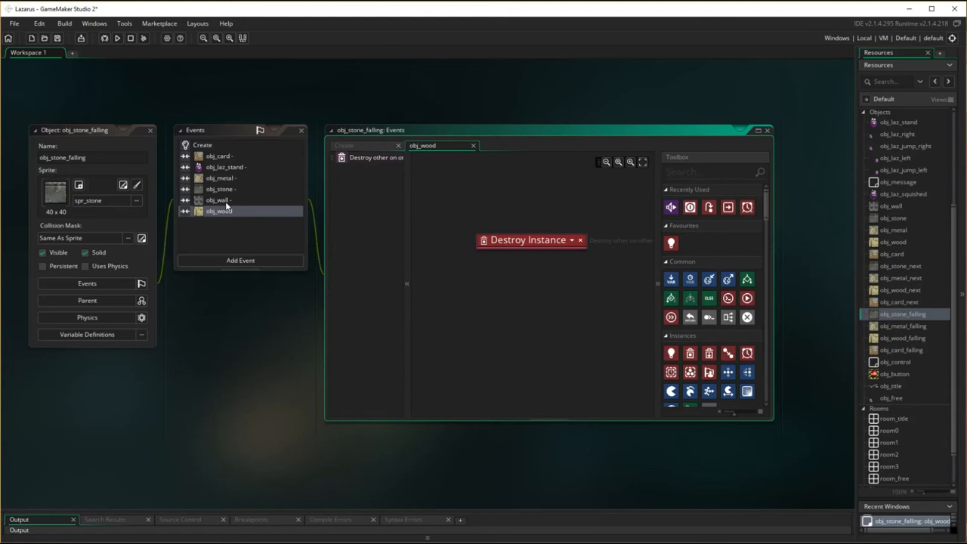
{"action": "mouse_move", "coordinate": [676, 251]}
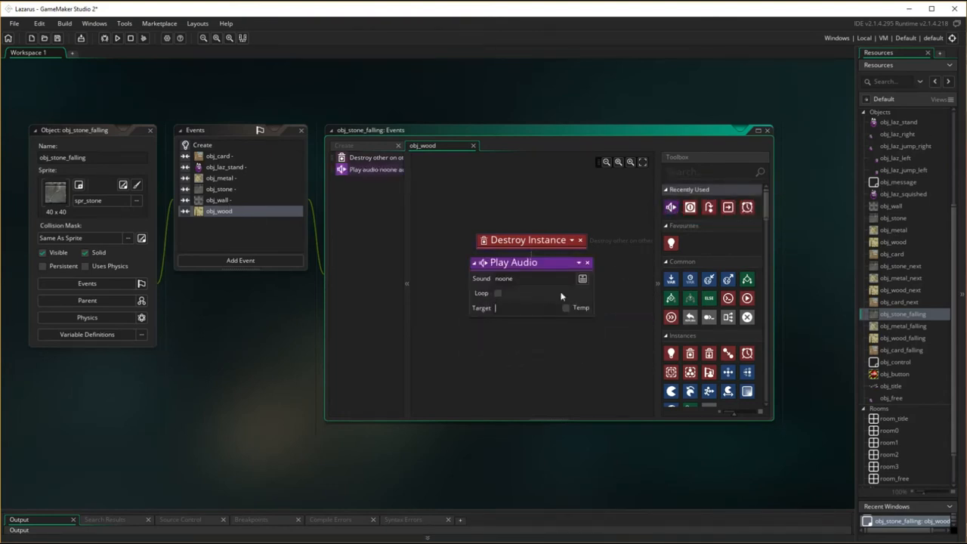
{"action": "left_click", "coordinate": [583, 278]}
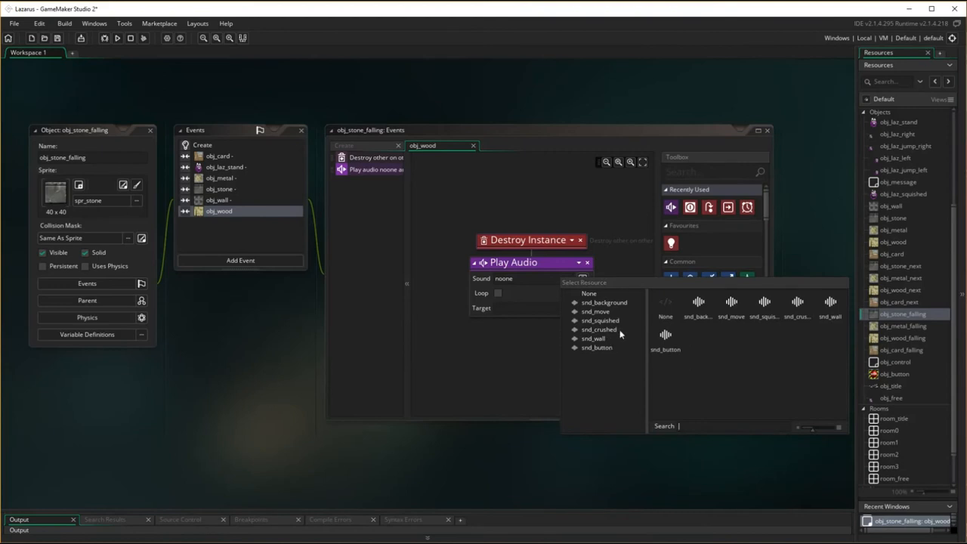
{"action": "left_click", "coordinate": [599, 329]}
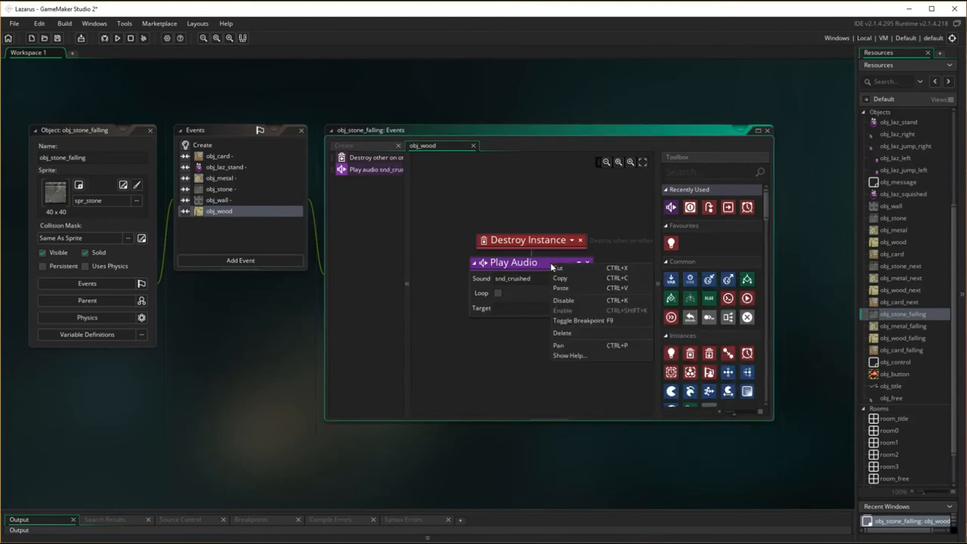
Copy the snd_crushed action into the other collision events and close obj_stone_falling
{"action": "left_click", "coordinate": [268, 214]}
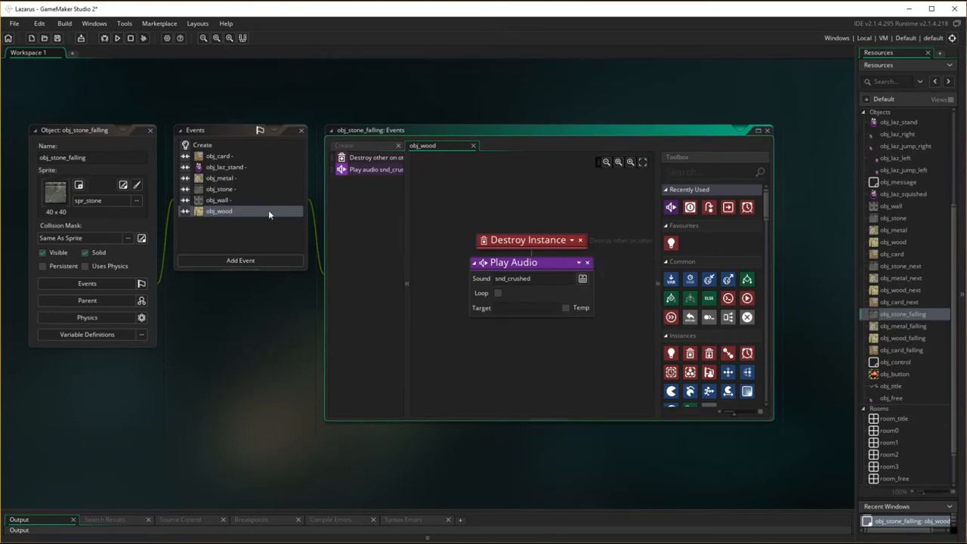
{"action": "left_click", "coordinate": [217, 200]}
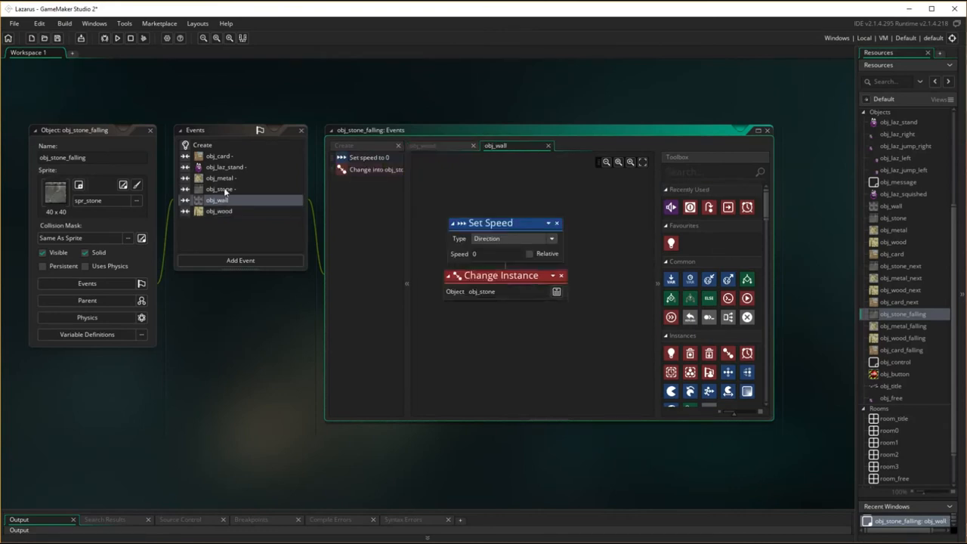
{"action": "left_click", "coordinate": [220, 177]}
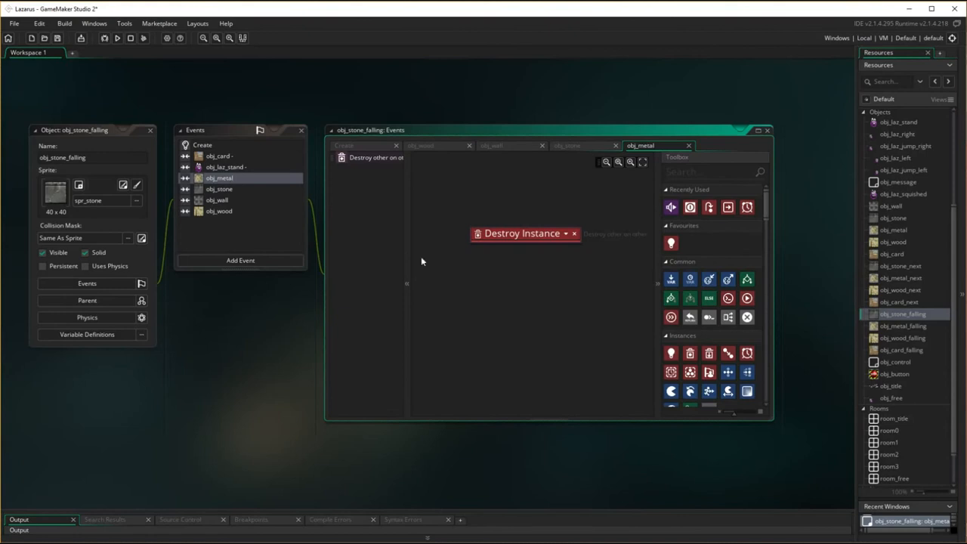
{"action": "right_click", "coordinate": [544, 302]}
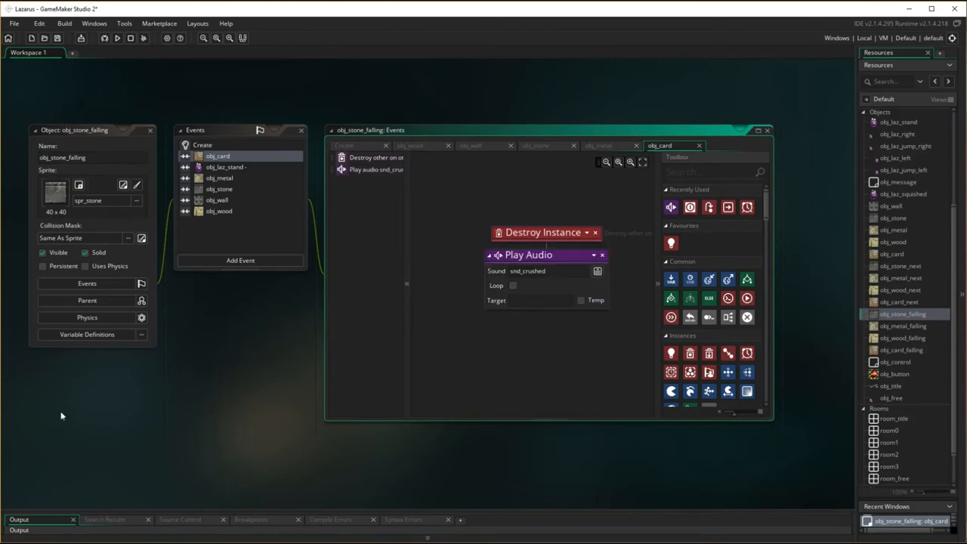
{"action": "mouse_move", "coordinate": [159, 137]}
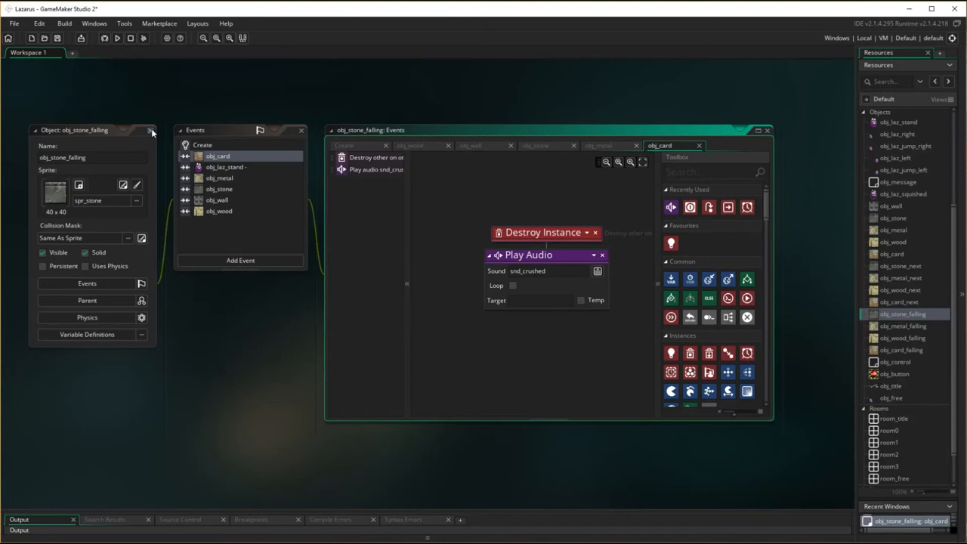
{"action": "left_click", "coordinate": [150, 130]}
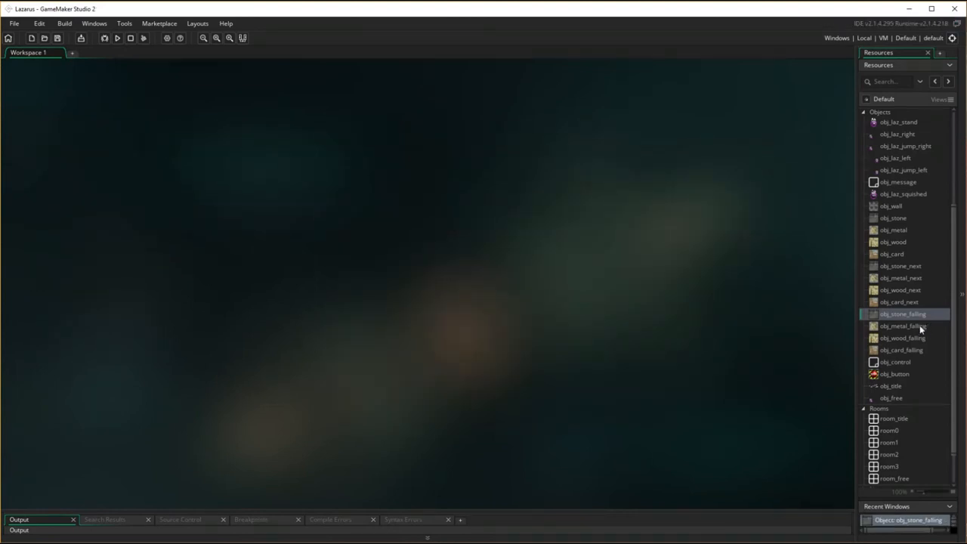
Paste the snd_crushed Play Audio action into obj_metal_falling's obj_card collision
{"action": "double_click", "coordinate": [903, 325]}
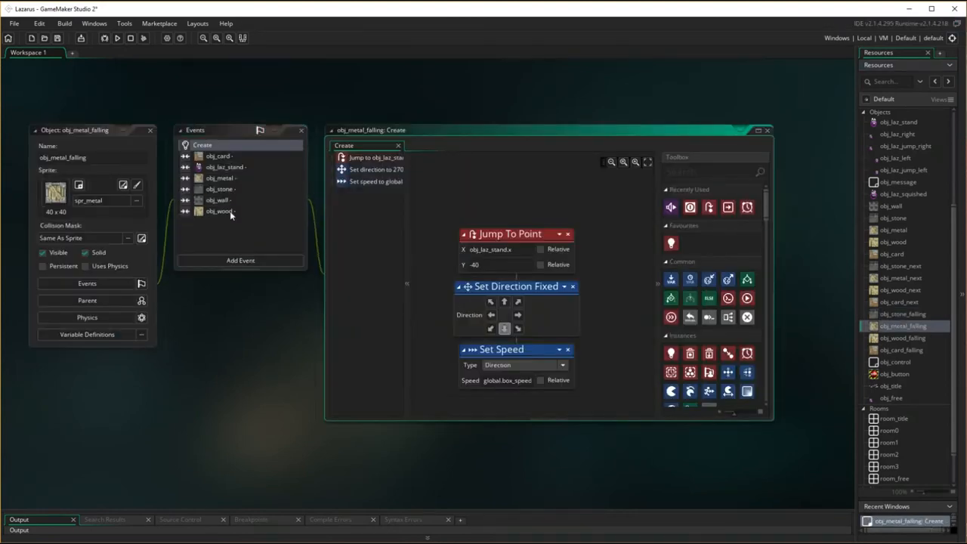
{"action": "right_click", "coordinate": [517, 288]}
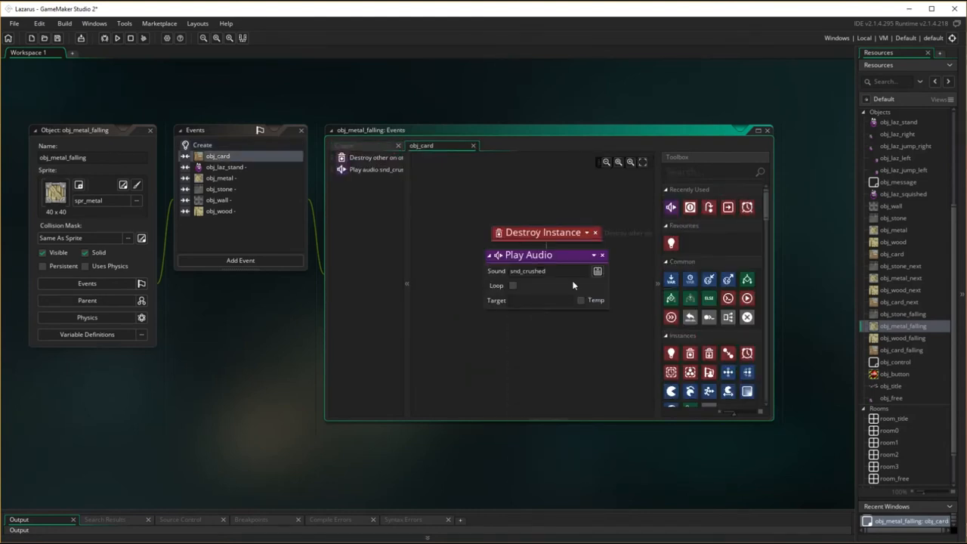
{"action": "left_click", "coordinate": [219, 178]}
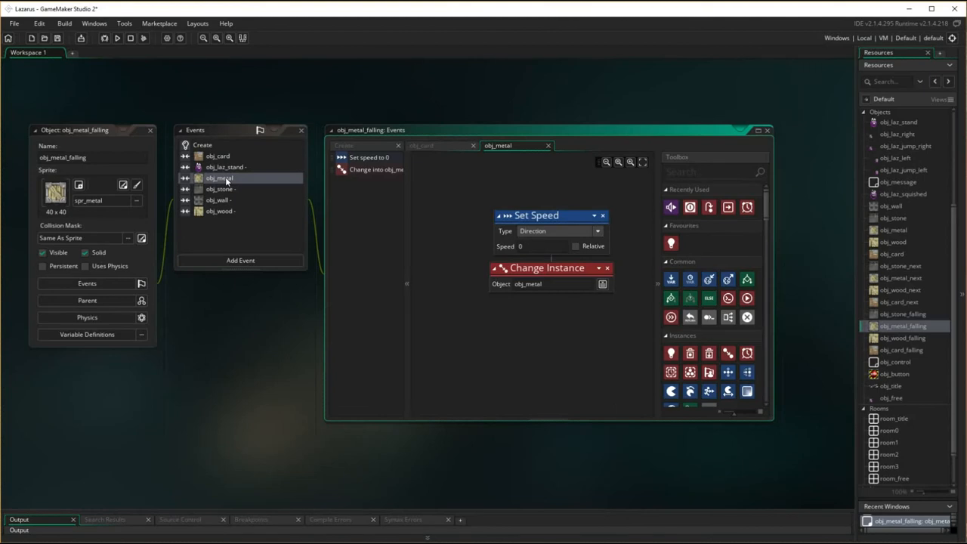
{"action": "left_click", "coordinate": [218, 199]}
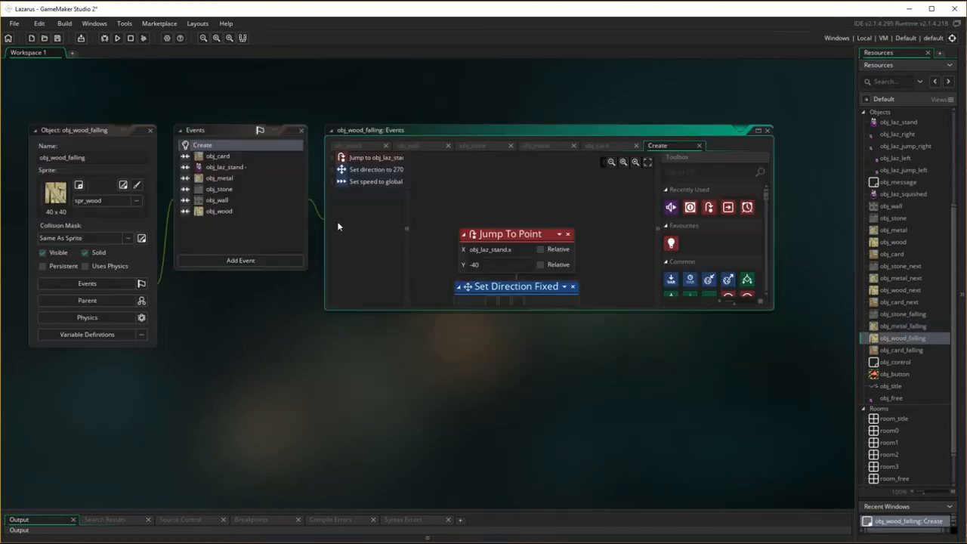
{"action": "left_click", "coordinate": [218, 156]}
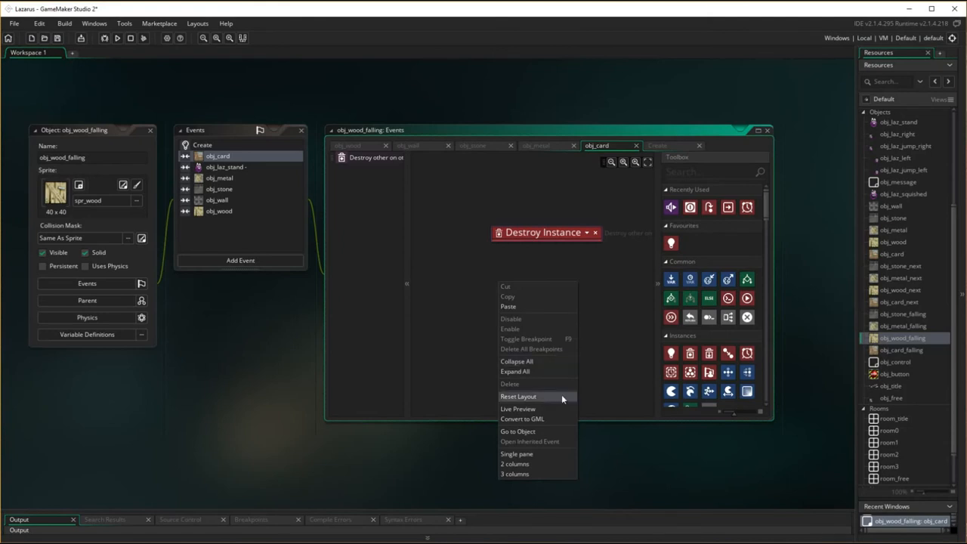
{"action": "mouse_move", "coordinate": [518, 307]}
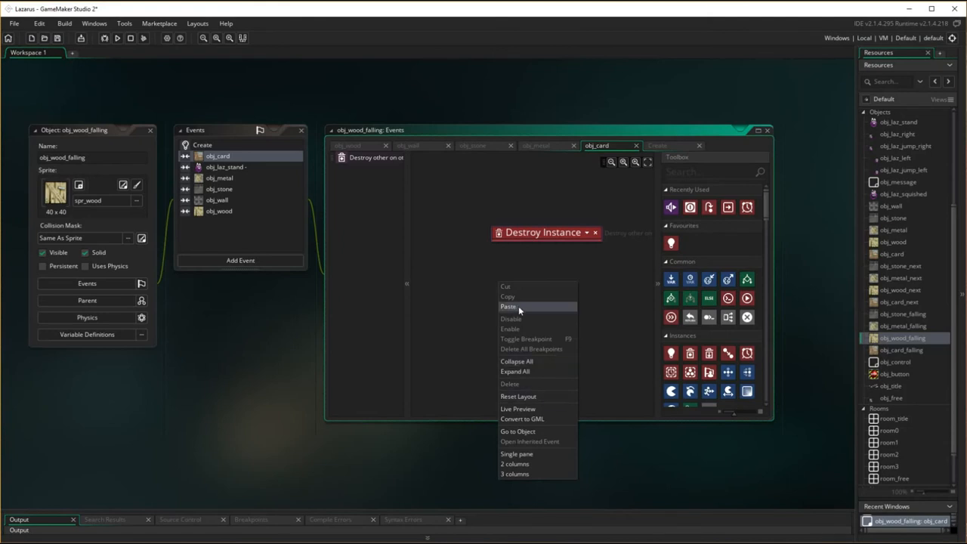
{"action": "left_click", "coordinate": [509, 307]}
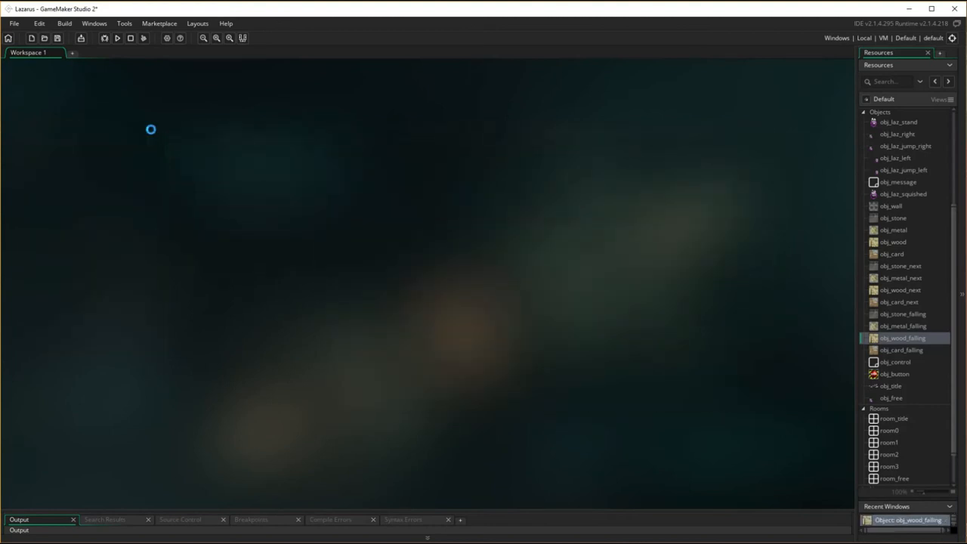
{"action": "mouse_move", "coordinate": [454, 243]}
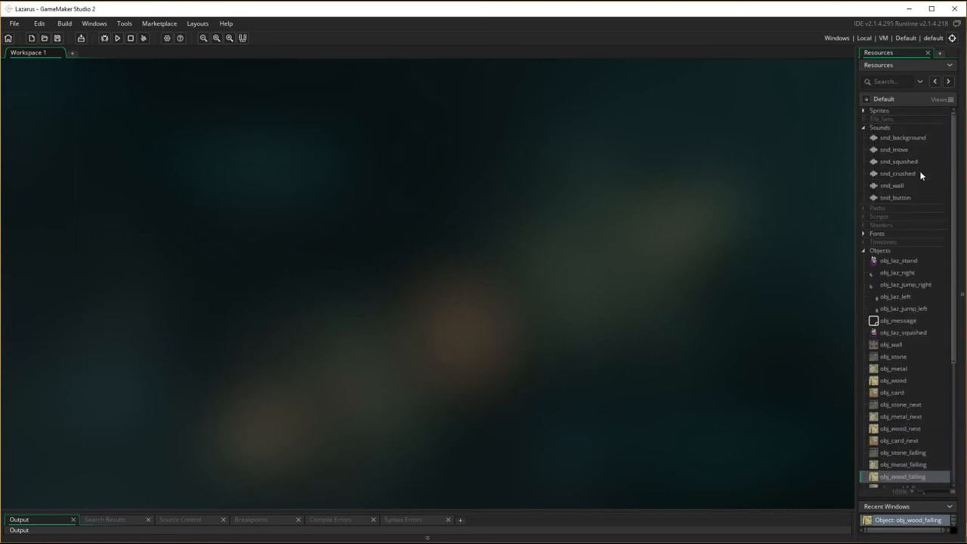
Check the snd_wall sound and obj_stone_next, then reopen obj_stone_falling
{"action": "double_click", "coordinate": [891, 186]}
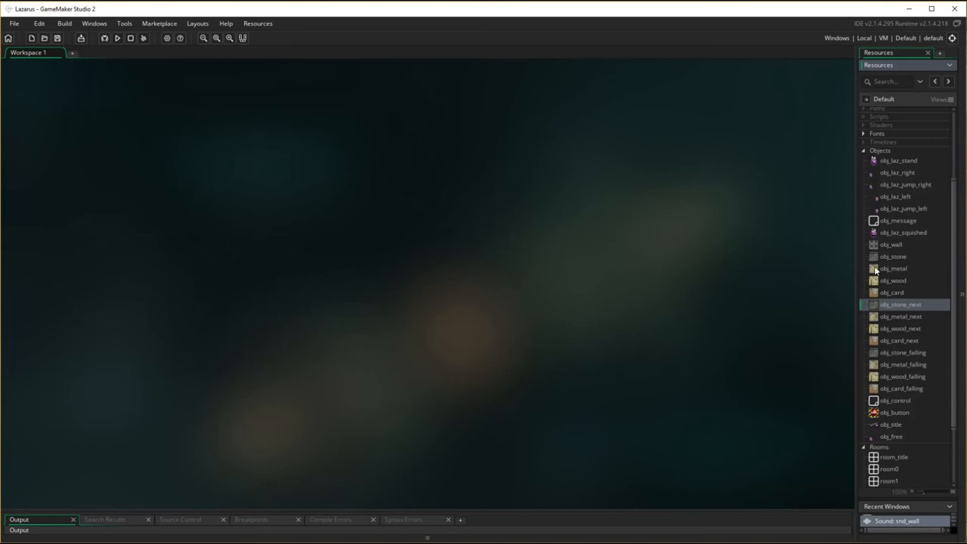
{"action": "double_click", "coordinate": [899, 305]}
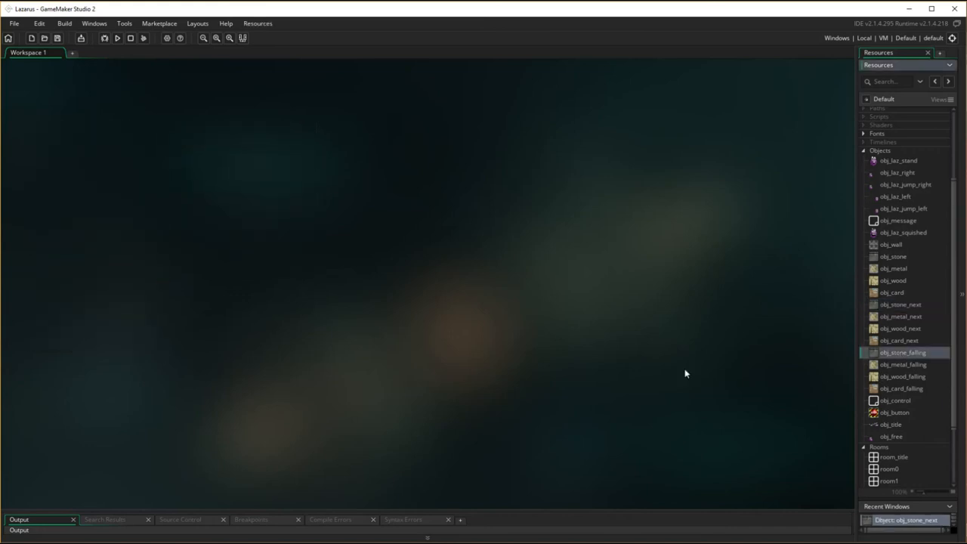
{"action": "double_click", "coordinate": [902, 352]}
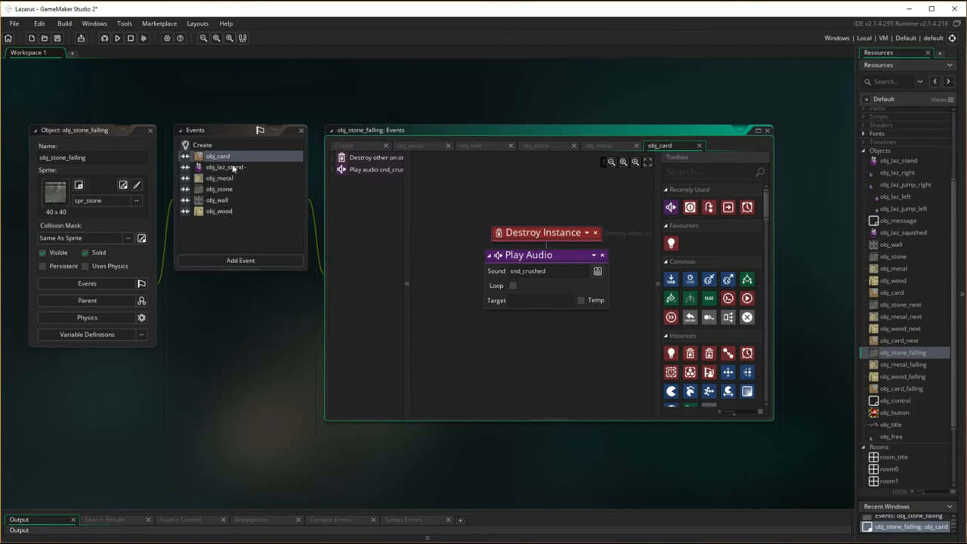
Make obj_stone_falling's obj_wall and obj_stone collisions play snd_wall, then open obj_metal_falling
{"action": "left_click", "coordinate": [216, 199]}
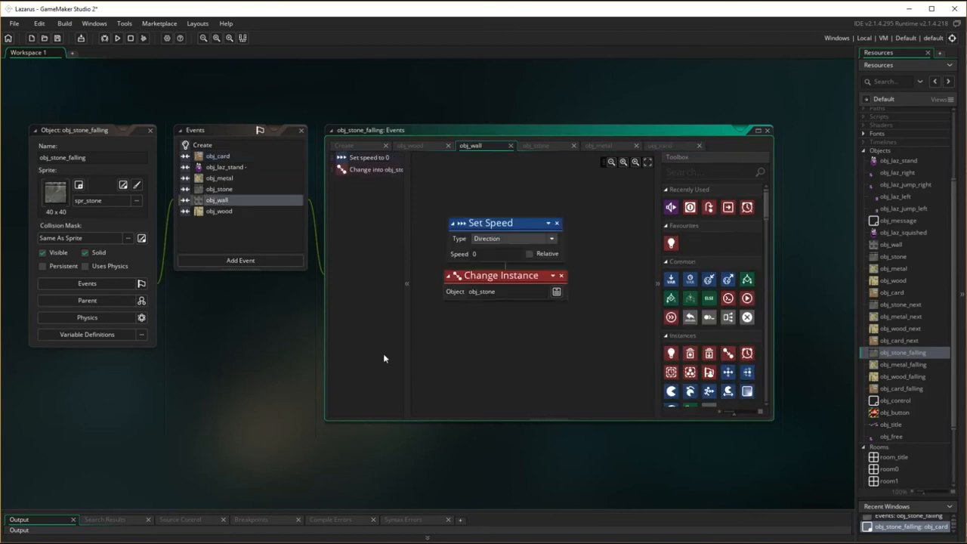
{"action": "mouse_move", "coordinate": [670, 207]}
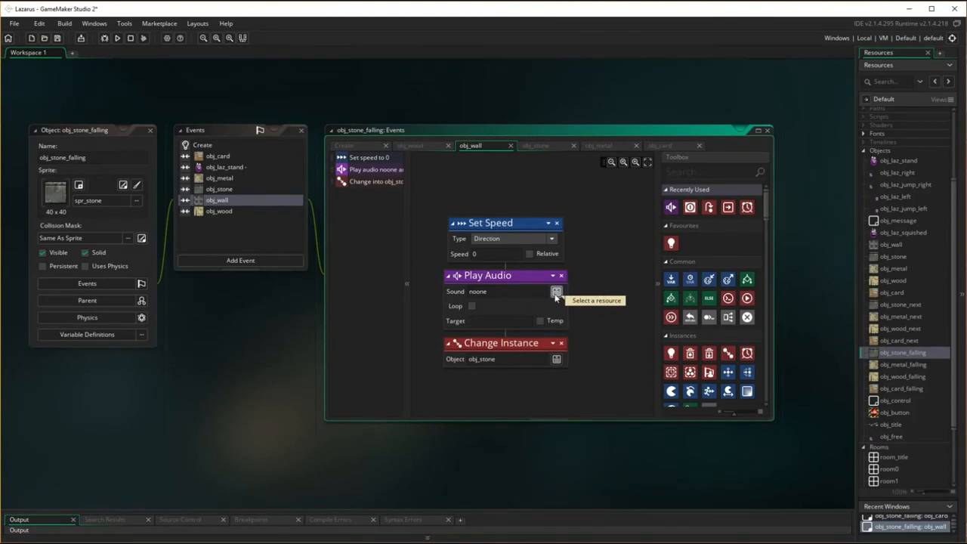
{"action": "left_click", "coordinate": [556, 291]}
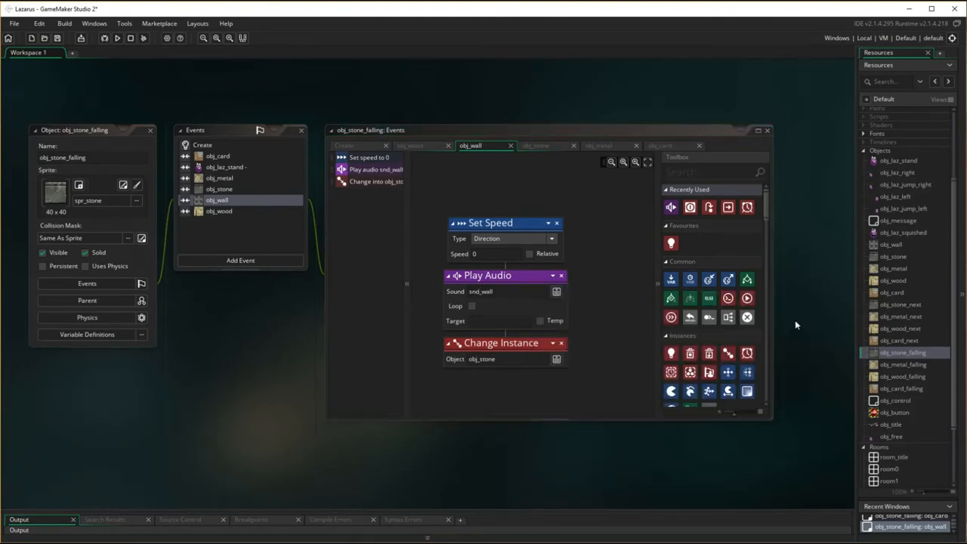
{"action": "right_click", "coordinate": [487, 275]}
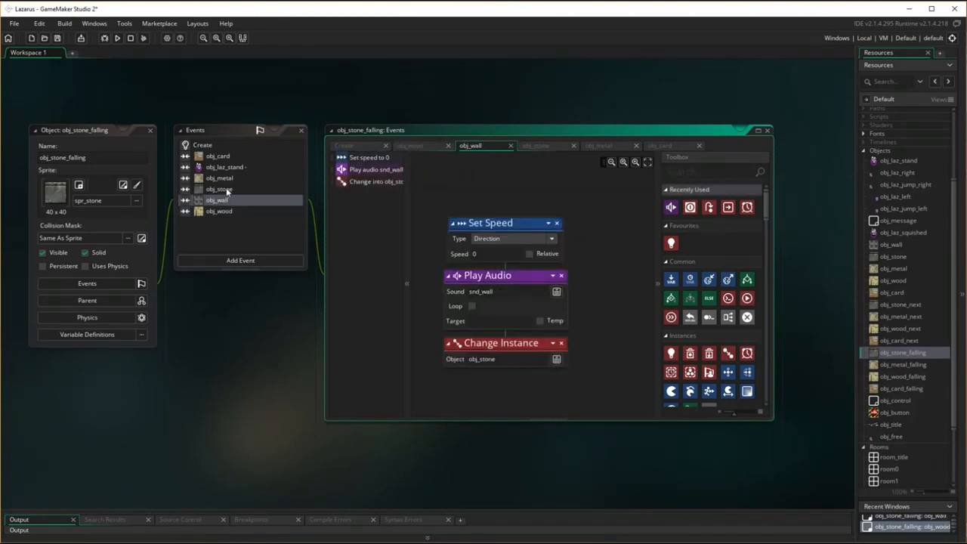
{"action": "right_click", "coordinate": [521, 340]}
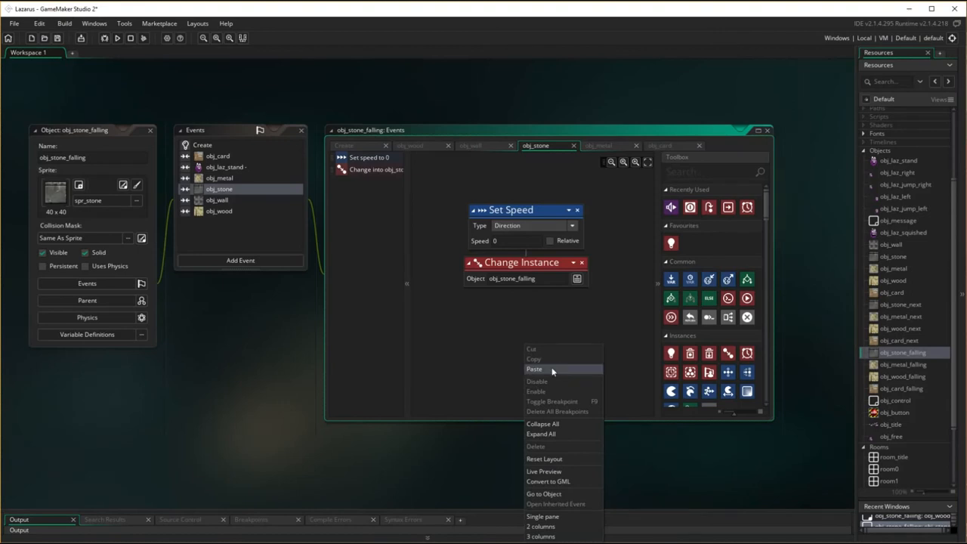
{"action": "left_click", "coordinate": [534, 369]}
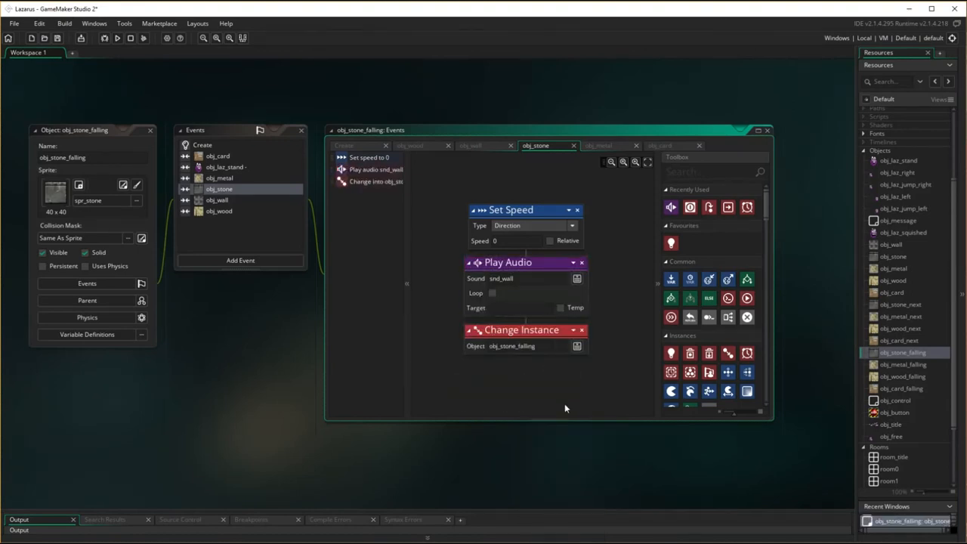
{"action": "mouse_move", "coordinate": [241, 170]}
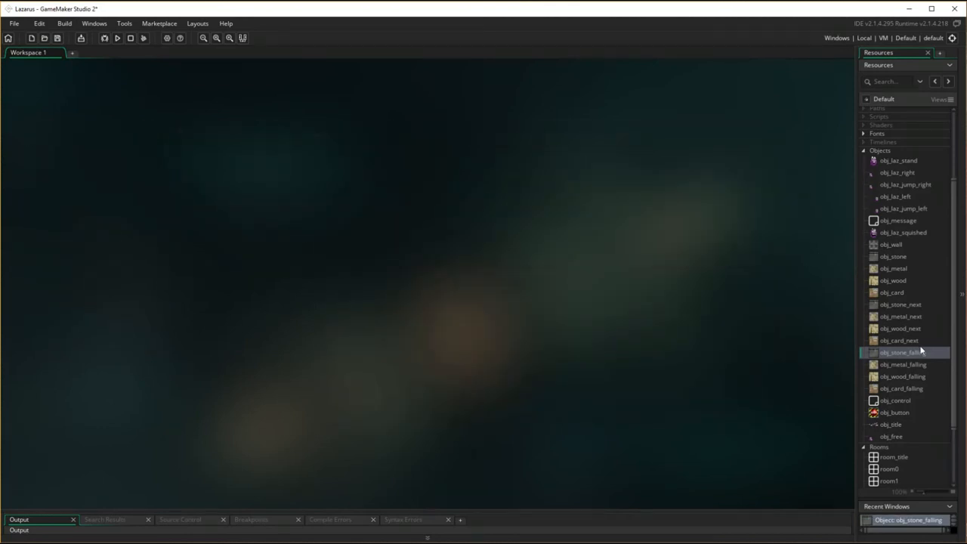
{"action": "double_click", "coordinate": [902, 364]}
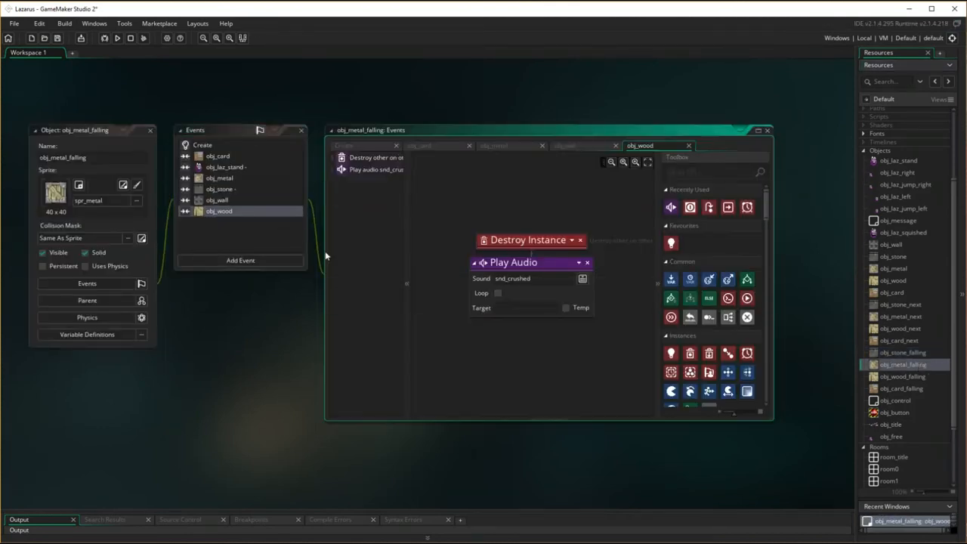
Review obj_metal_falling's collision event actions, then open obj_wood_falling
{"action": "left_click", "coordinate": [219, 155]}
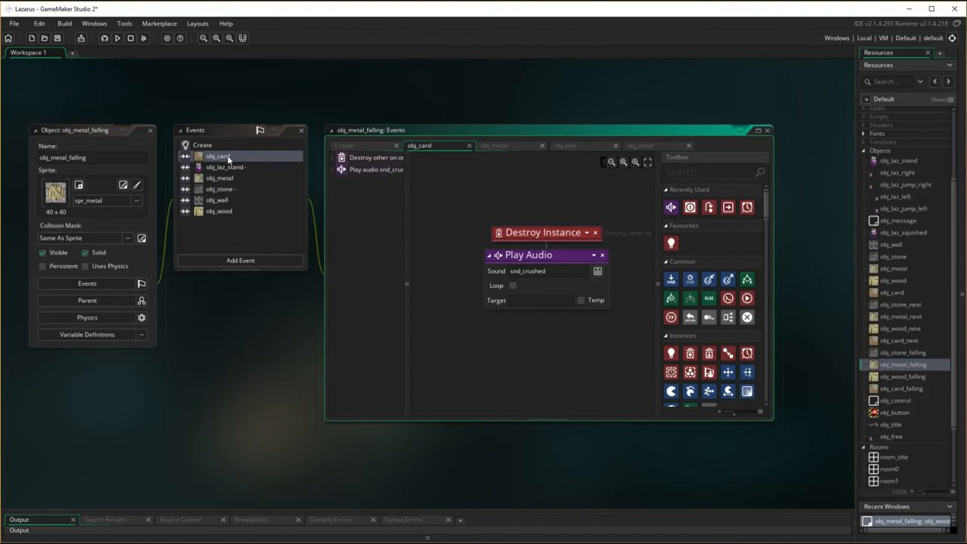
{"action": "left_click", "coordinate": [219, 178]}
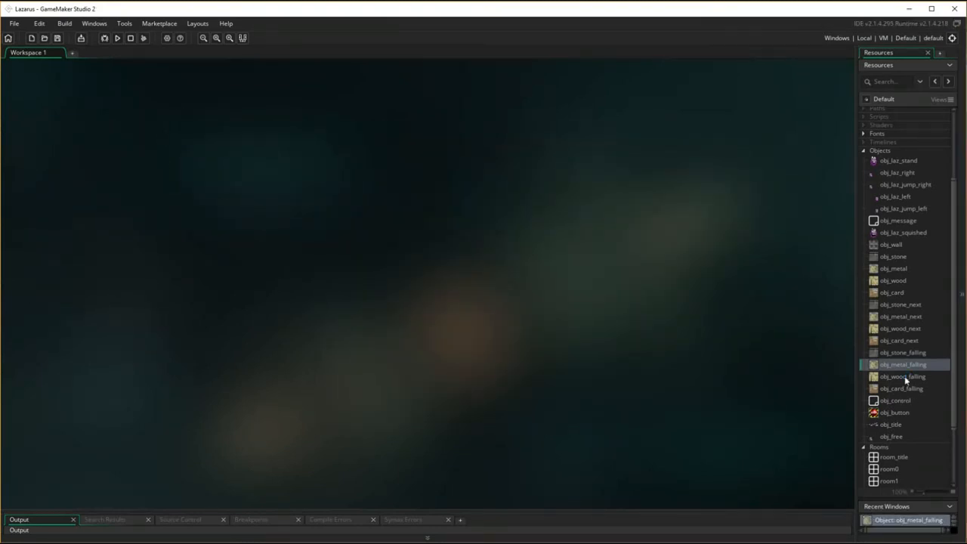
{"action": "double_click", "coordinate": [902, 376]}
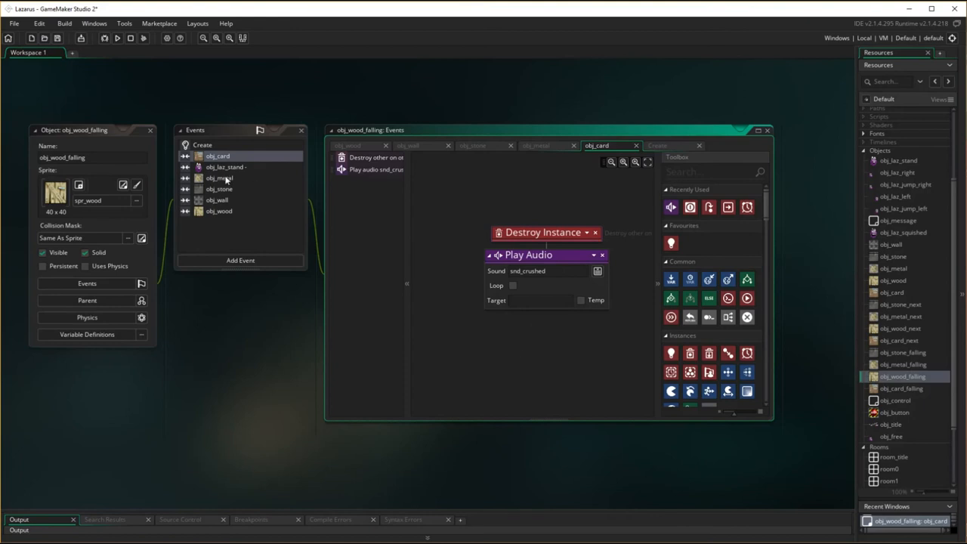
Paste the copied sound actions into obj_wood_falling's collision events, including obj_wall
{"action": "right_click", "coordinate": [544, 340]}
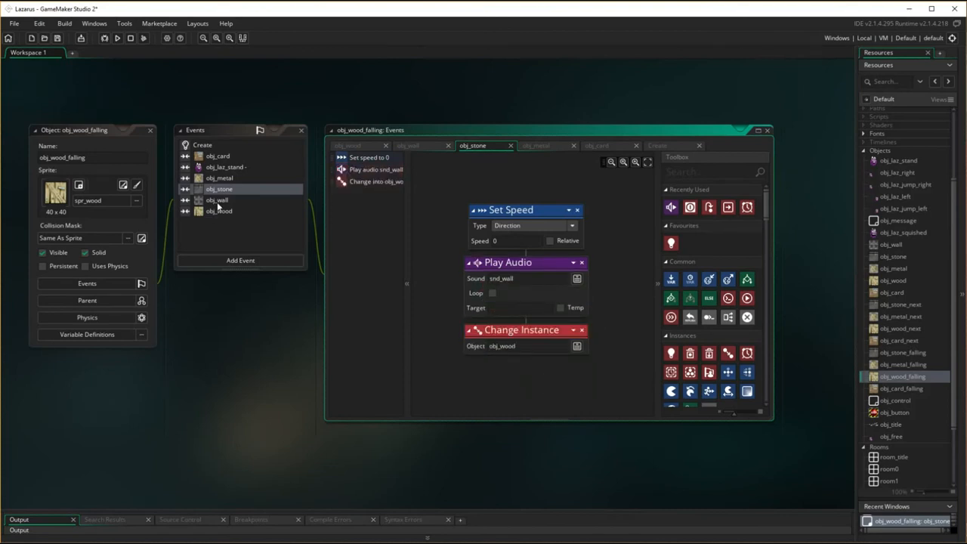
{"action": "left_click", "coordinate": [217, 199]}
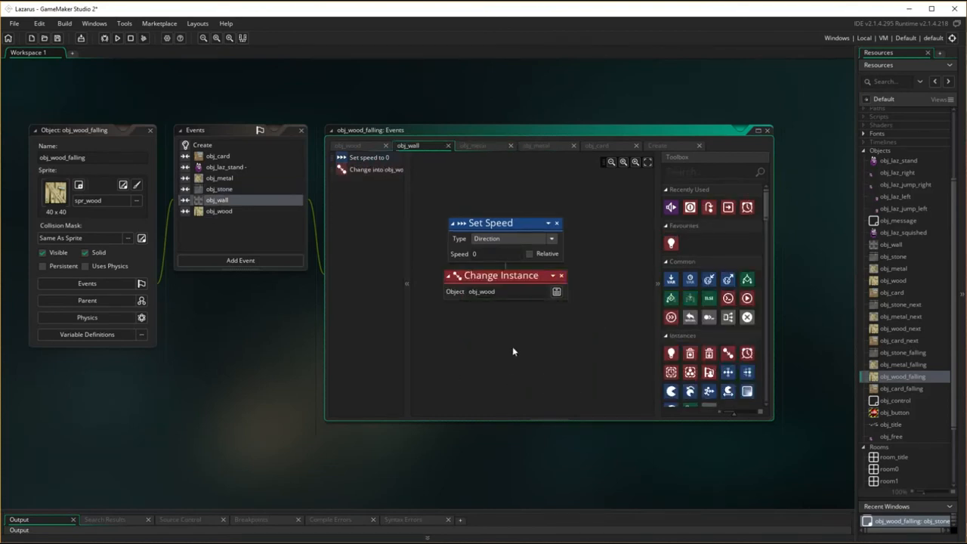
{"action": "right_click", "coordinate": [514, 352]}
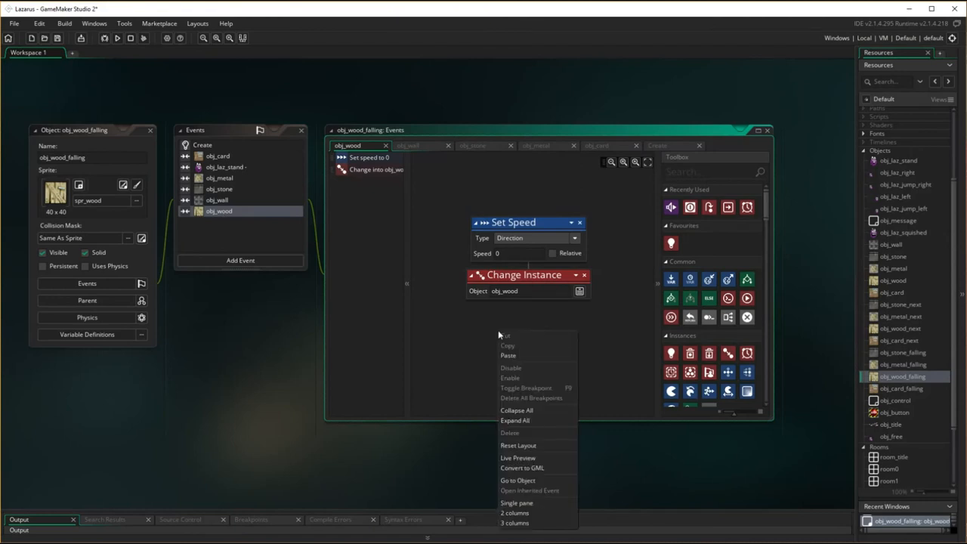
{"action": "mouse_move", "coordinate": [535, 368]}
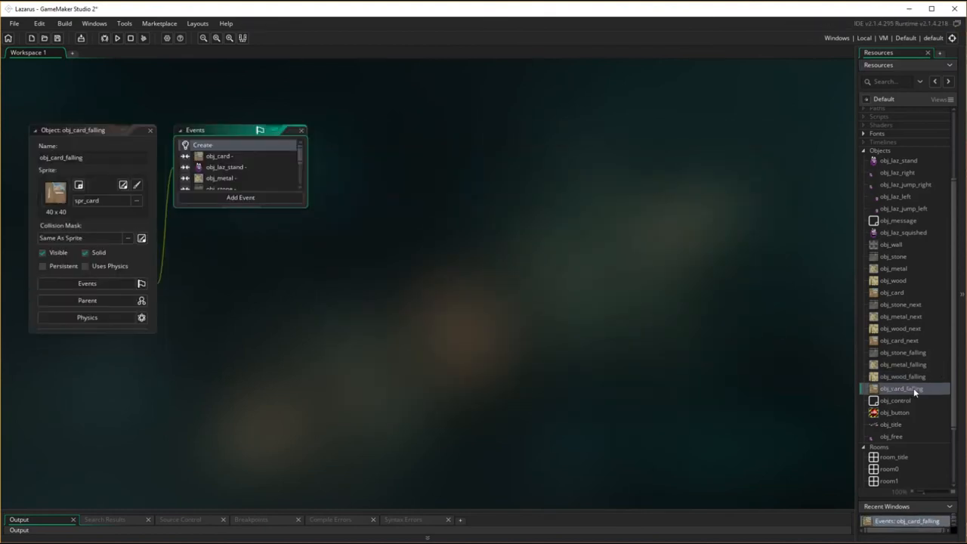
Paste the copied sound actions into obj_card_falling's card, stone and wall collision events
{"action": "double_click", "coordinate": [202, 144]}
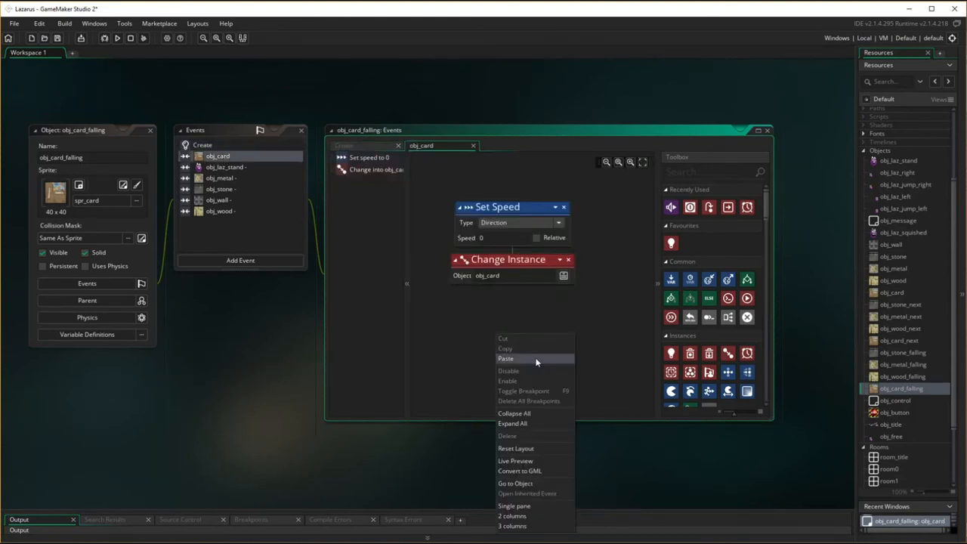
{"action": "left_click", "coordinate": [506, 358]}
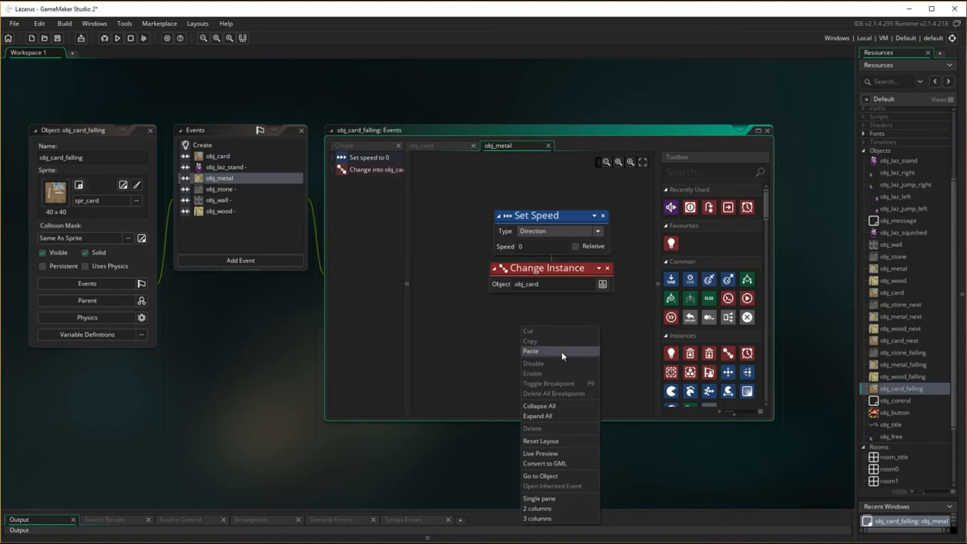
{"action": "left_click", "coordinate": [220, 189]}
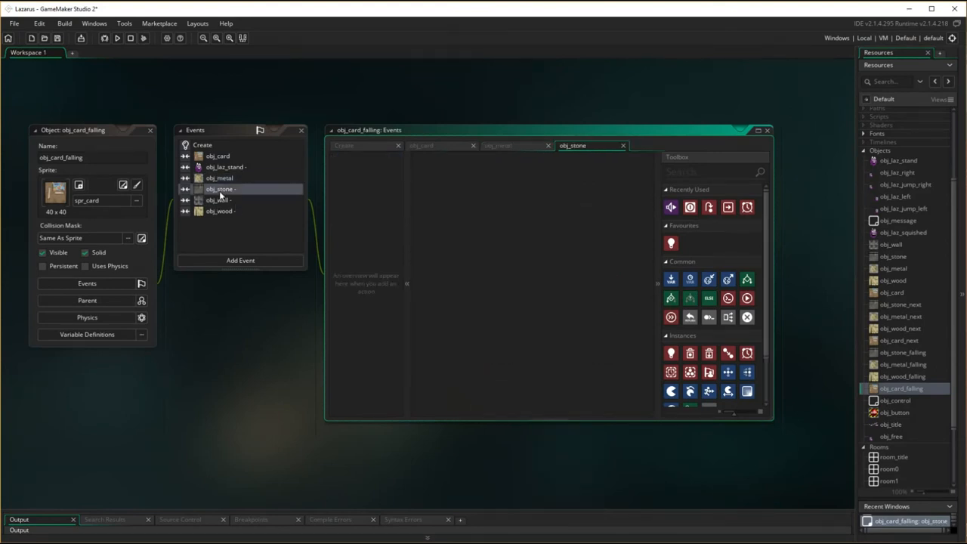
{"action": "right_click", "coordinate": [521, 302]}
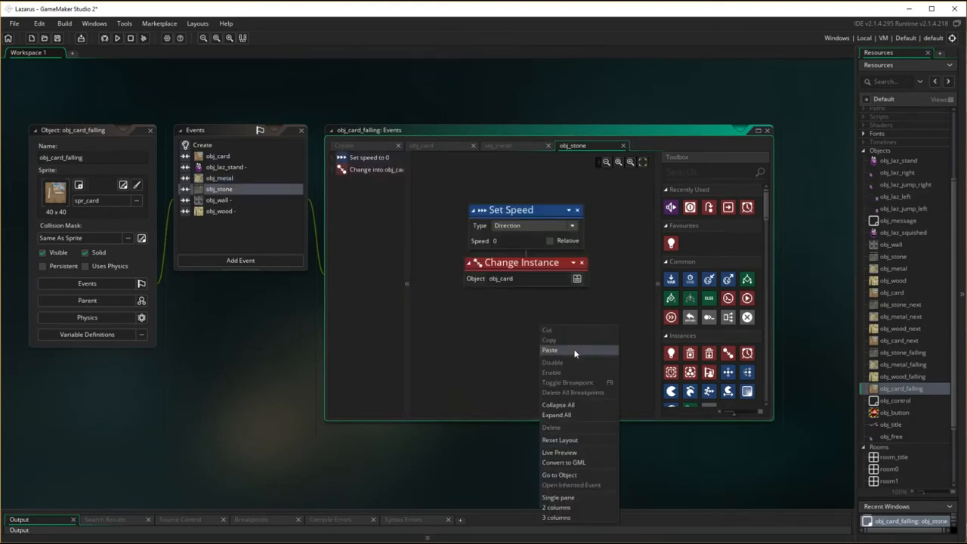
{"action": "left_click", "coordinate": [550, 349]}
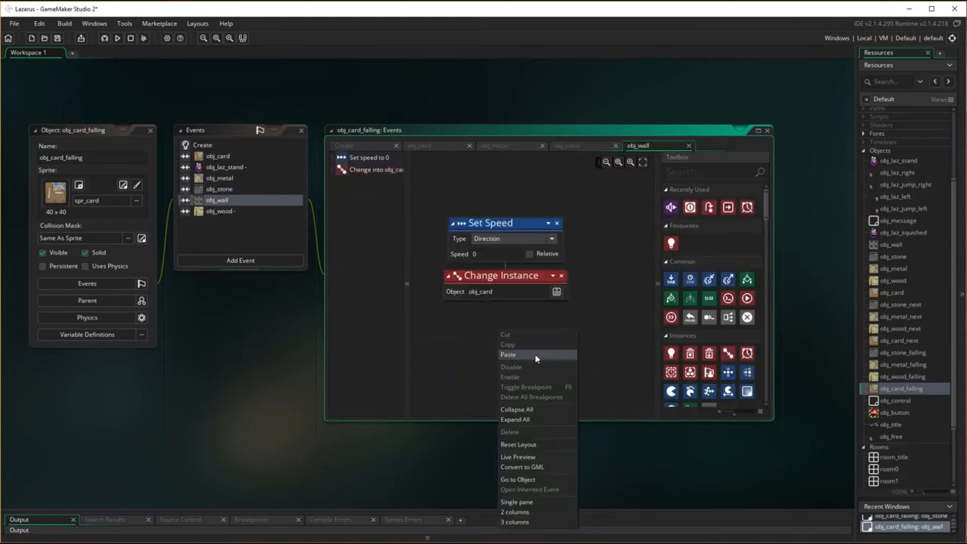
{"action": "left_click", "coordinate": [509, 354]}
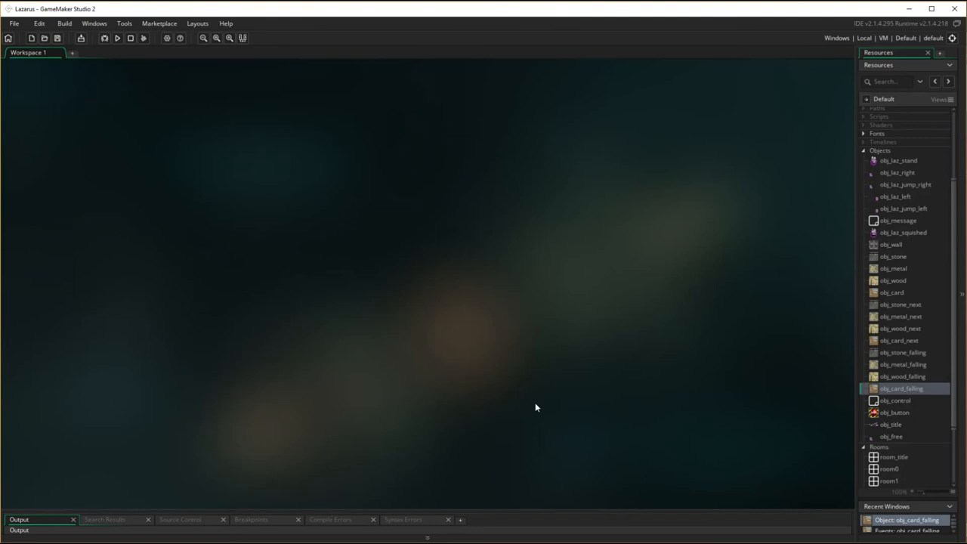
{"action": "mouse_move", "coordinate": [945, 444]}
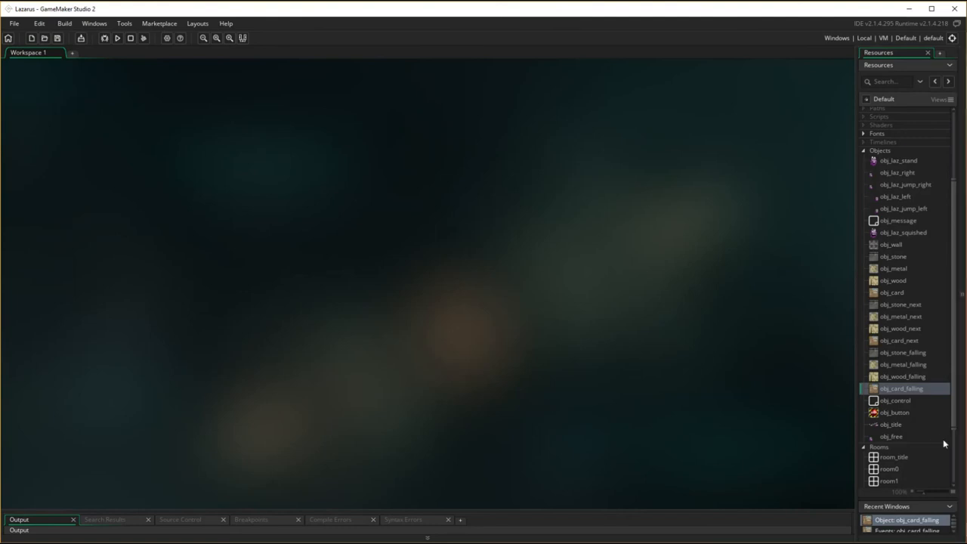
Select obj_button in Resources, then open obj_laz_stand showing sprite spr_laz_stand
{"action": "left_click", "coordinate": [894, 412]}
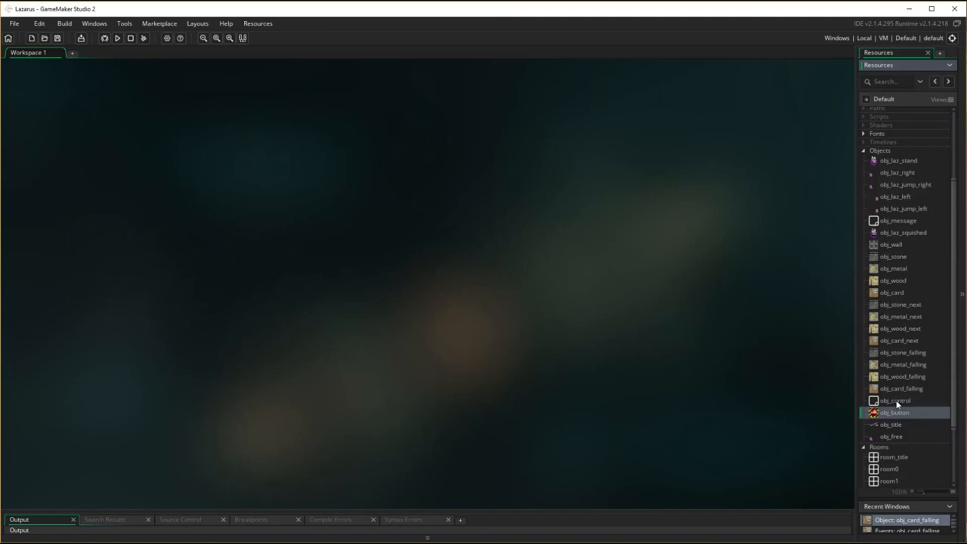
{"action": "mouse_move", "coordinate": [946, 241]}
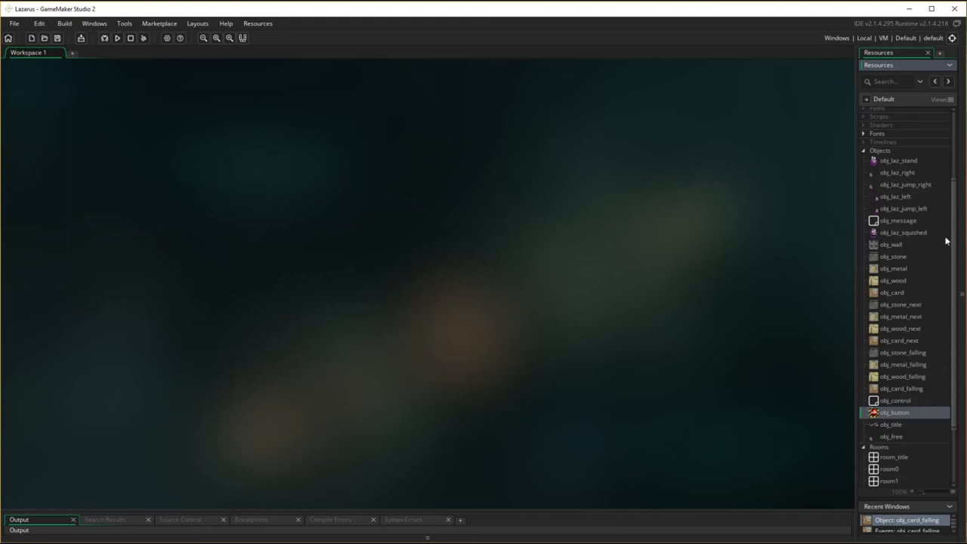
{"action": "mouse_move", "coordinate": [908, 223]}
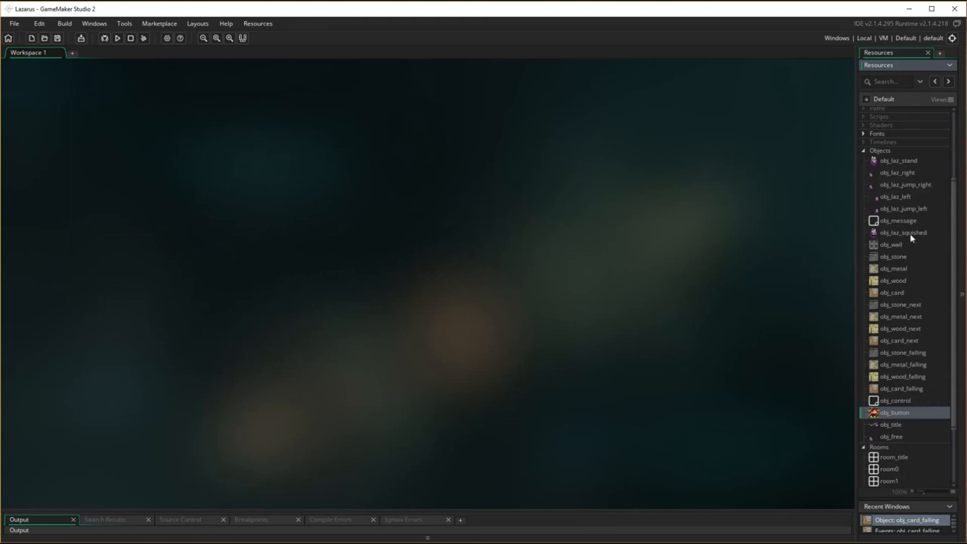
{"action": "double_click", "coordinate": [898, 160]}
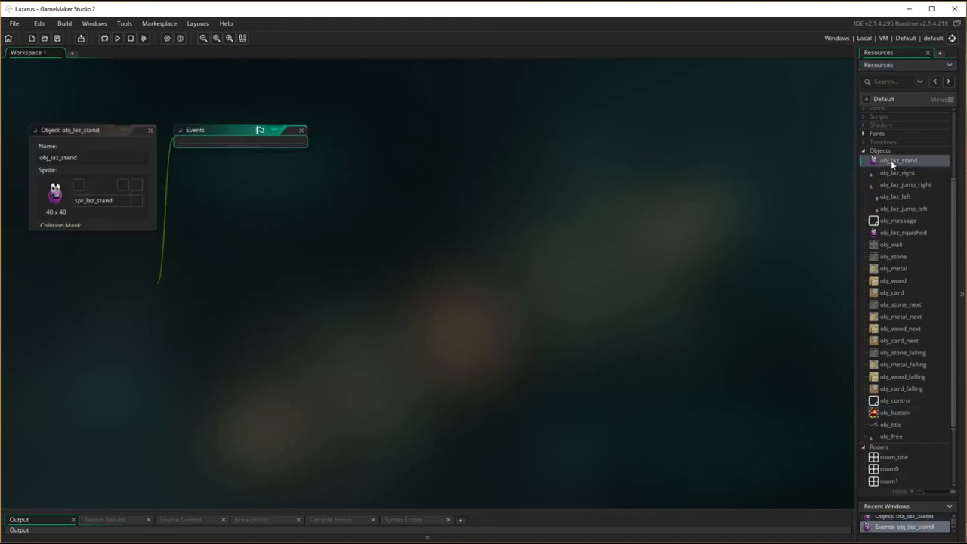
In End Step, set the Play Audio action under the second obj_button check to snd_button
{"action": "double_click", "coordinate": [205, 155]}
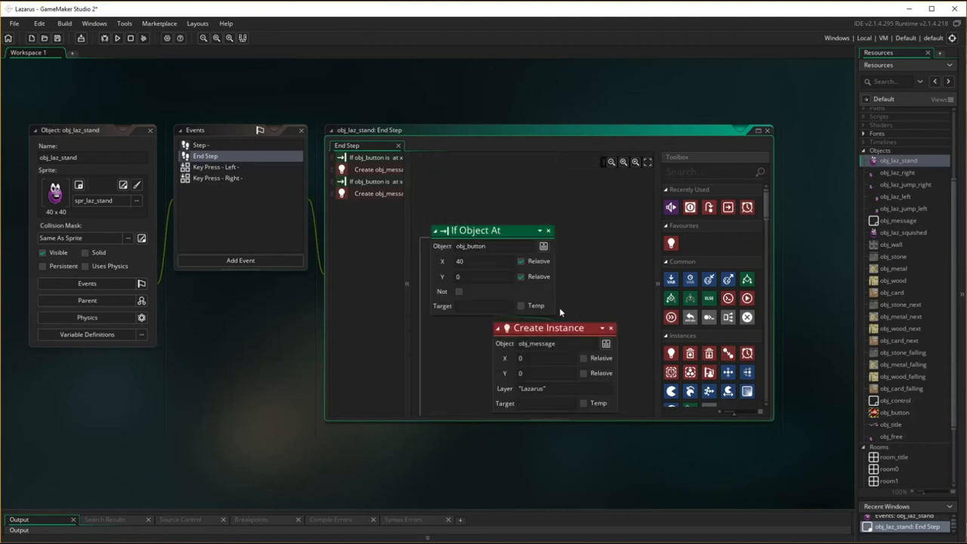
{"action": "mouse_move", "coordinate": [611, 271]}
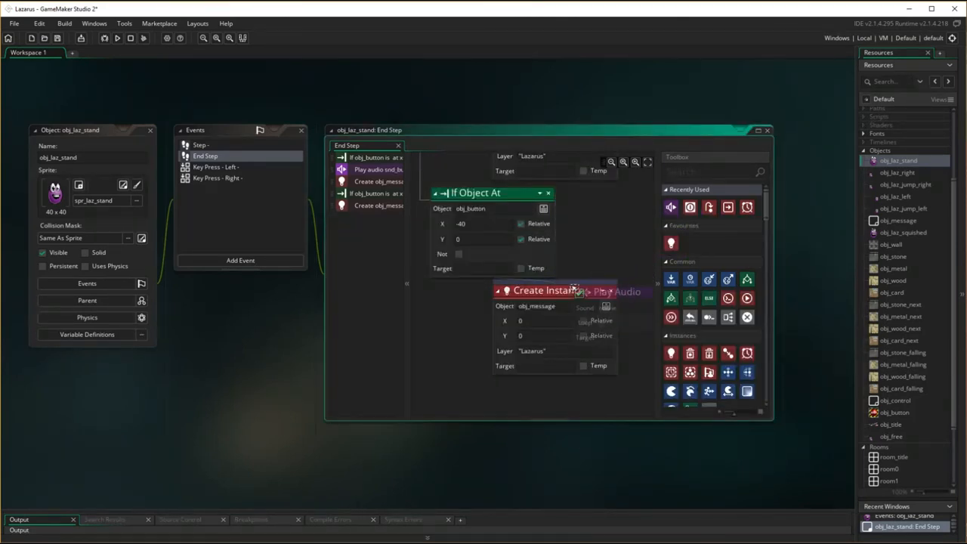
{"action": "left_click", "coordinate": [605, 306]}
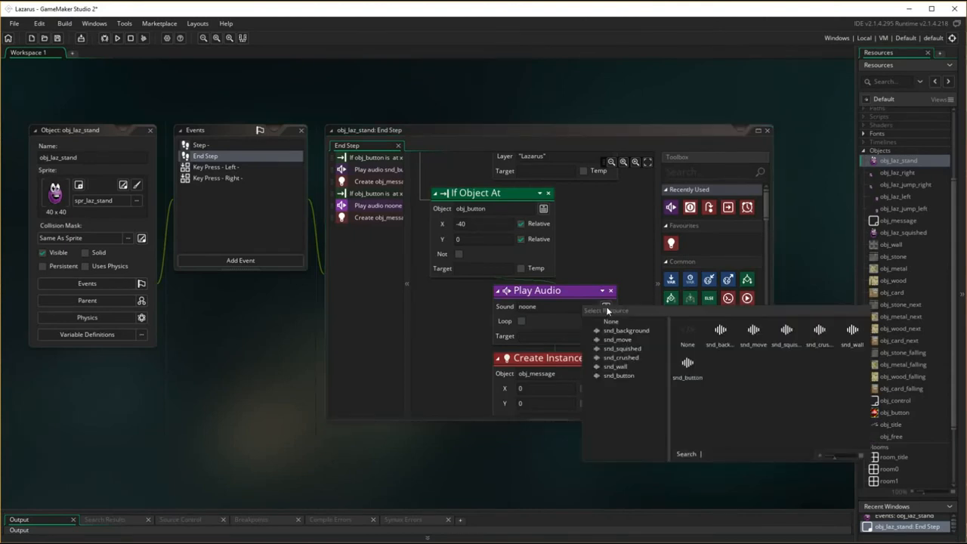
{"action": "mouse_move", "coordinate": [627, 381]}
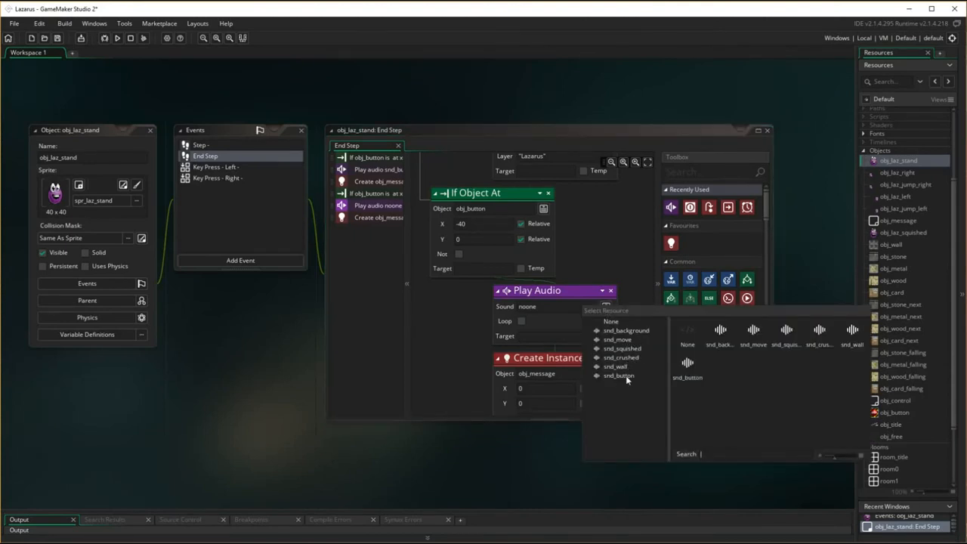
{"action": "left_click", "coordinate": [618, 376]}
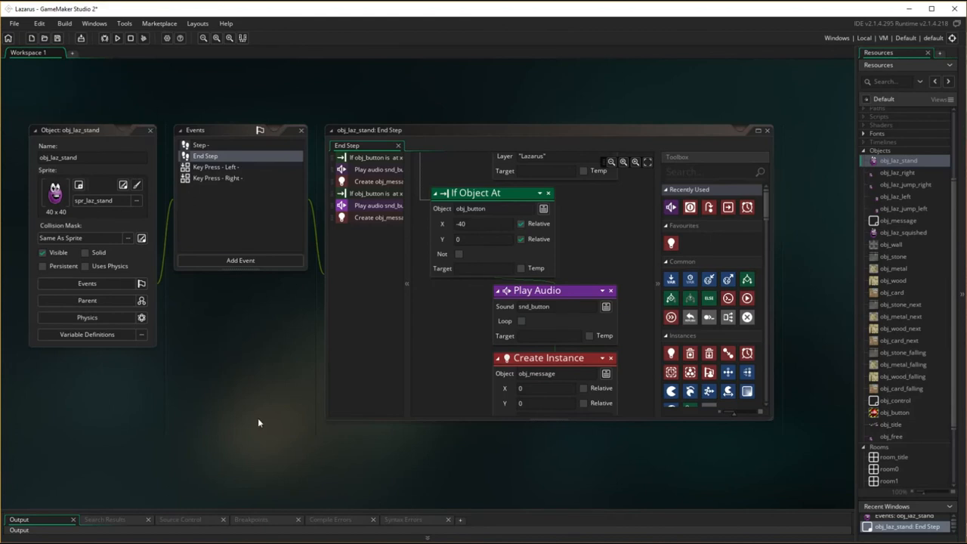
{"action": "mouse_move", "coordinate": [811, 449]}
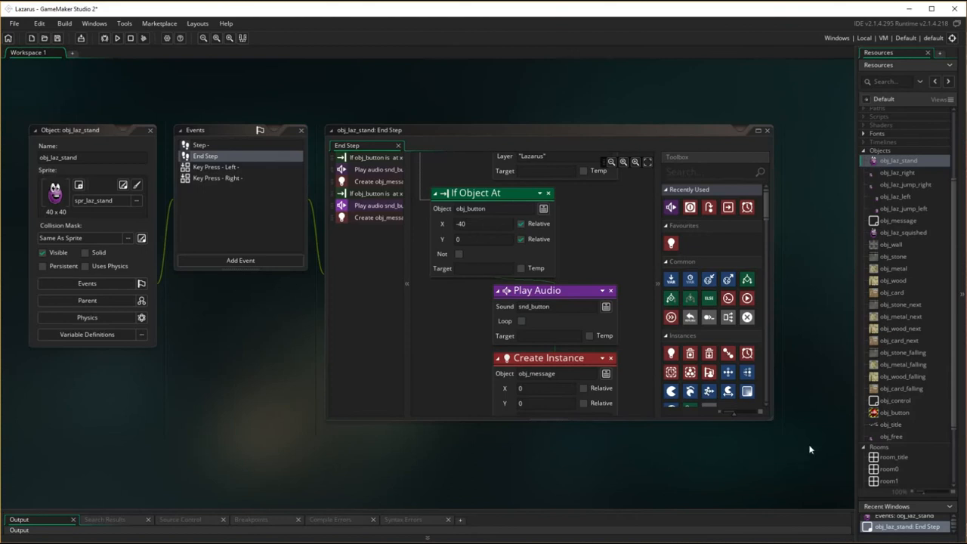